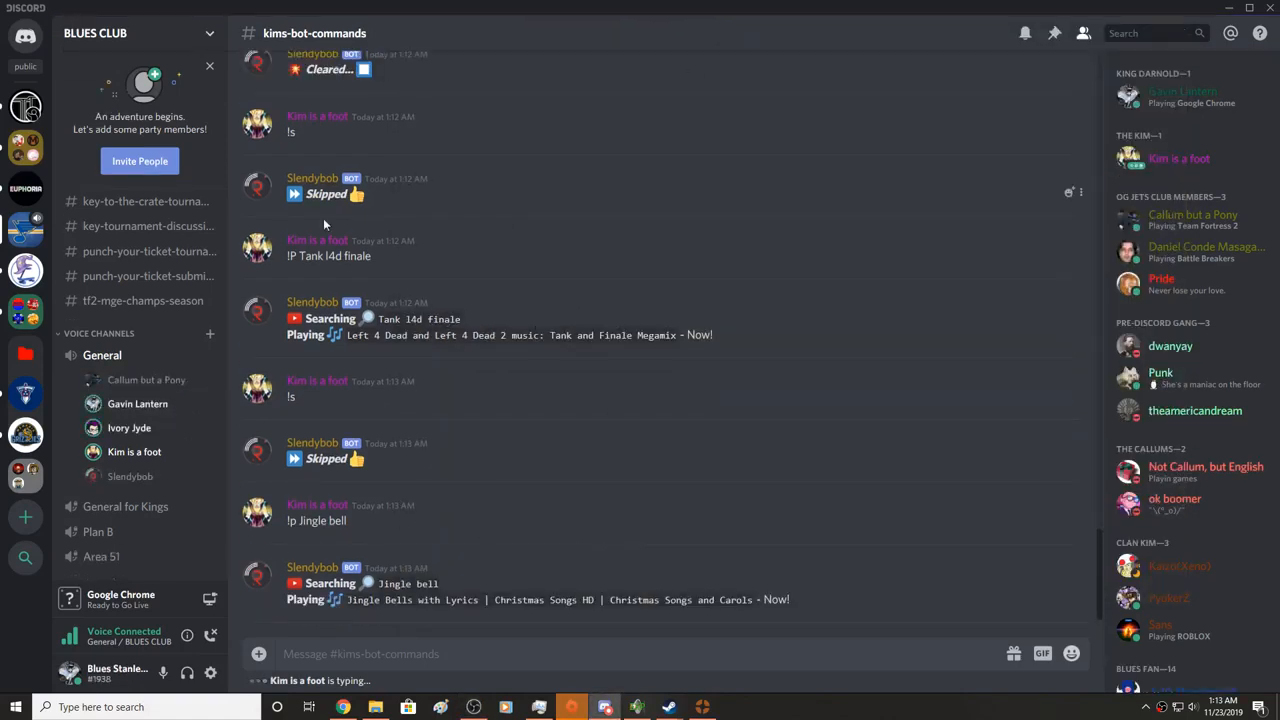
- Adjust a voice member's volume, then request the Vegeta epic DBZ theme from the music bot with !p
right_click(128, 428)
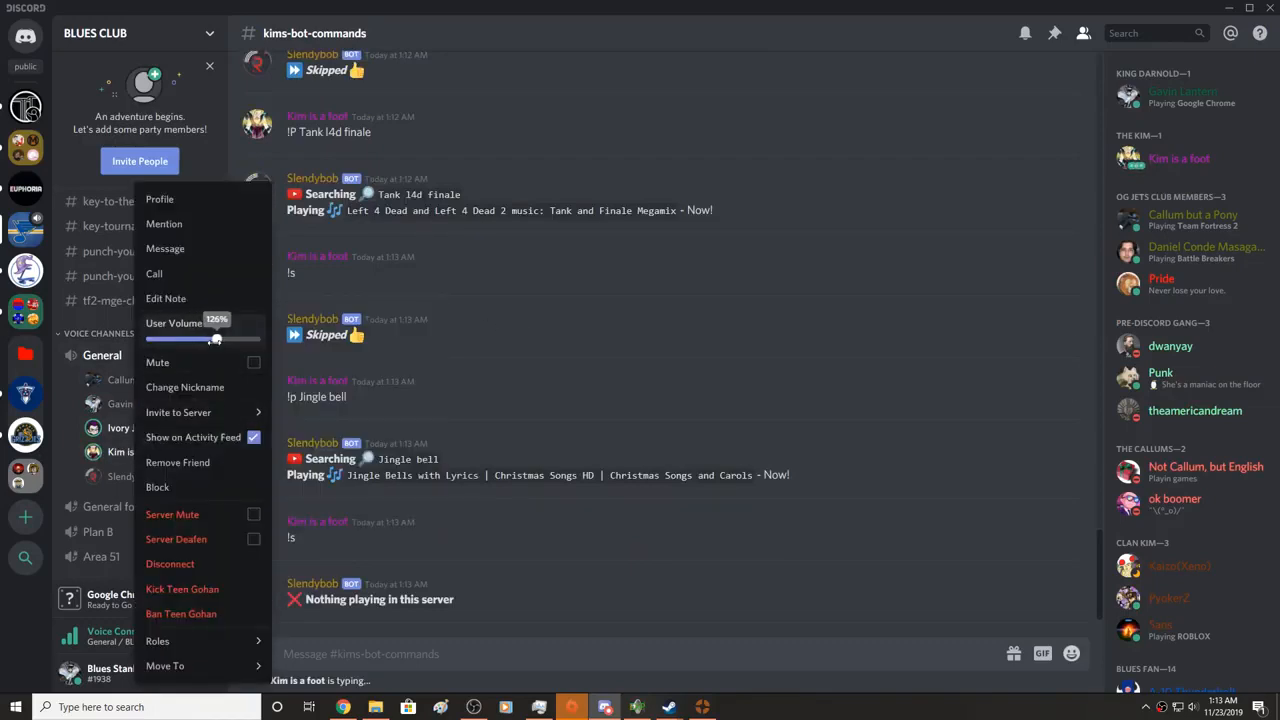
click(546, 554)
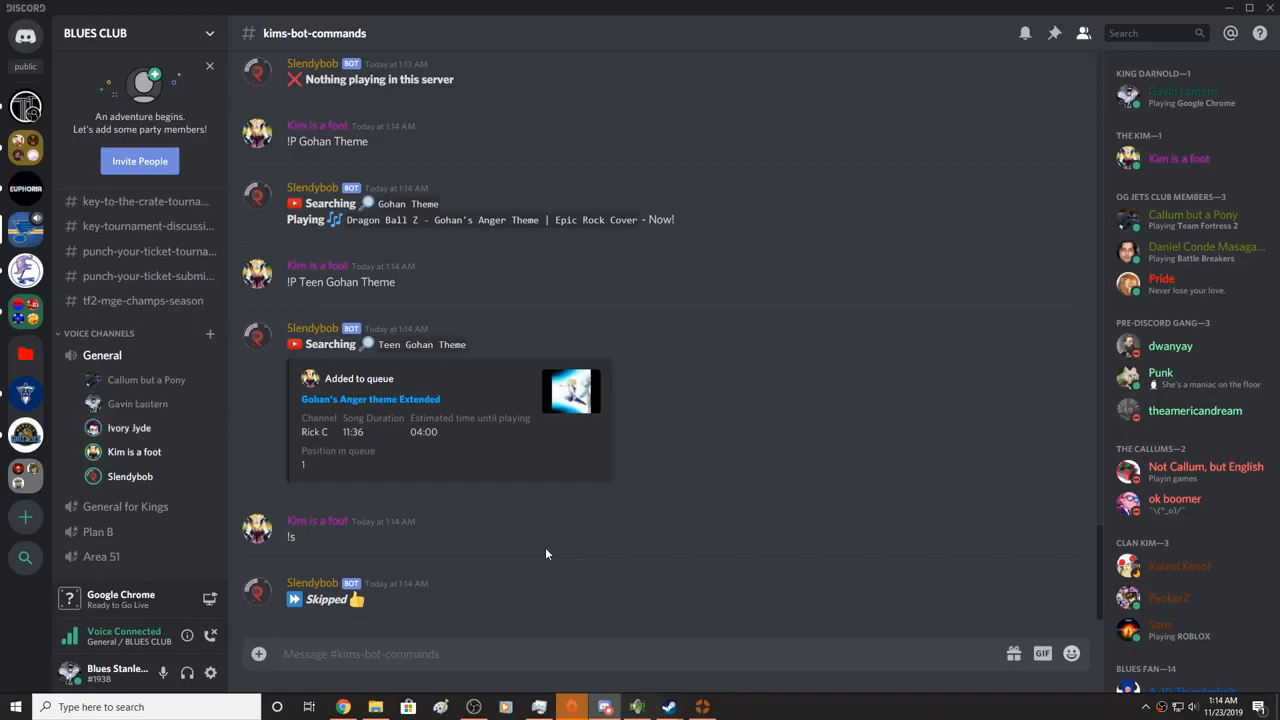
right_click(132, 452)
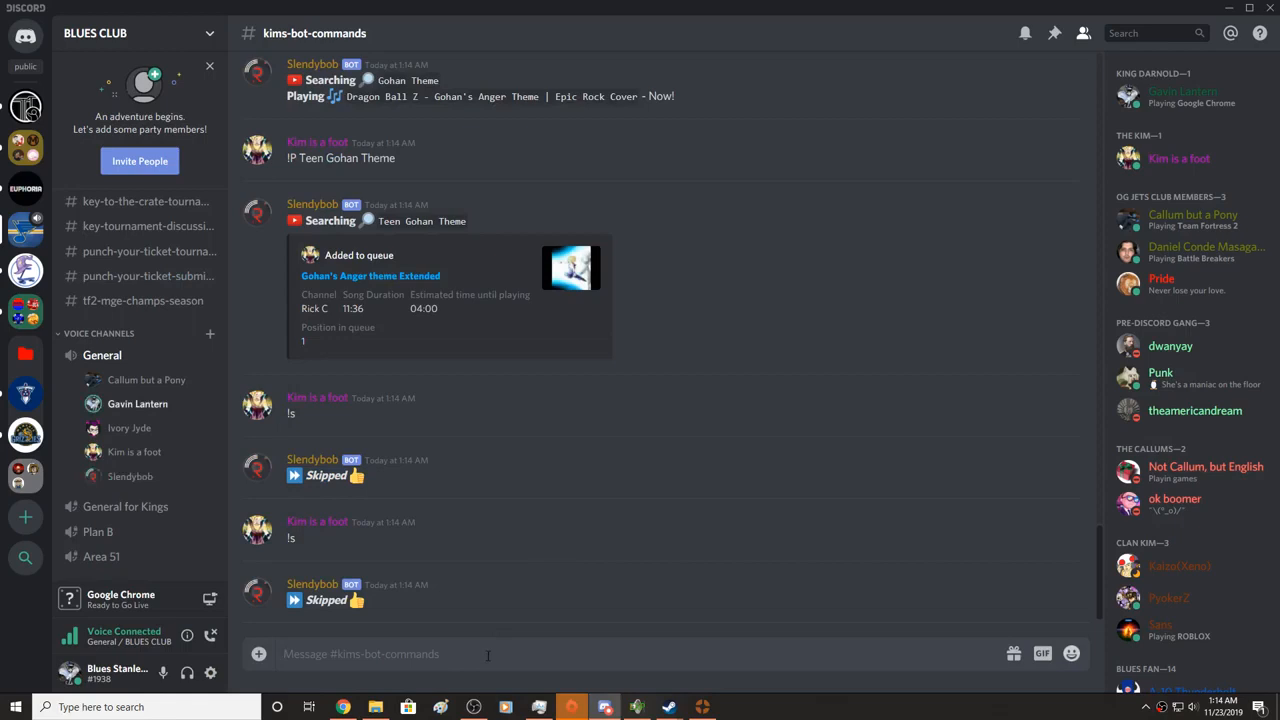
text(!p gohan rea)
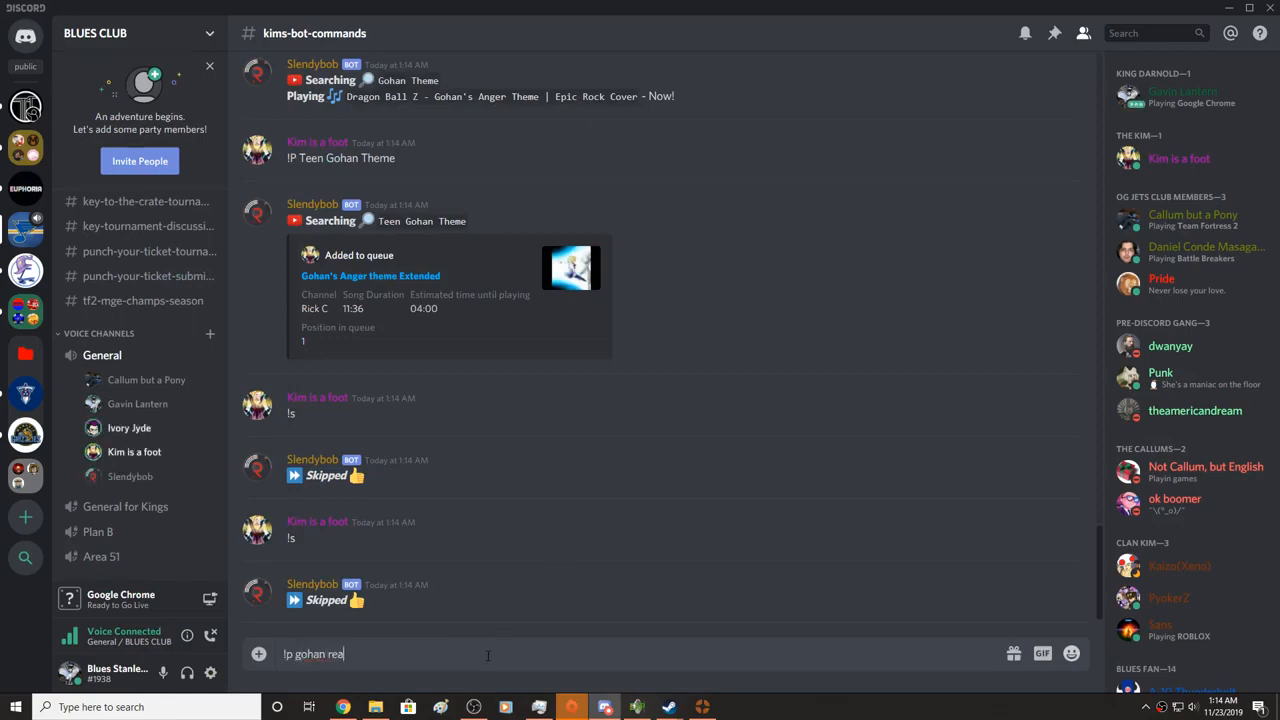
key(backspace)
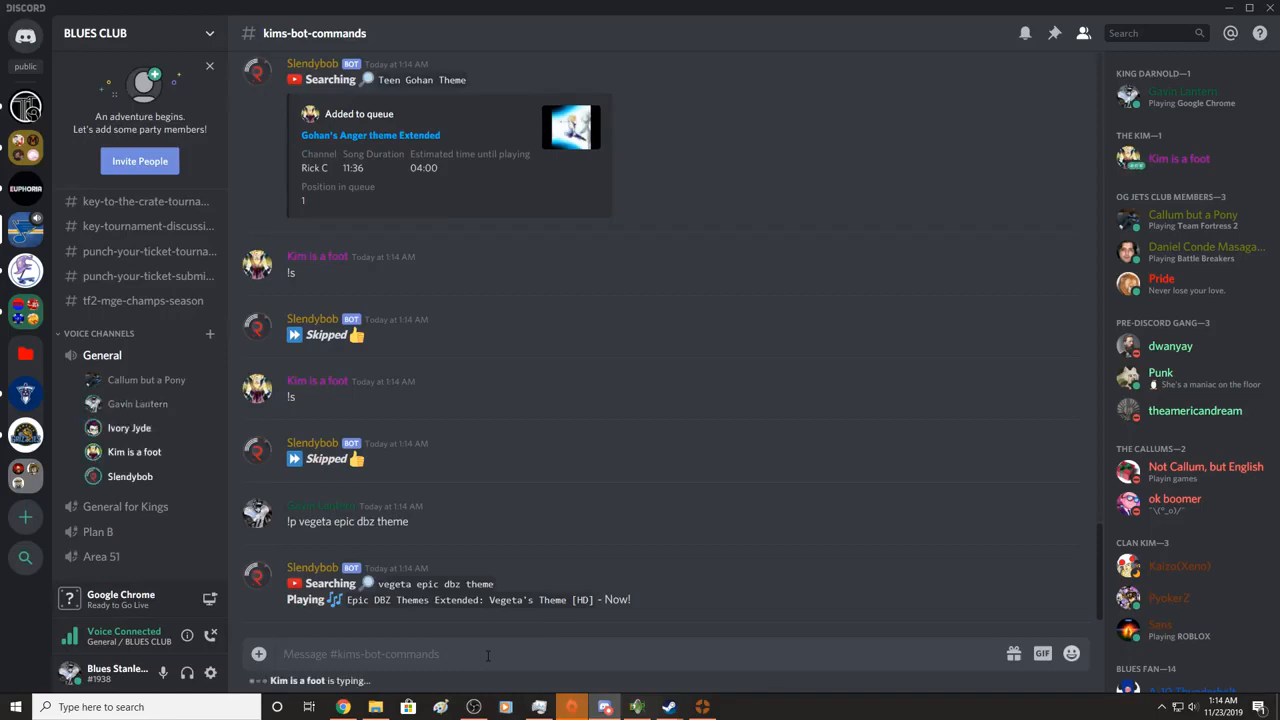
scroll(down, 3)
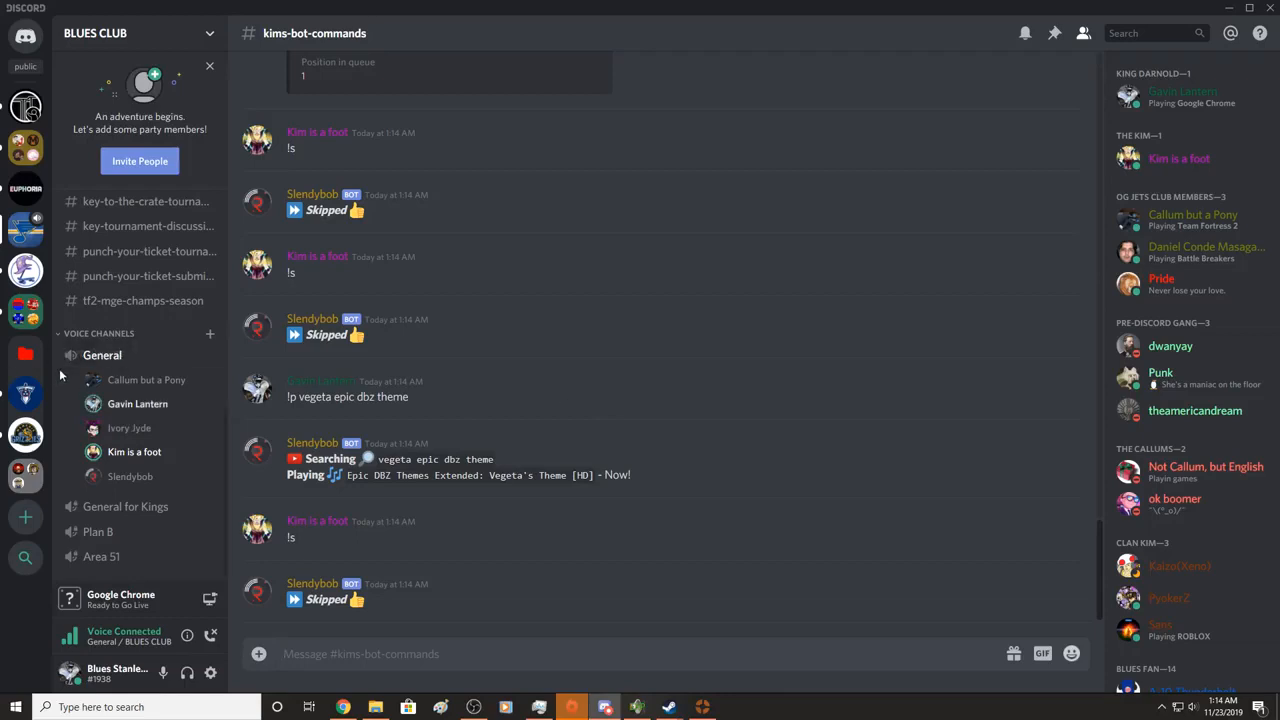
mouse_move(284, 382)
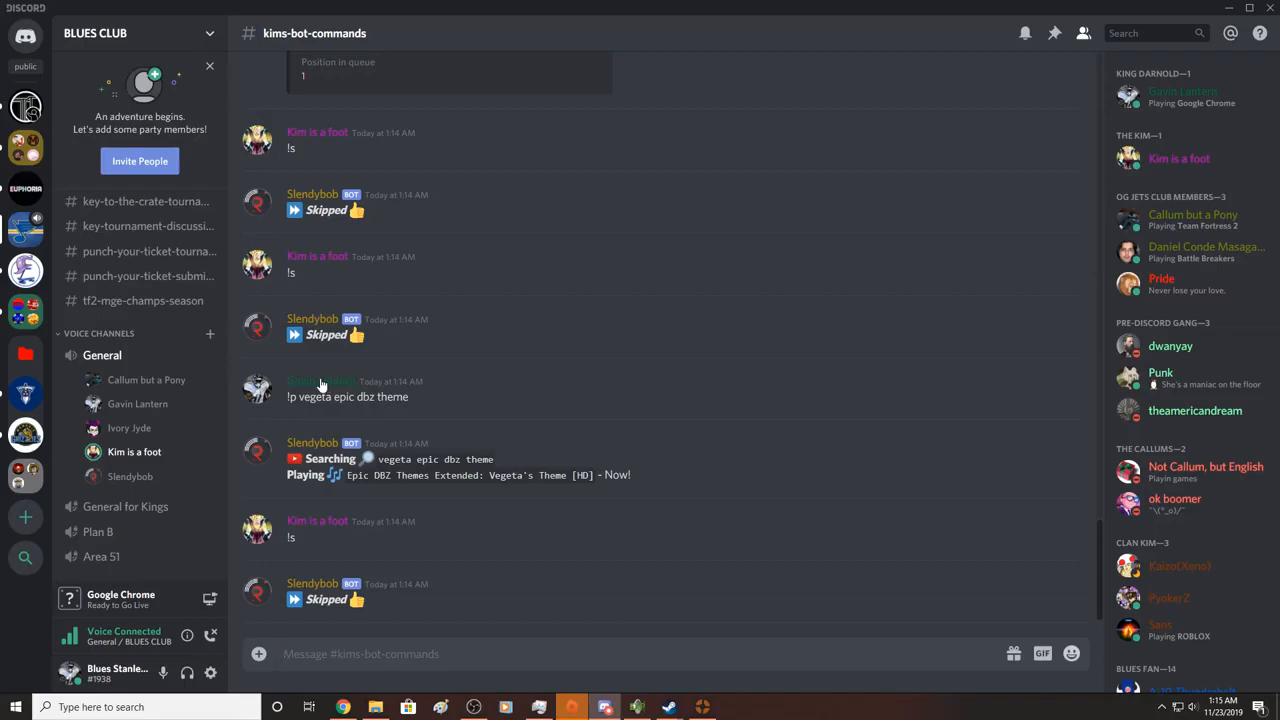
mouse_move(620, 392)
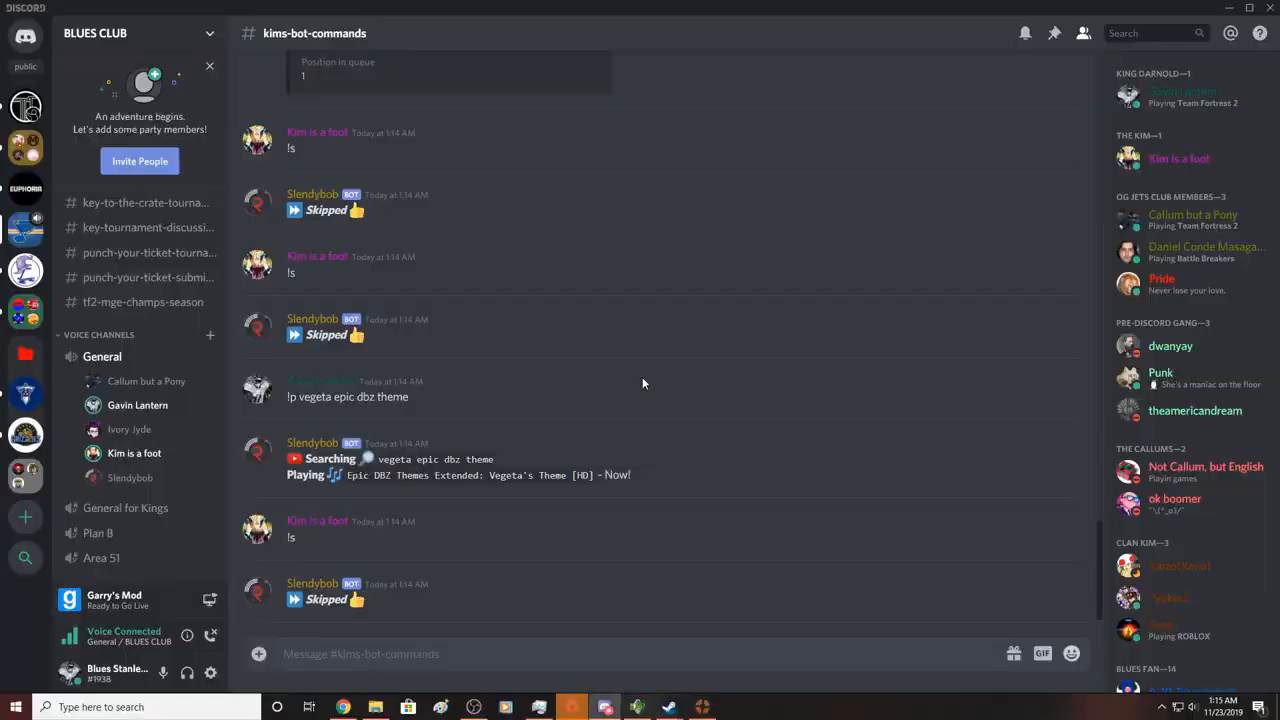
mouse_move(538, 460)
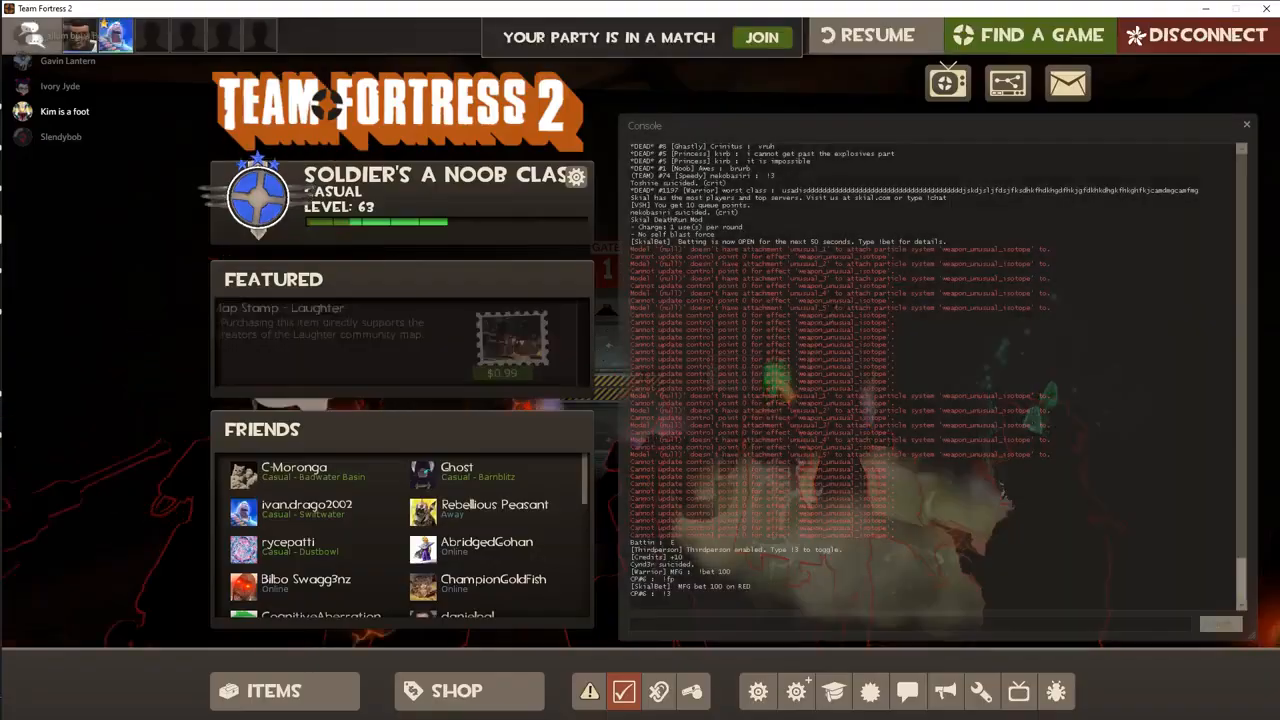
- Enter volume 0.0 in the TF2 console and resume the match
text(volume 0.0)
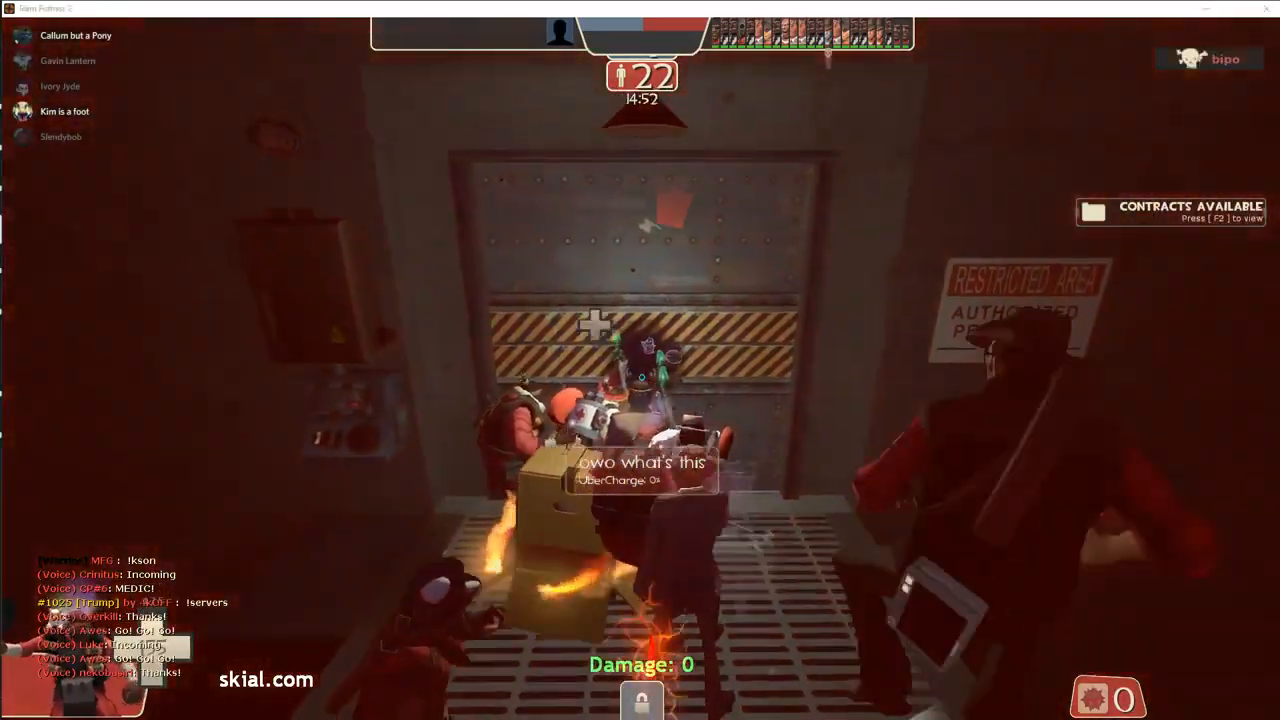
click(572, 708)
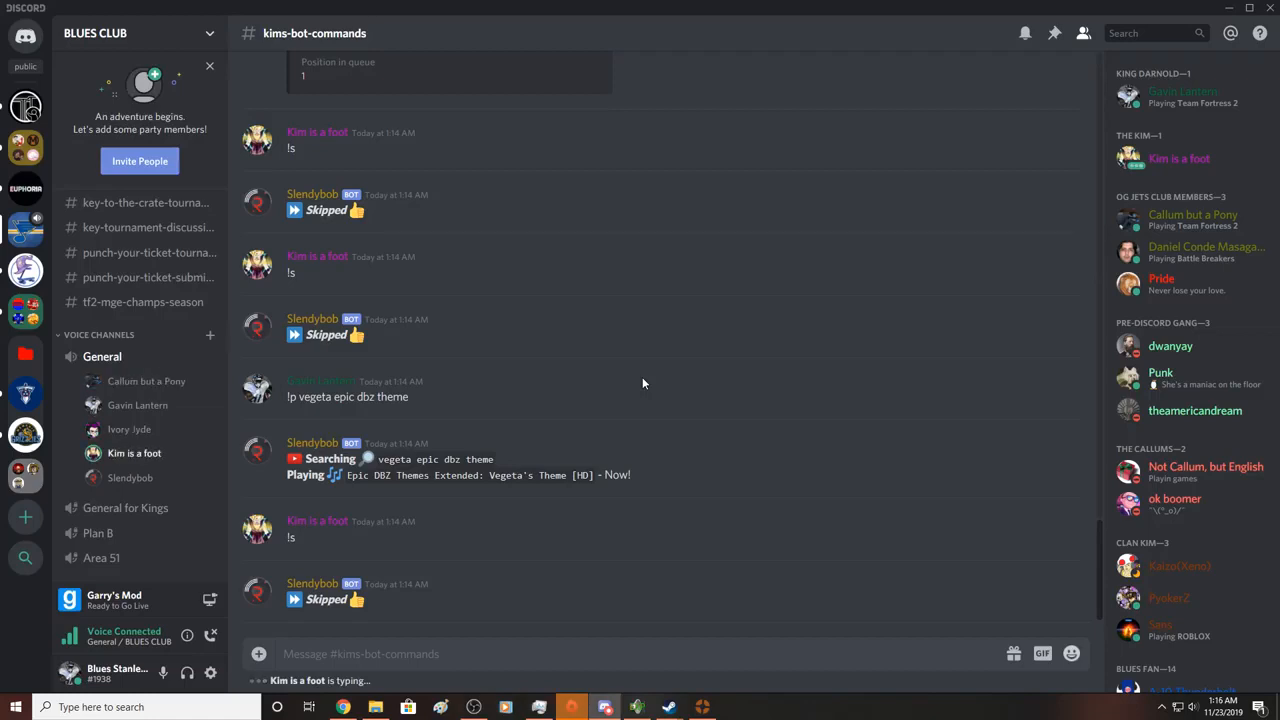
- Send !p kim vs blues club, glance at #bot-spam, and return to #kims-bot-commands
text(!p k)
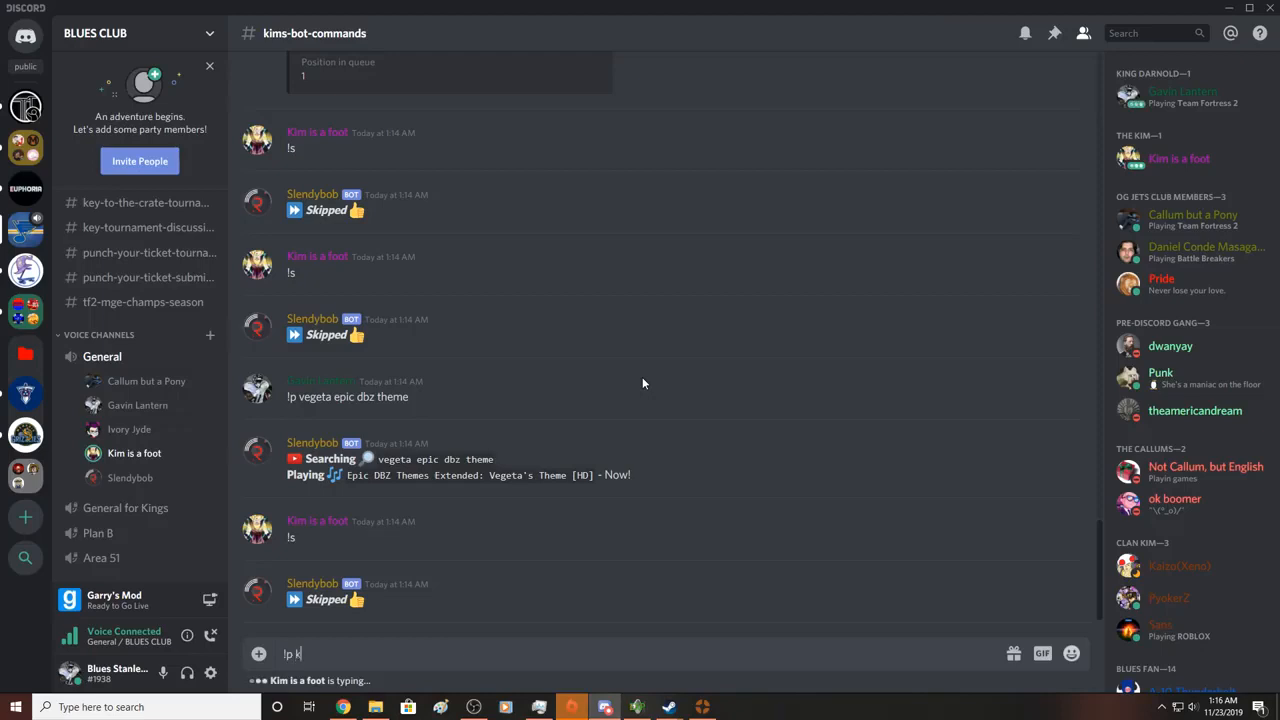
text(im vs b)
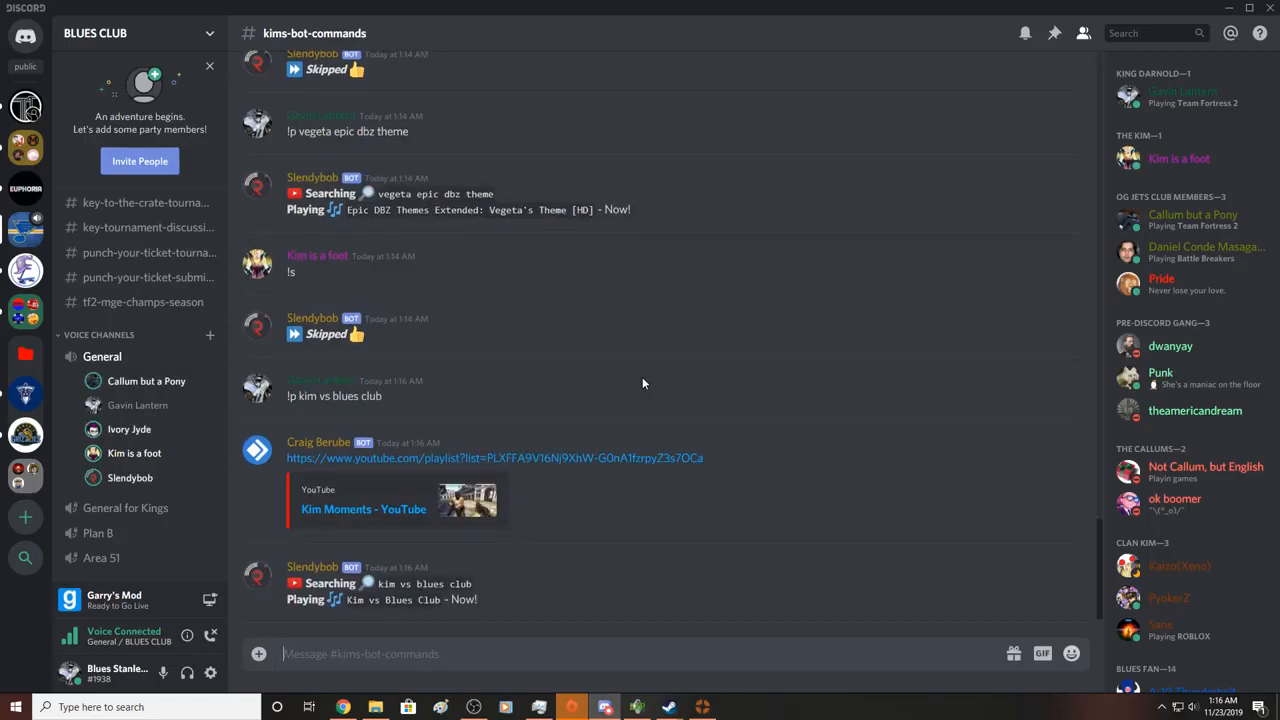
scroll(down, 3)
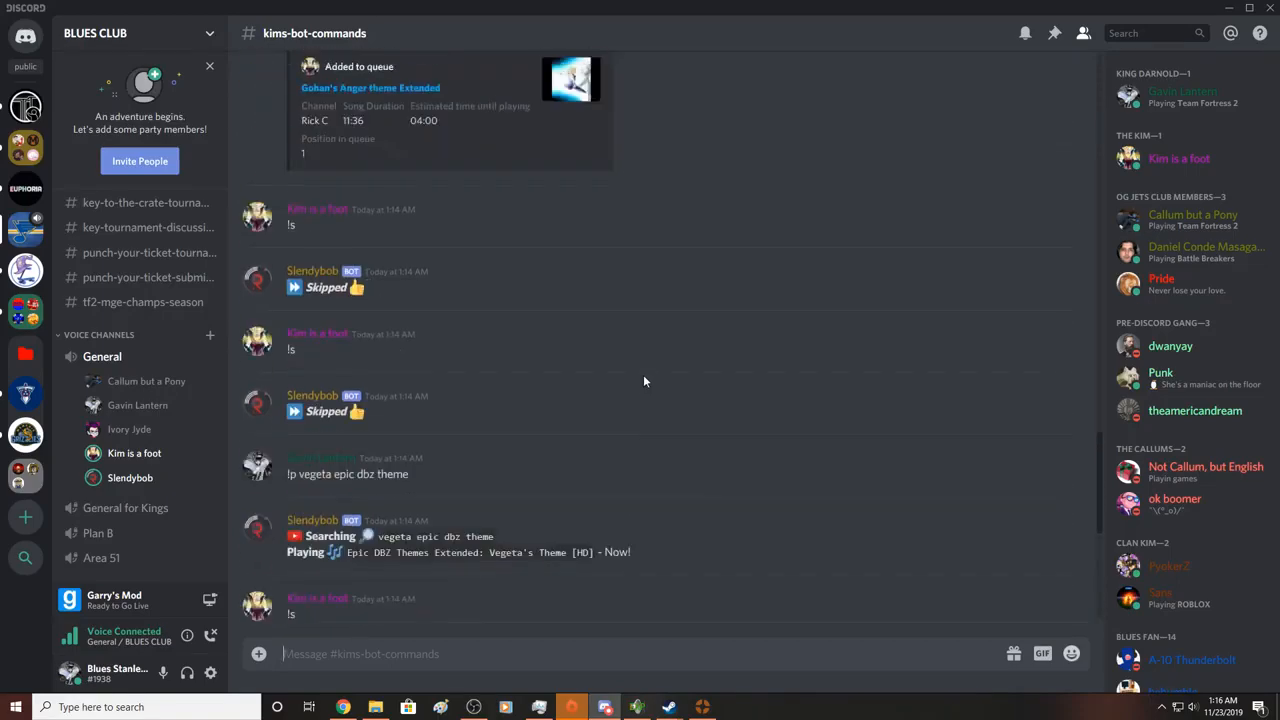
scroll(down, 3)
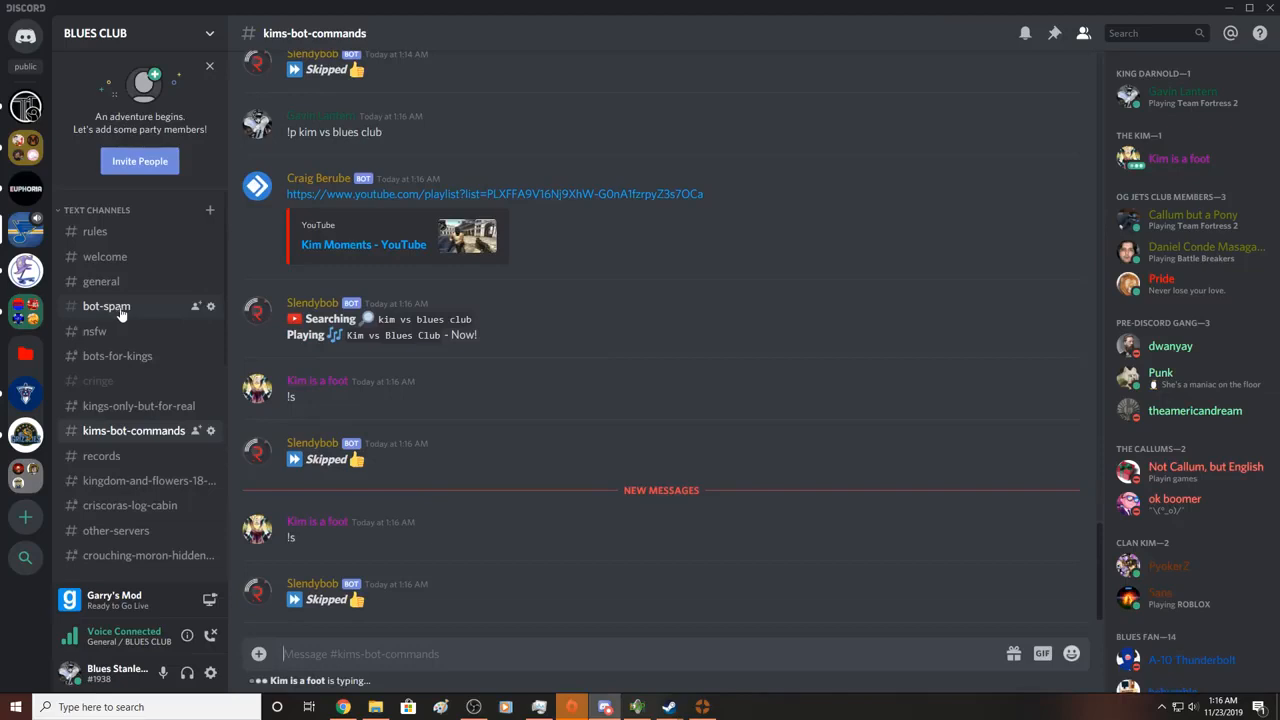
click(106, 306)
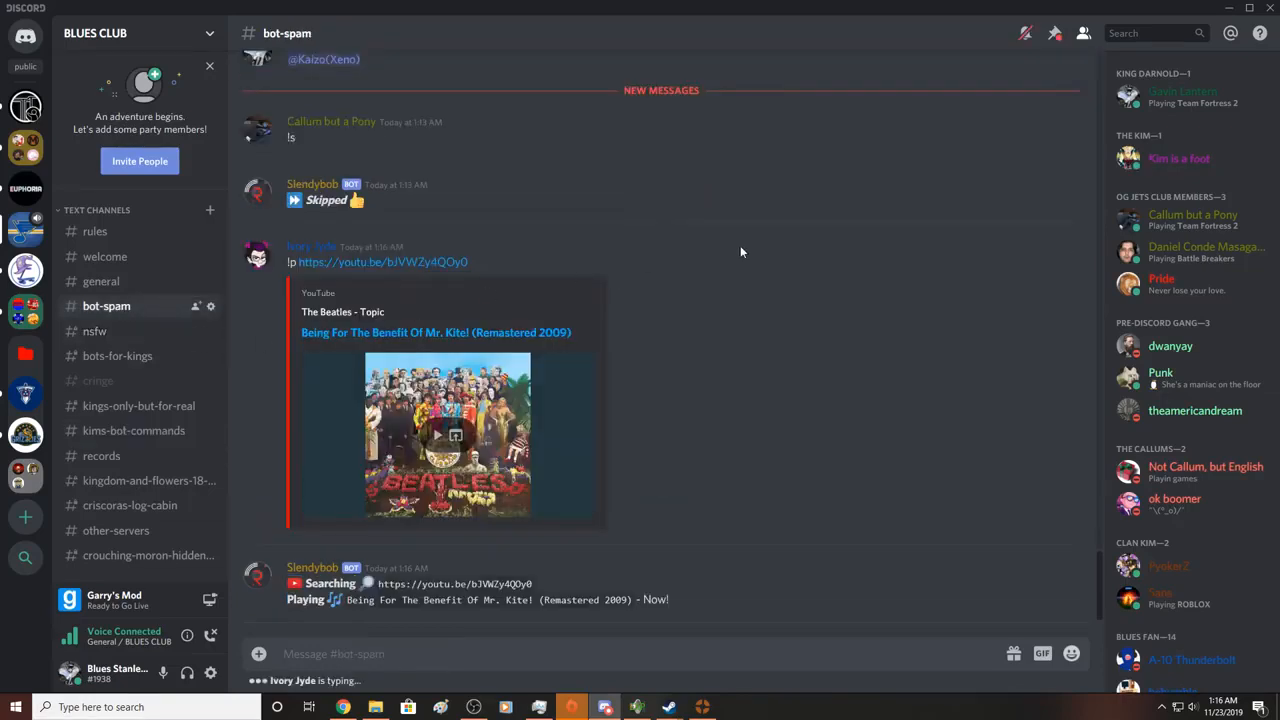
scroll(down, 3)
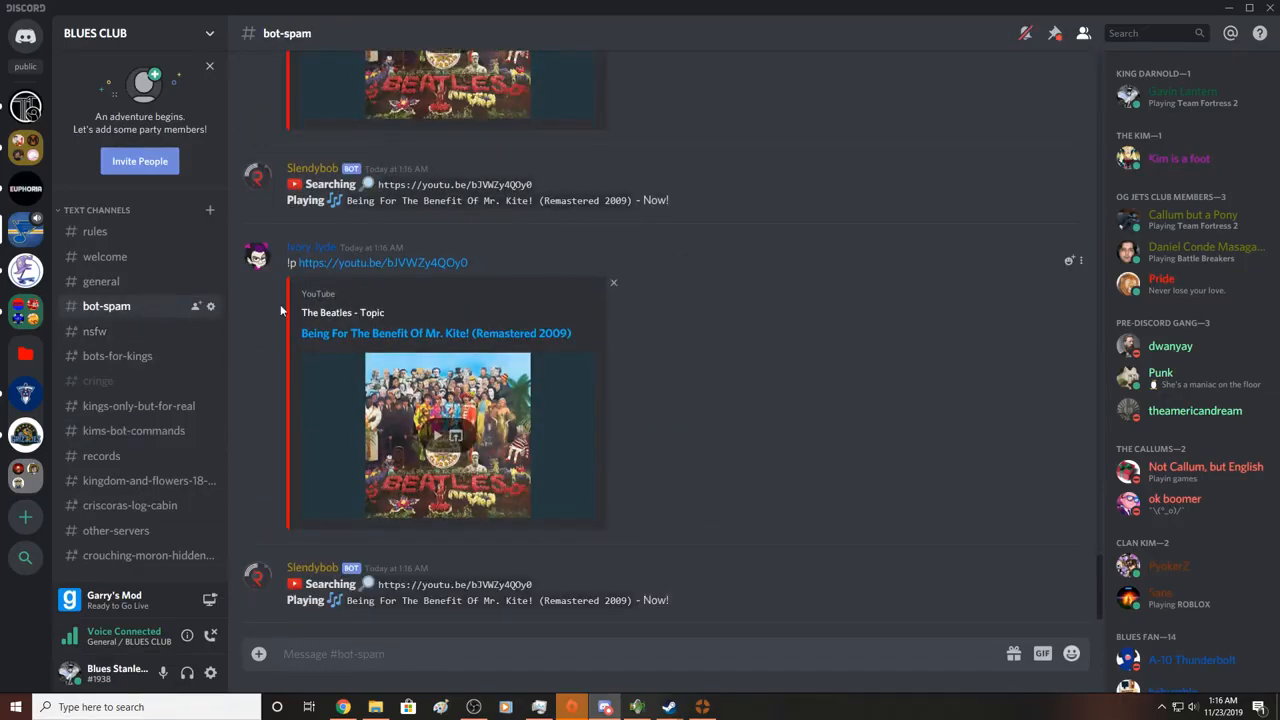
click(116, 356)
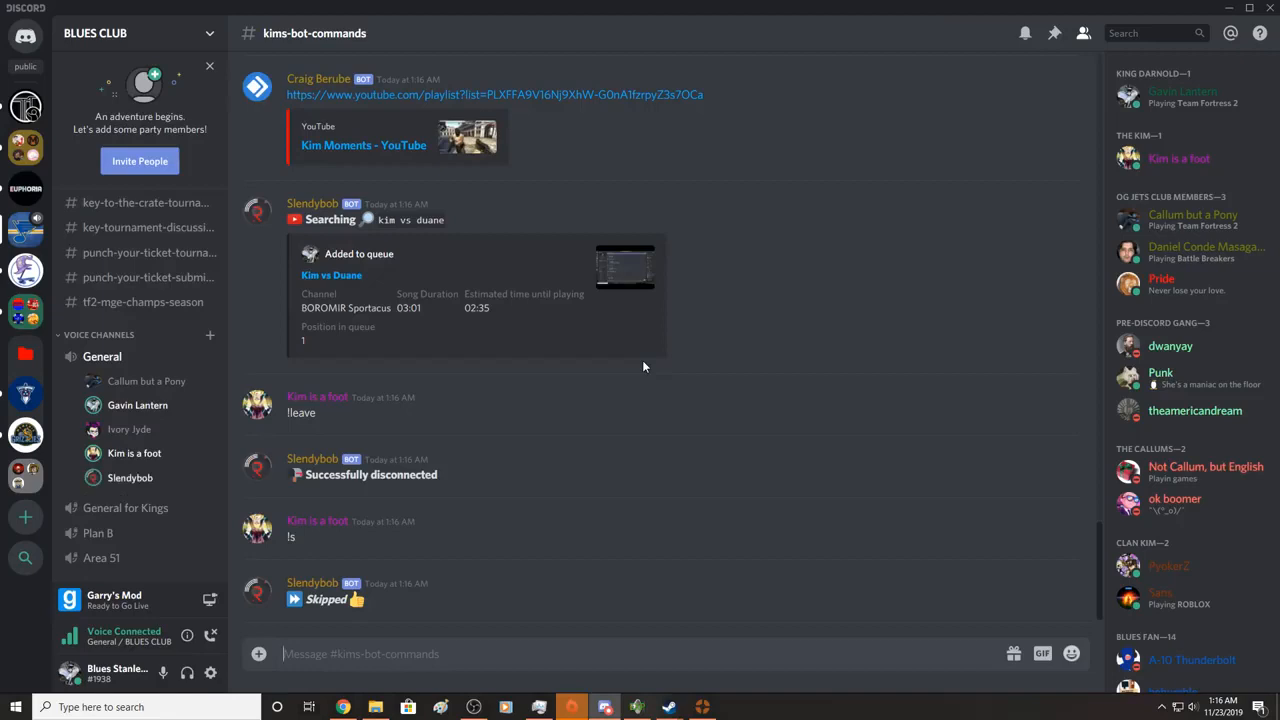
- Send !p kim vs duane so the bot plays the Kim vs Duane video
text(!p kim vs dua)
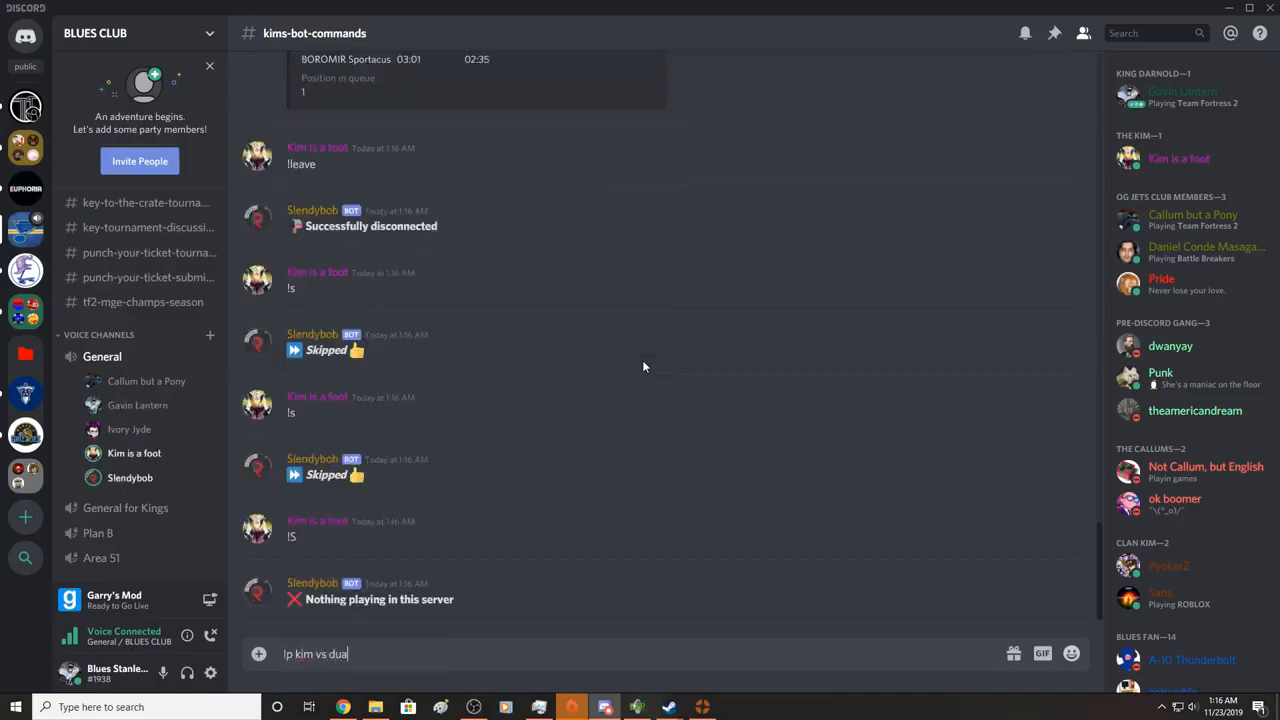
key(enter)
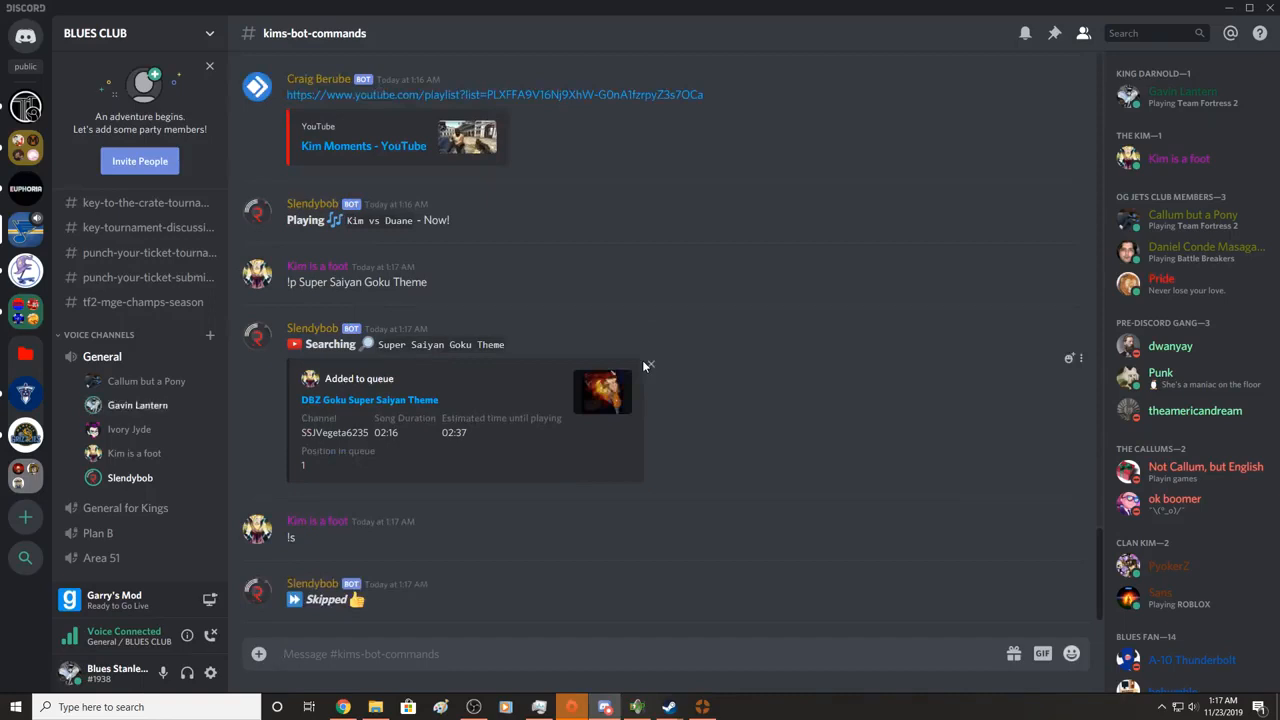
scroll(down, 3)
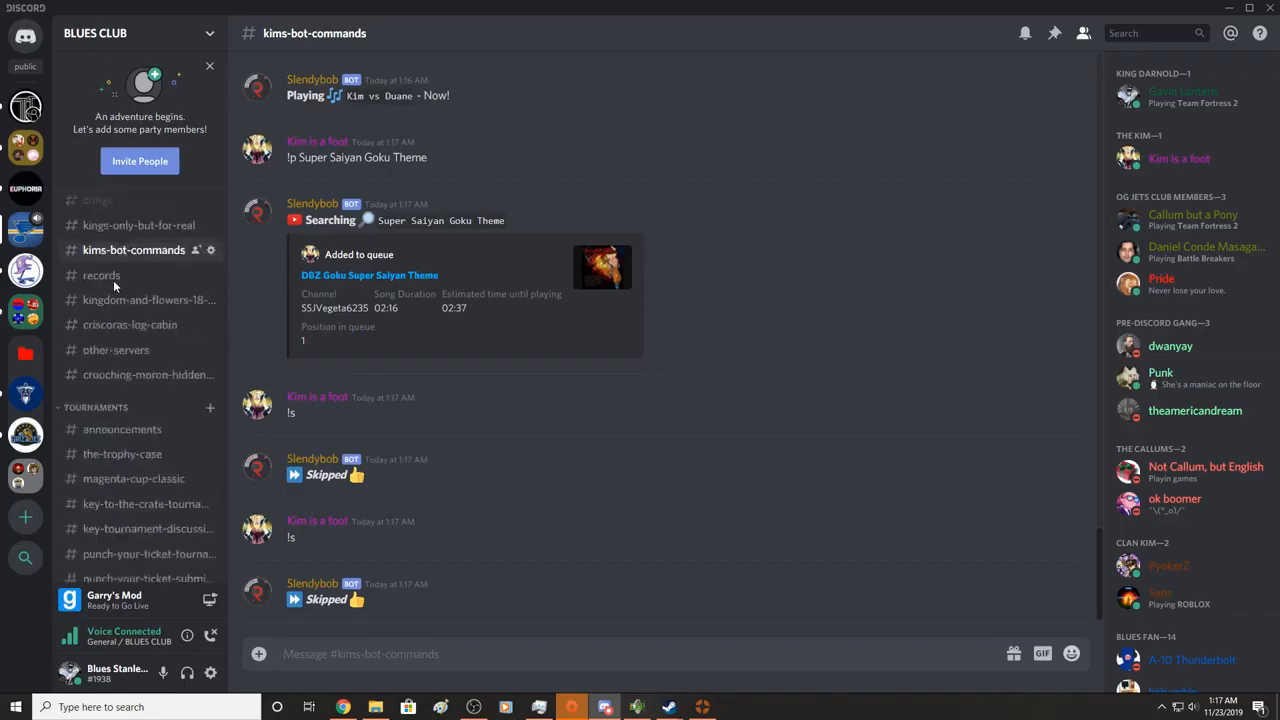
- Browse #bot-spam and #bots-for-kings, ending back in #bot-spam
click(106, 306)
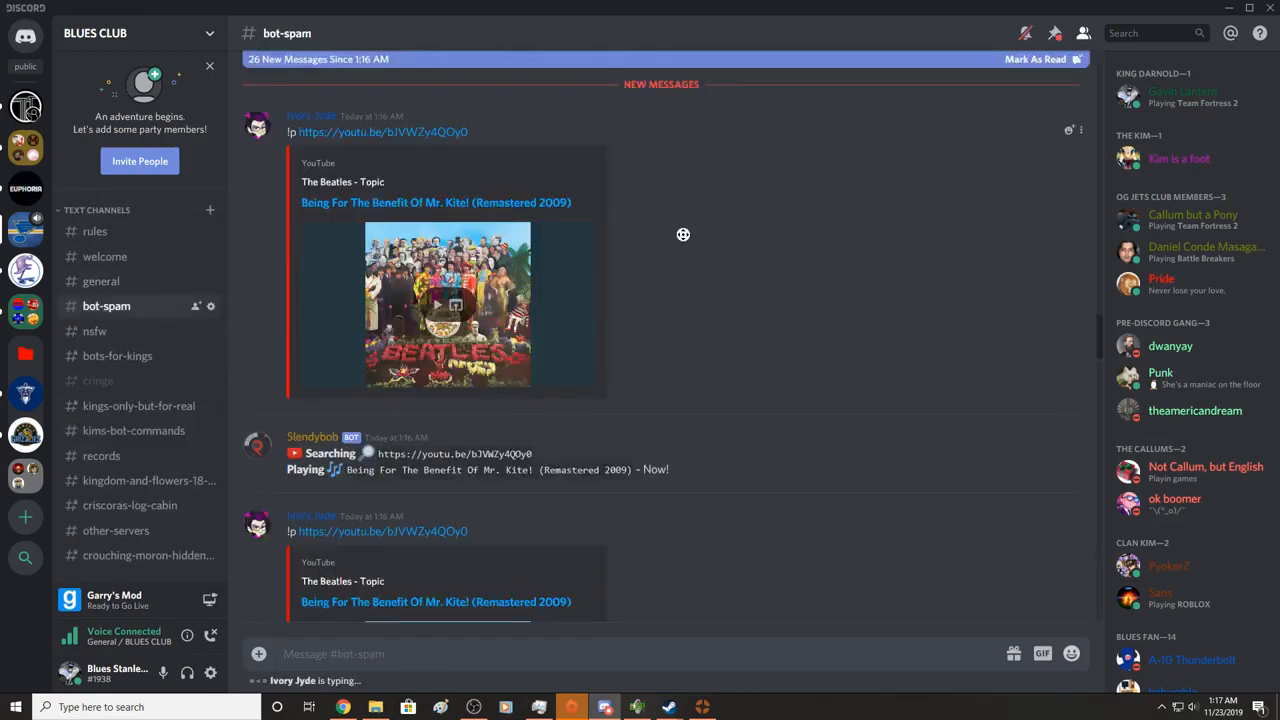
scroll(down, 3)
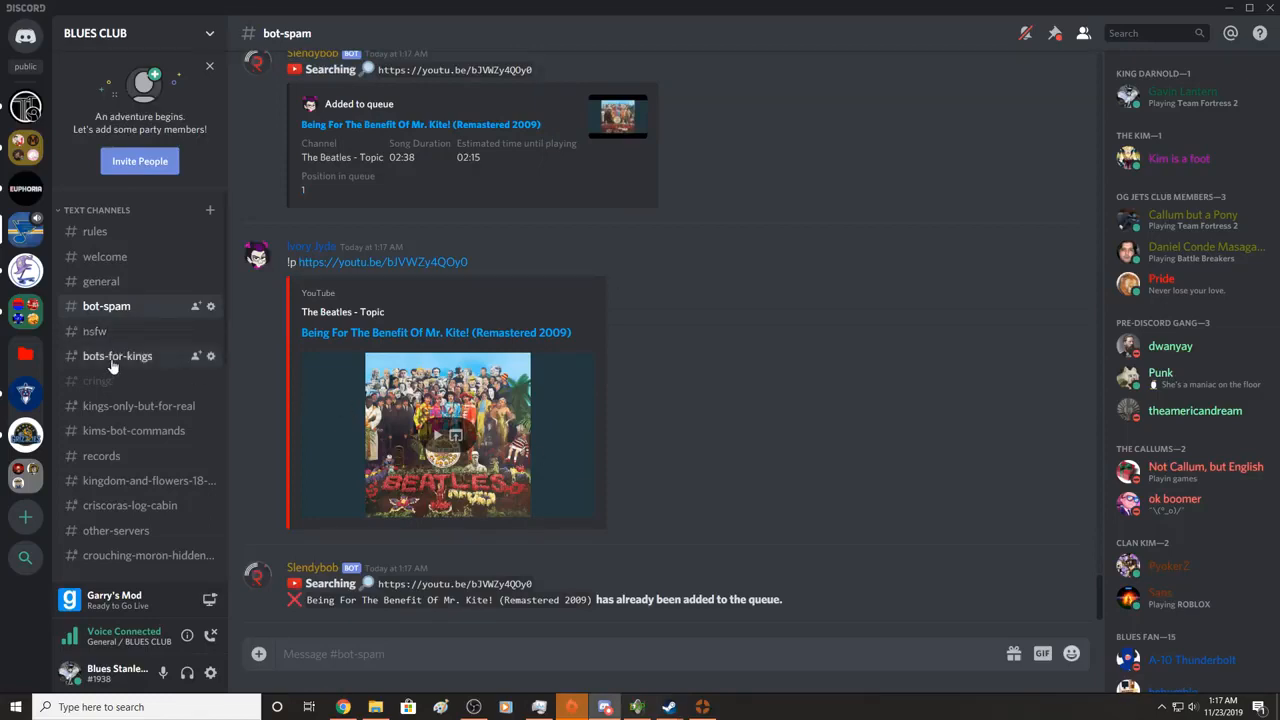
click(116, 356)
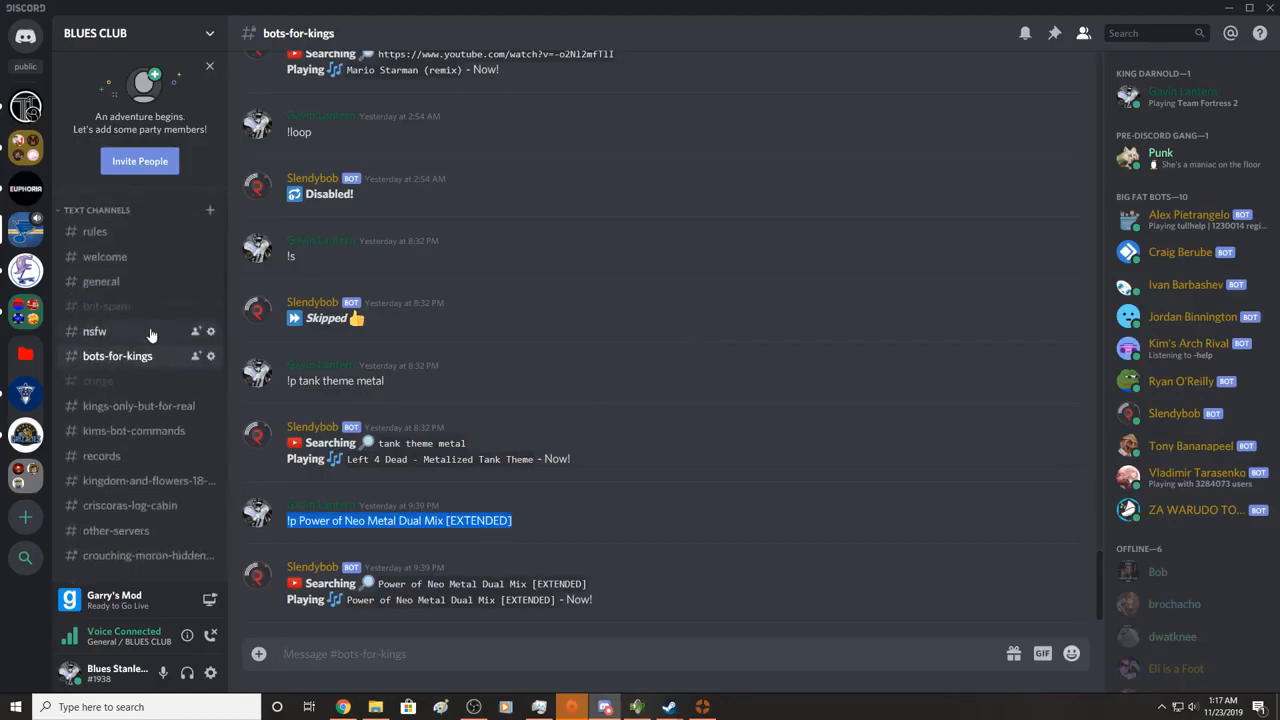
click(106, 304)
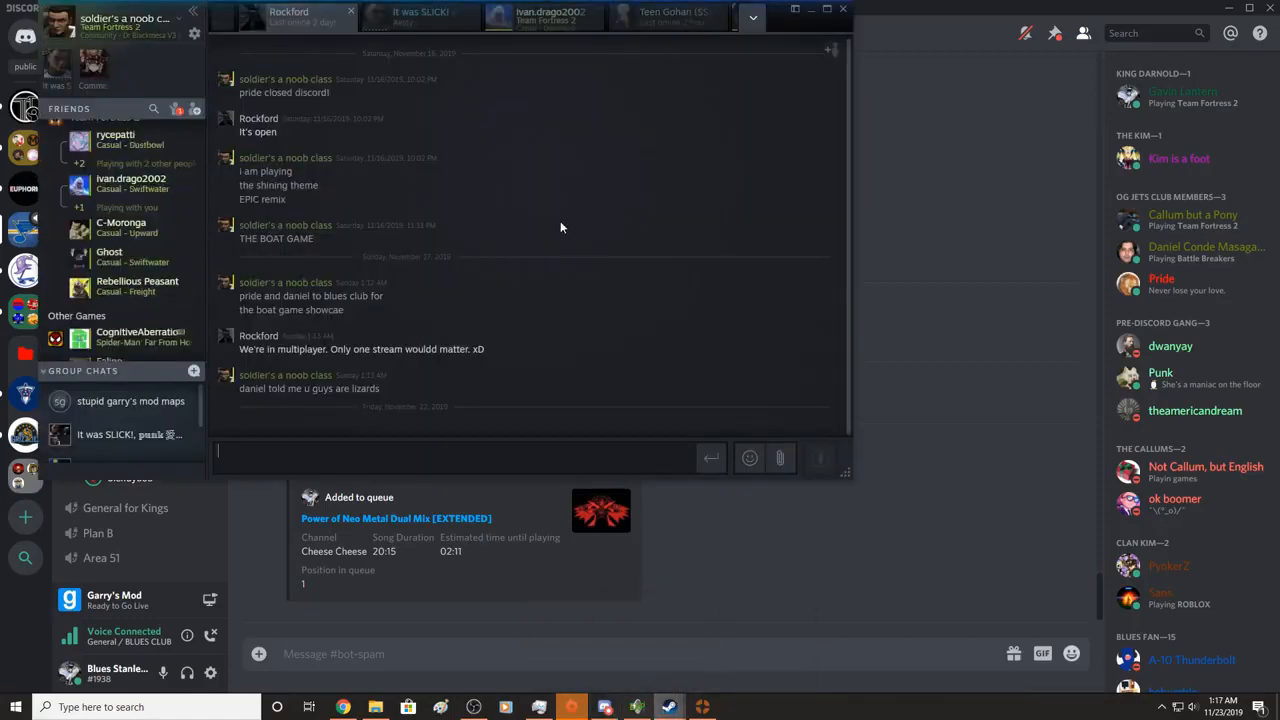
- Read through several Steam friend chats, typing 'ign' in one, then leave the chat window
click(544, 16)
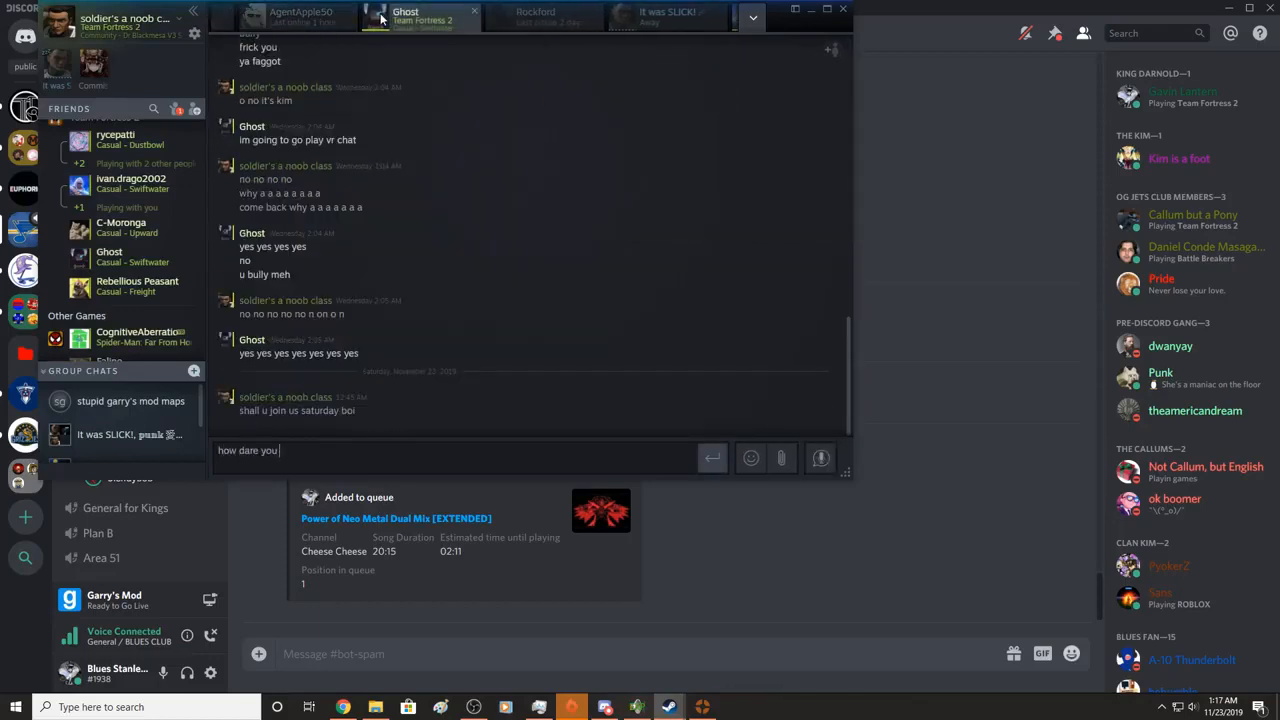
text(ign)
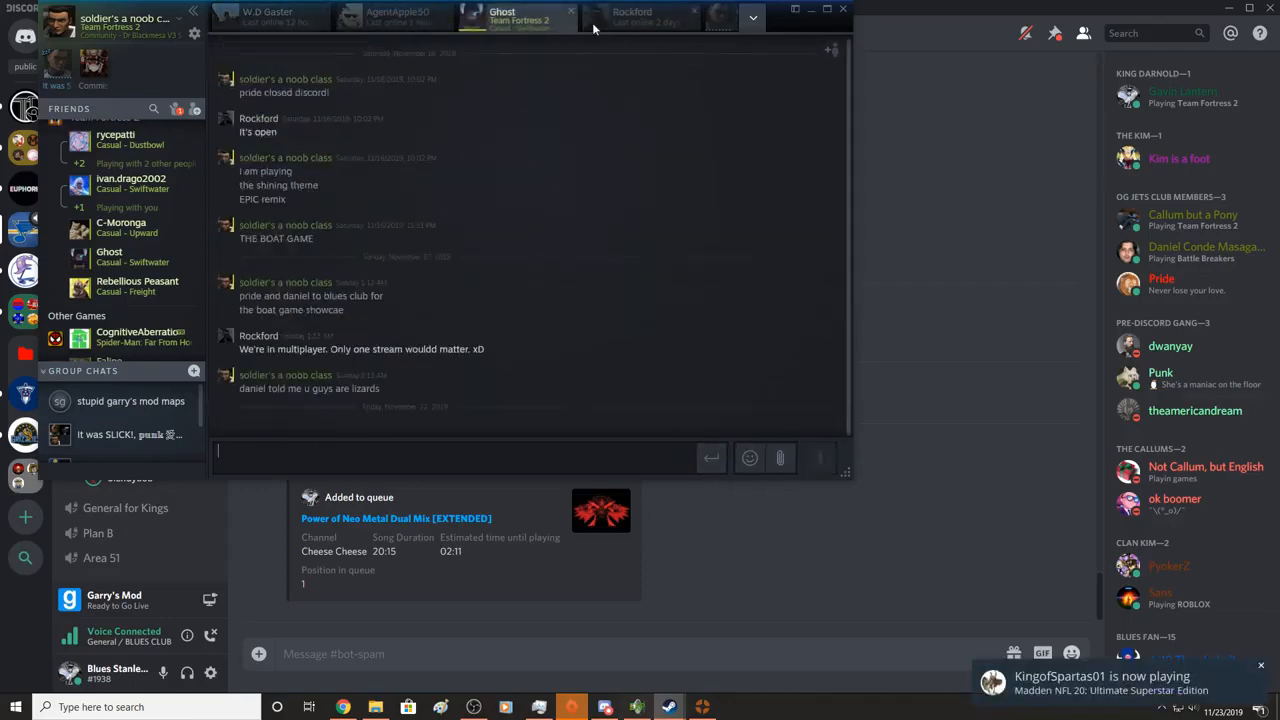
click(702, 16)
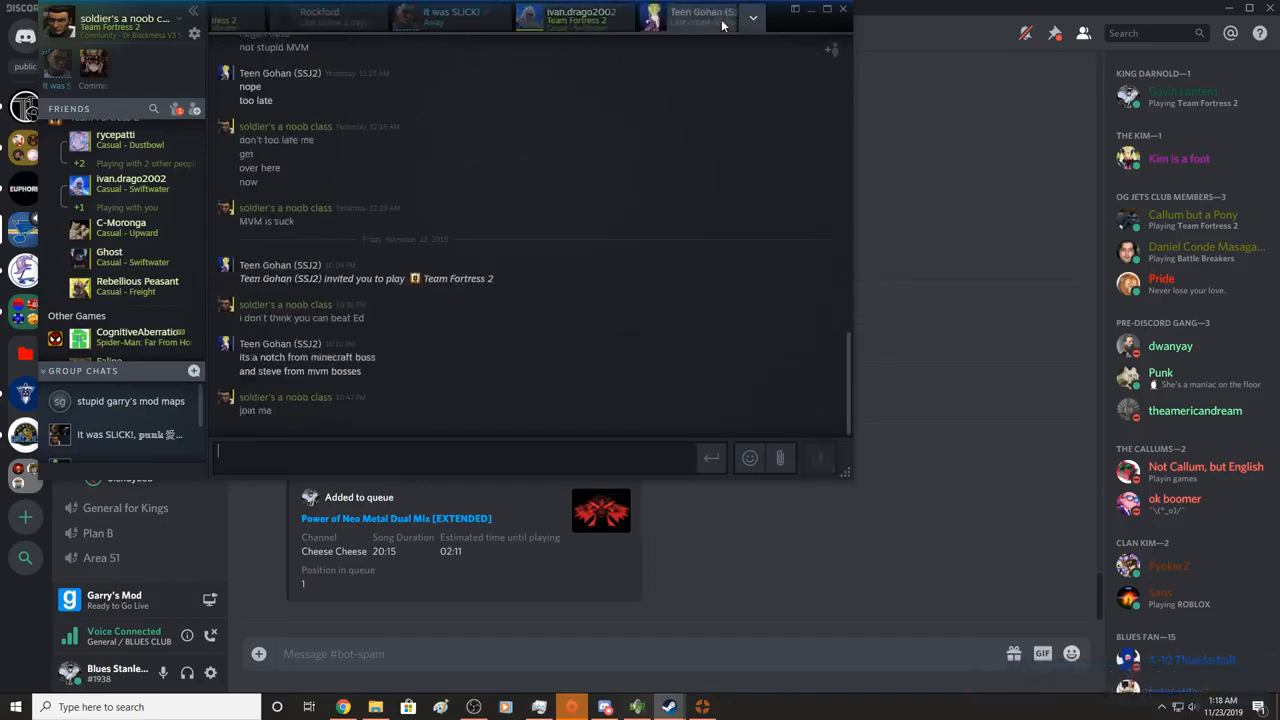
click(680, 16)
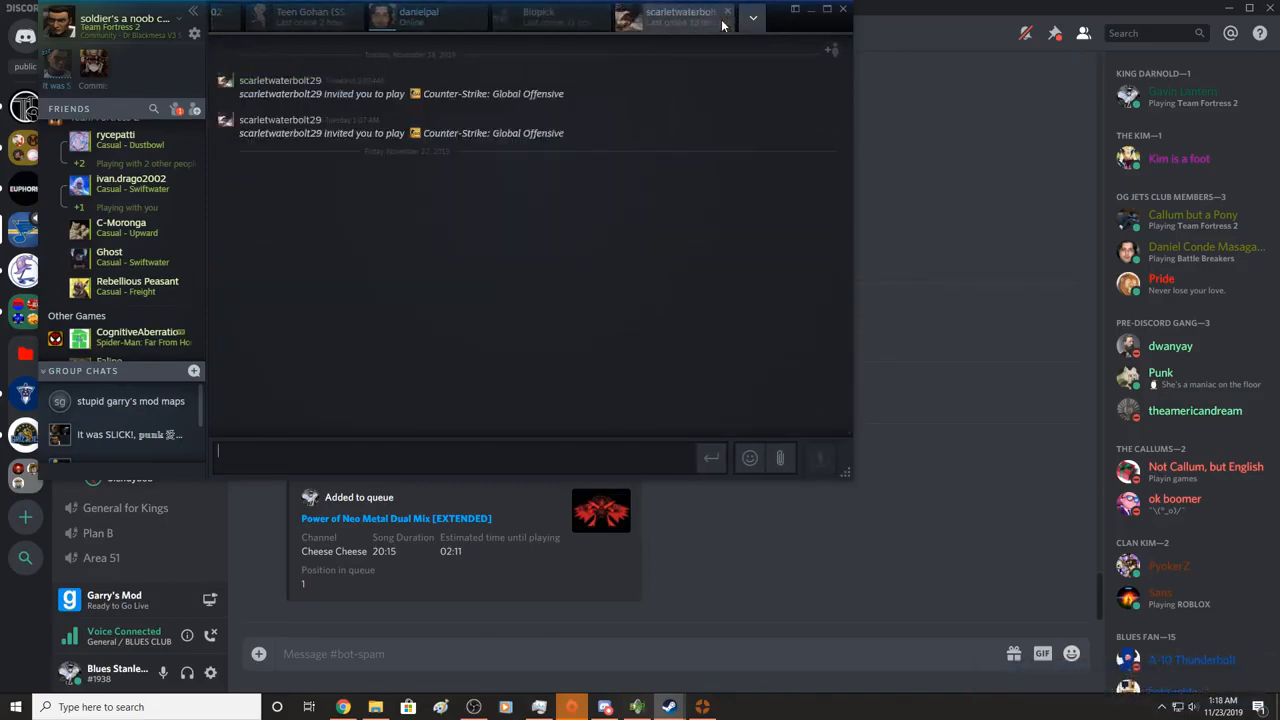
click(418, 16)
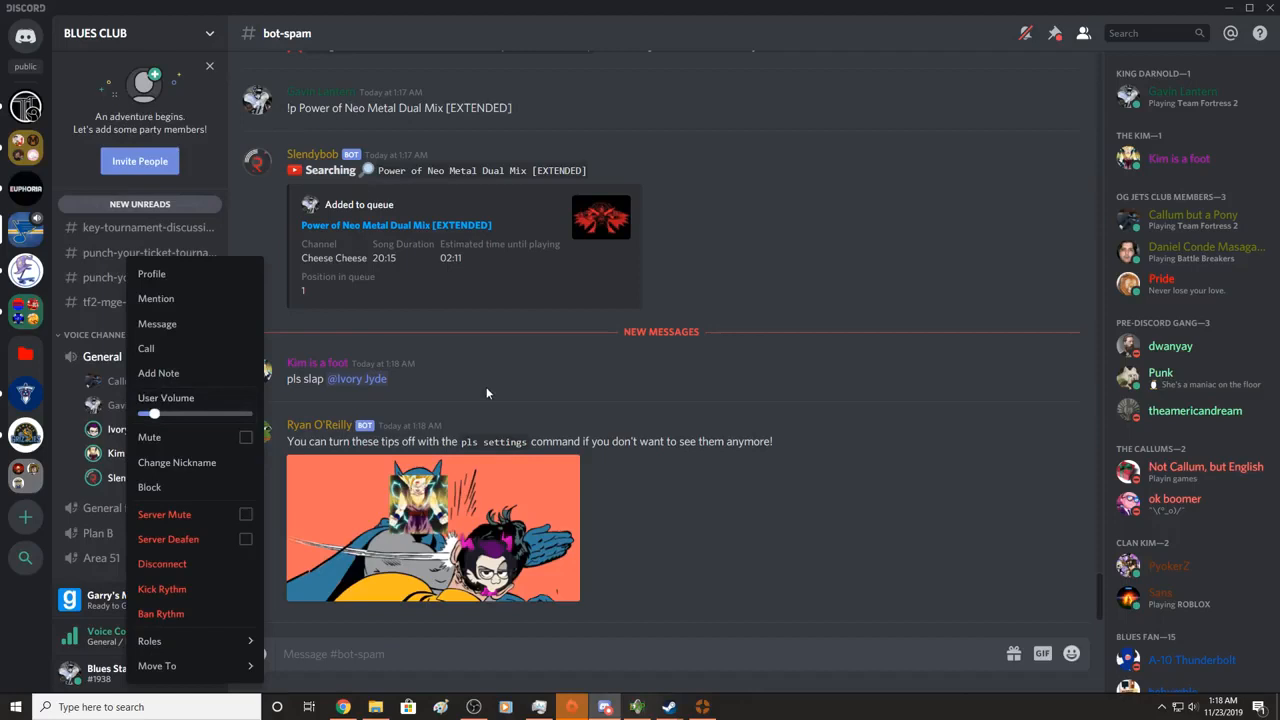
- Dismiss the member menu, peek at #general, and return to #bot-spam for an image upload
click(488, 392)
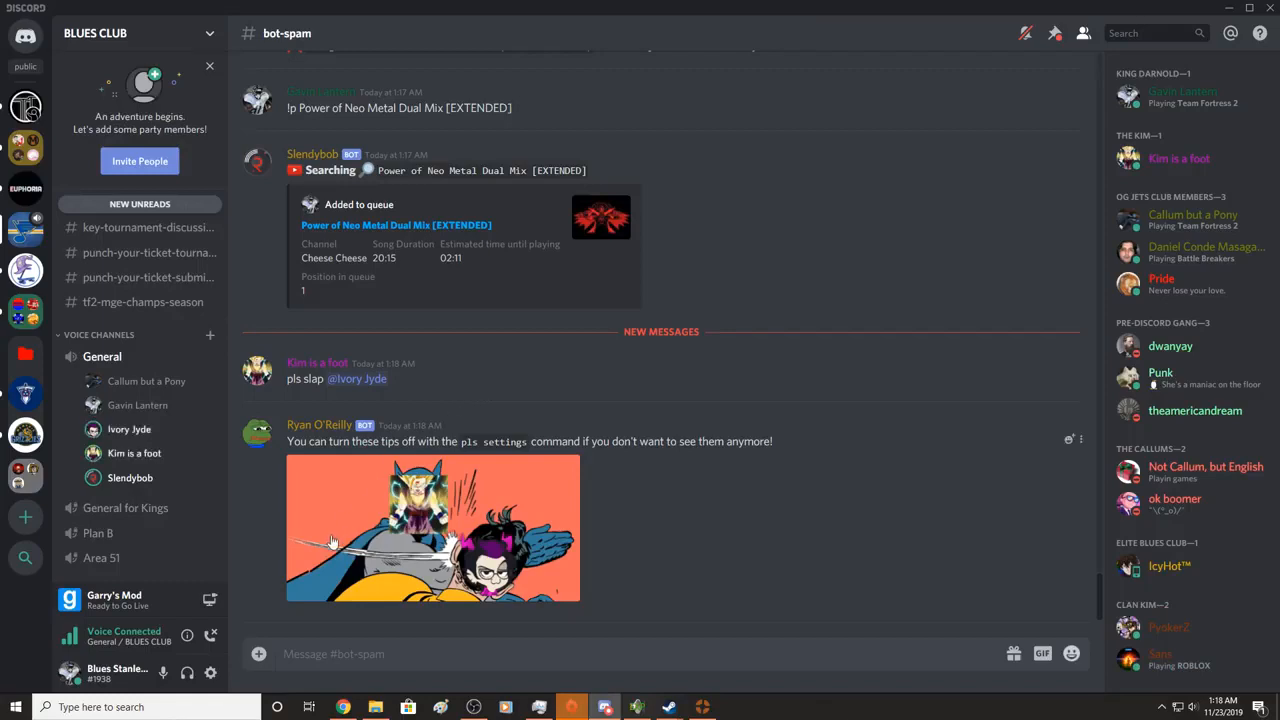
click(100, 280)
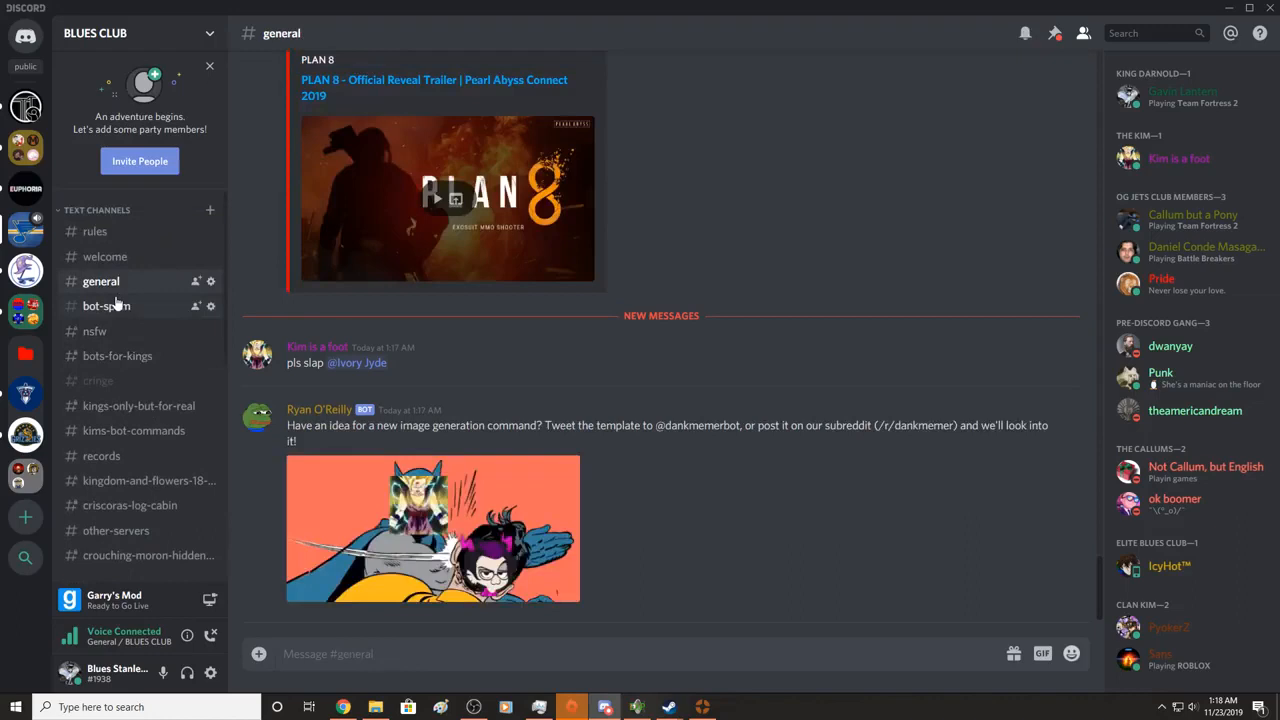
click(106, 306)
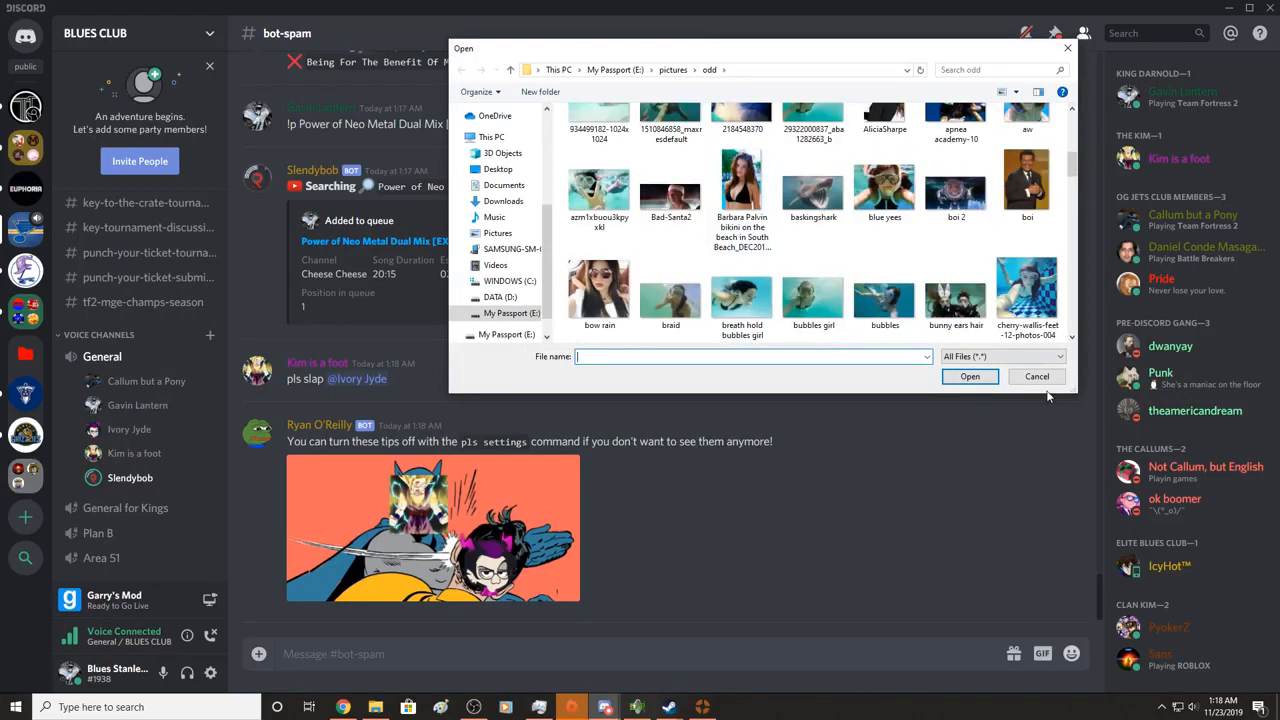
- Cancel the file picker, return from TF2 to Discord's #general, then bring up the Steam friends chat
click(1036, 376)
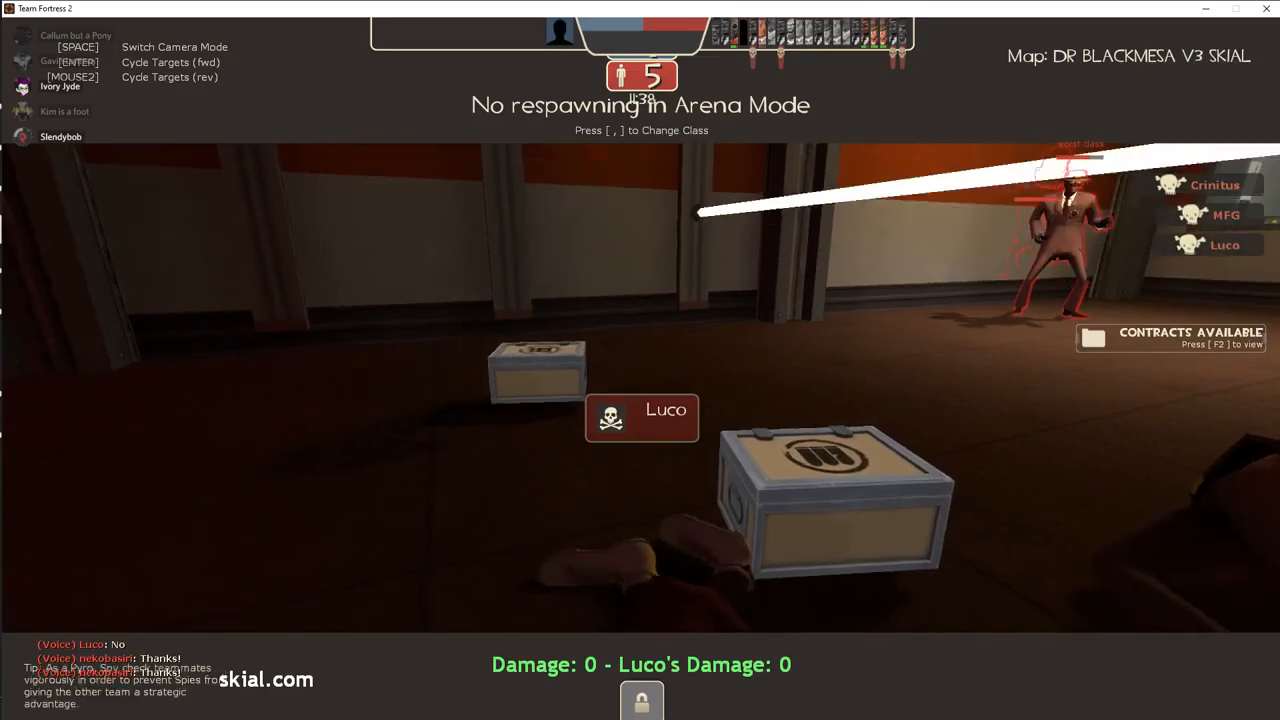
click(572, 708)
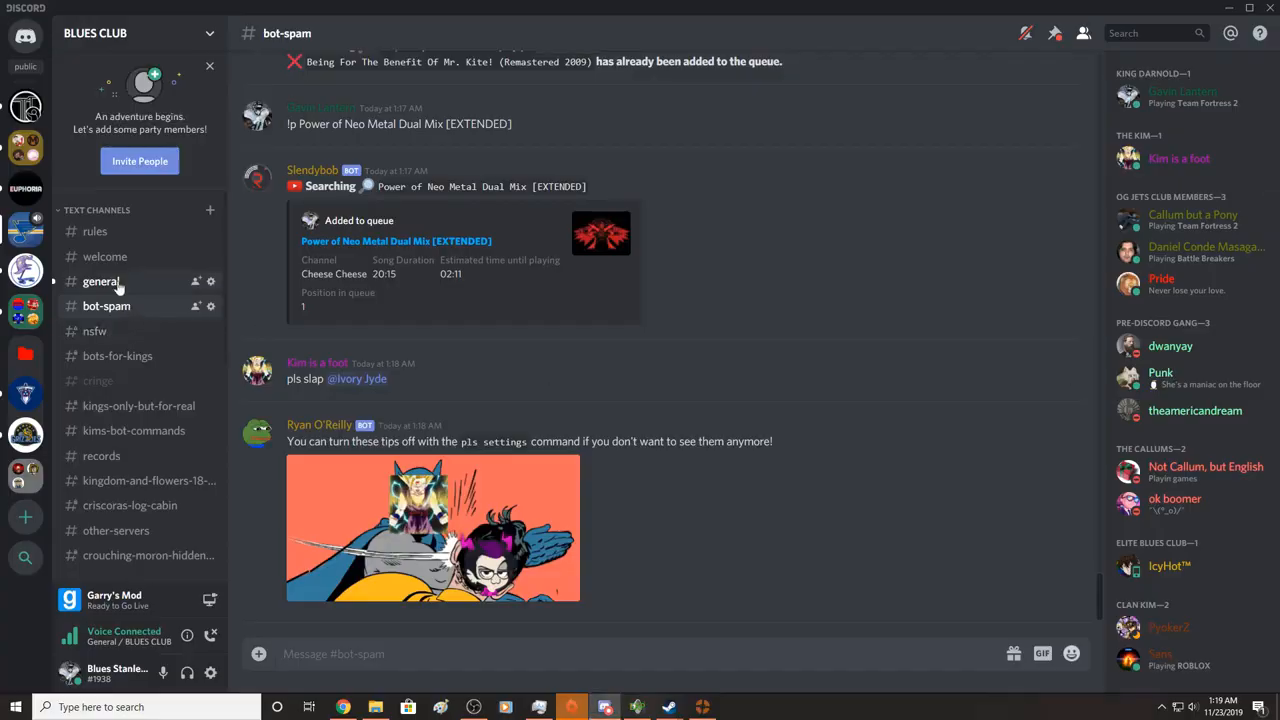
click(100, 280)
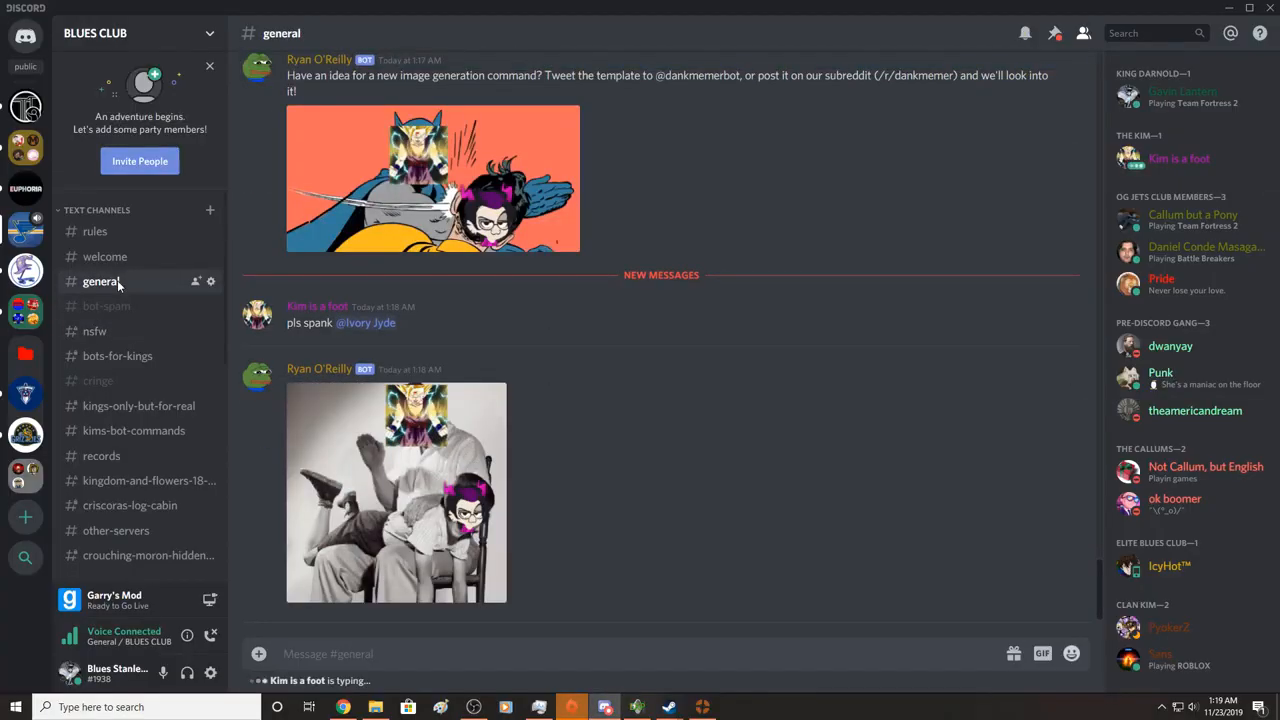
click(106, 304)
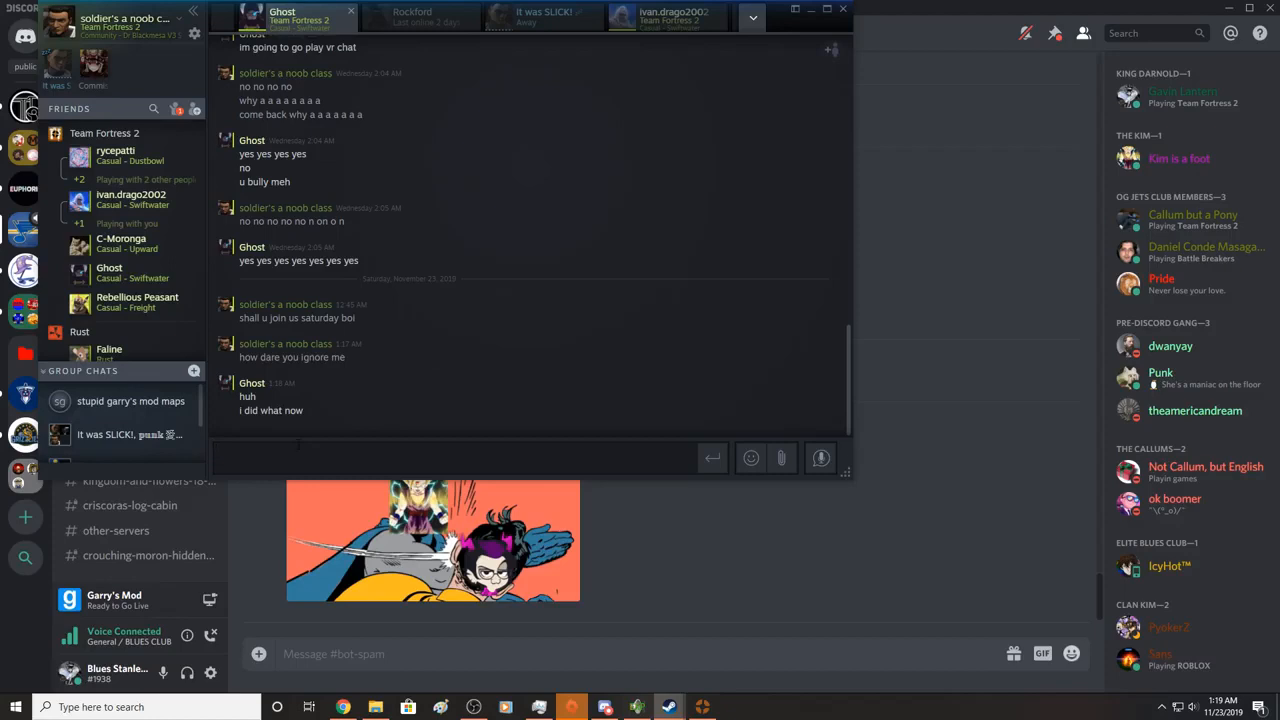
- Start typing 'join m' as a reply in the Steam friend chat
text(join m)
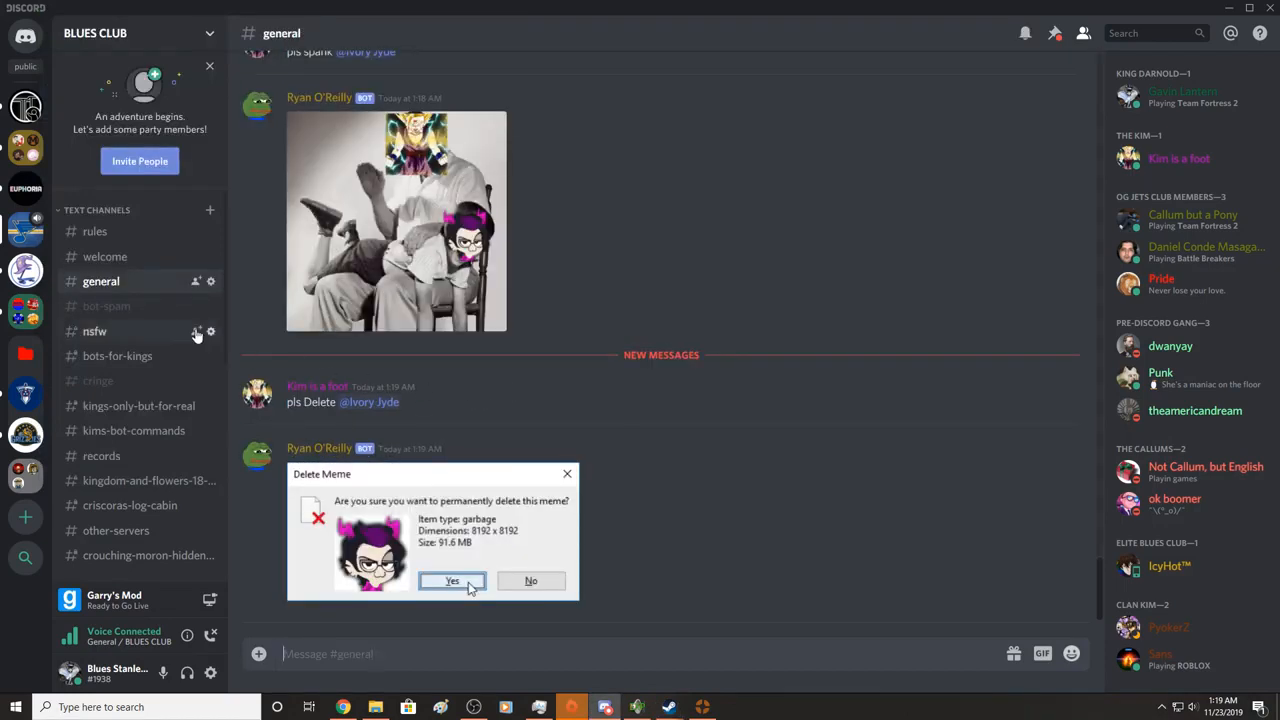
mouse_move(564, 612)
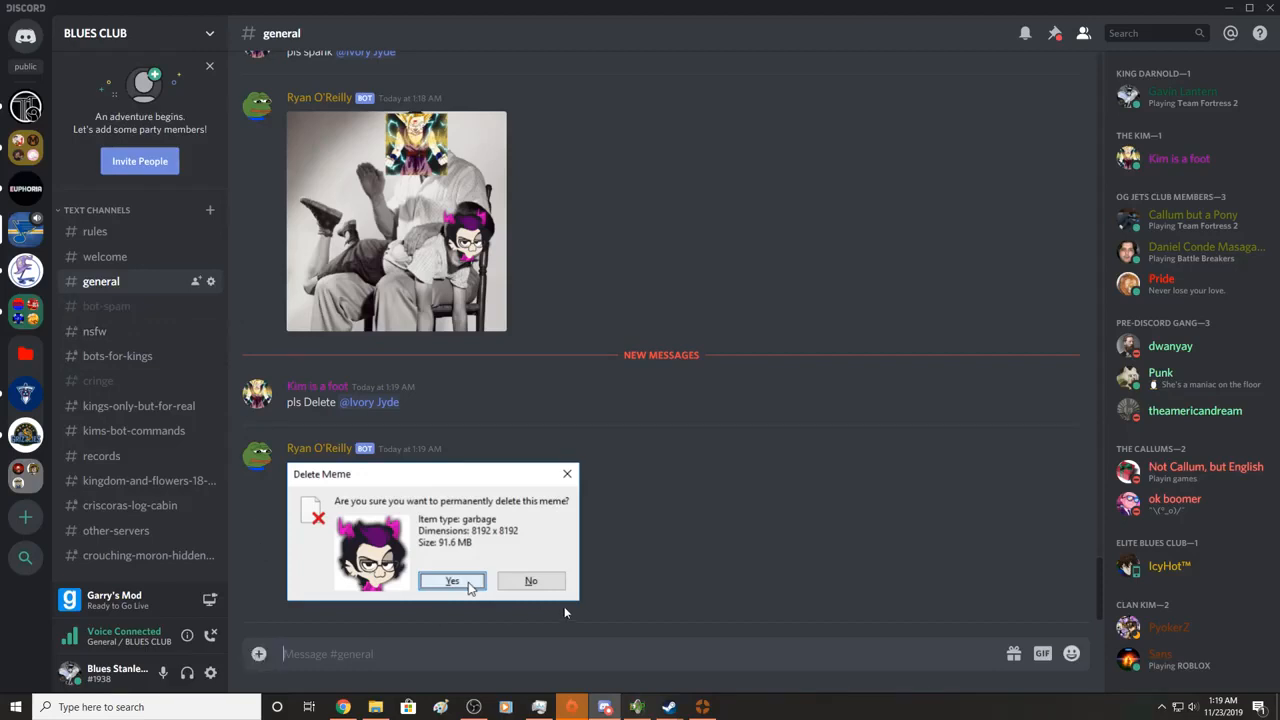
mouse_move(764, 450)
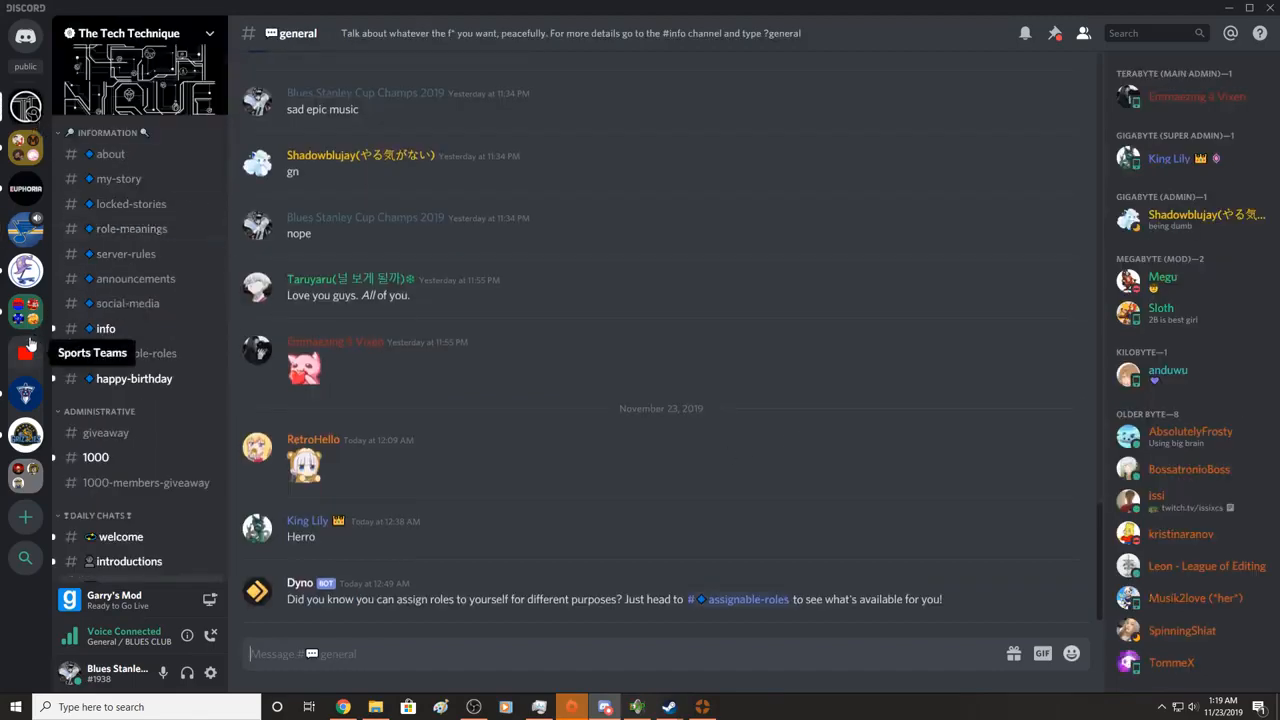
- Go to Discord's direct messages and view a recent private conversation
click(24, 36)
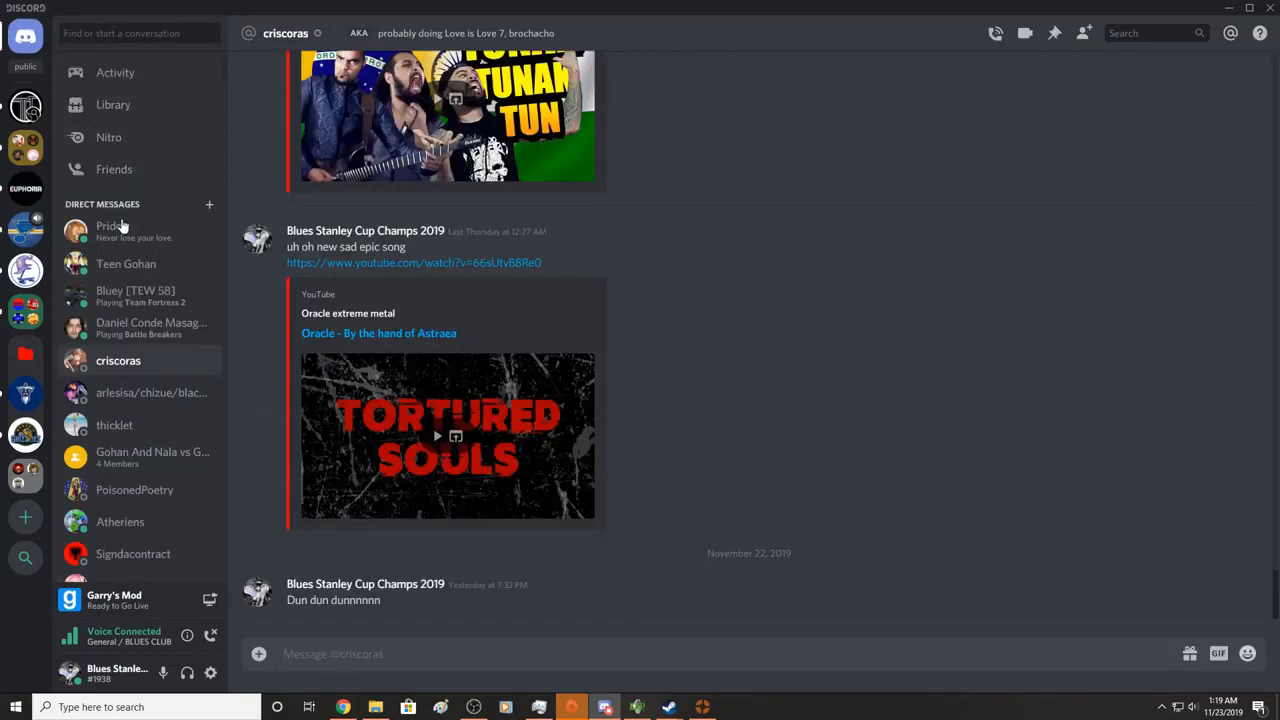
click(126, 264)
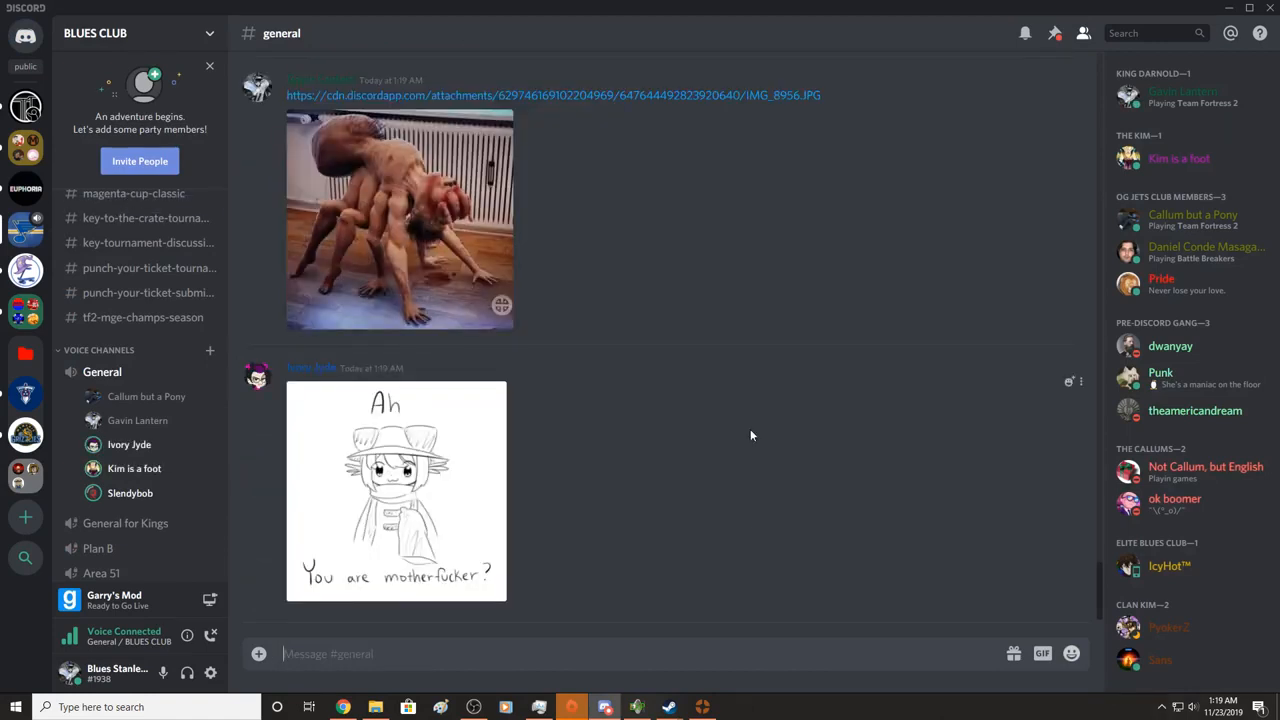
mouse_move(744, 432)
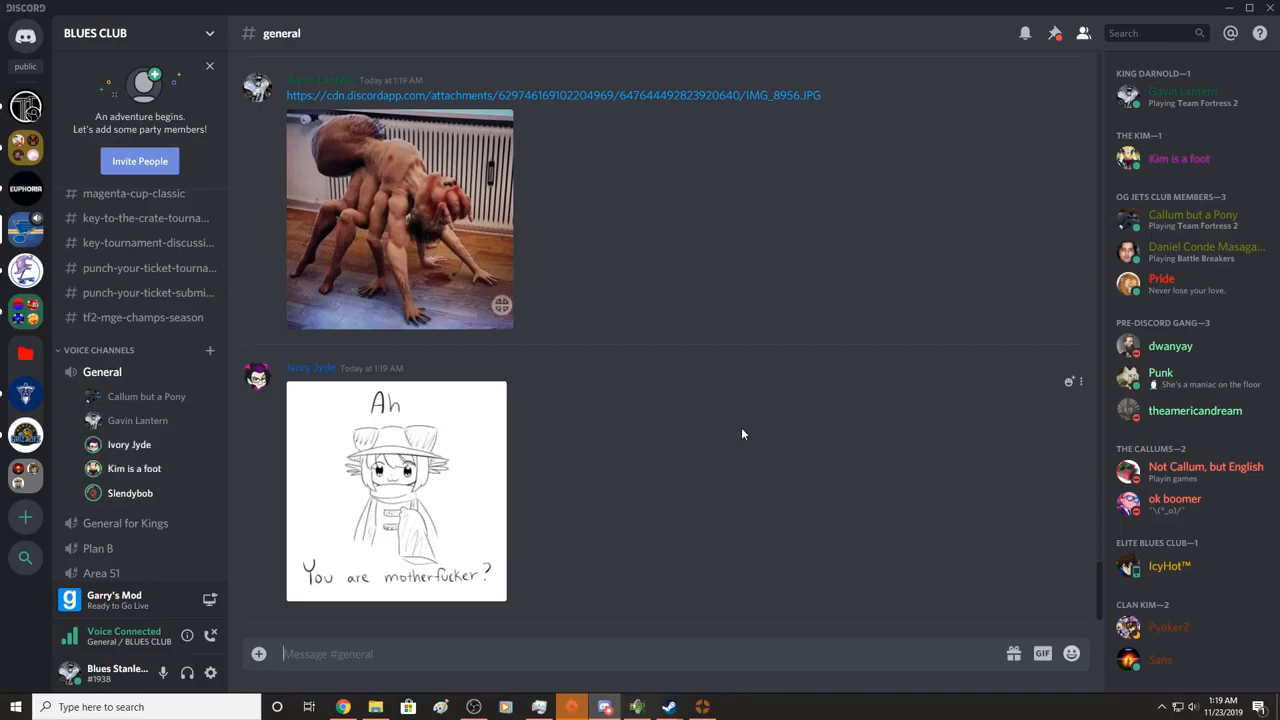
- Post "The Real Spider man: I will kill kim" in #general
text(Spider)
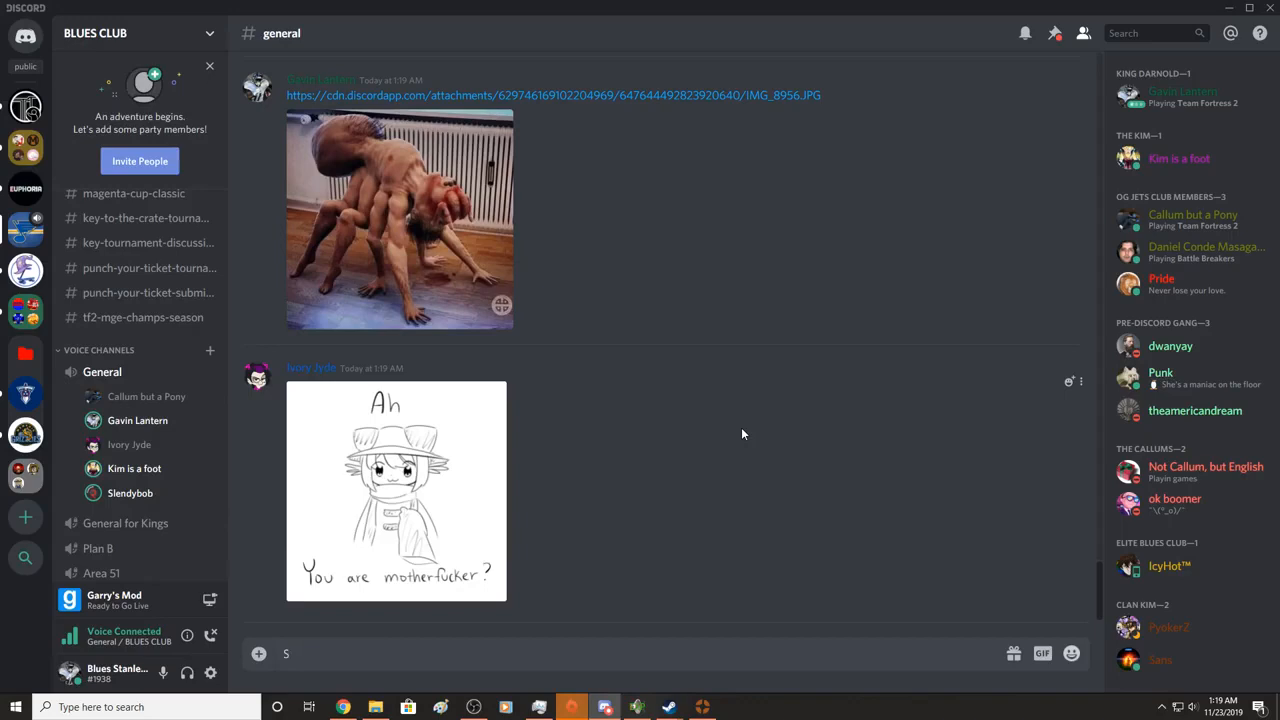
text(The Real S)
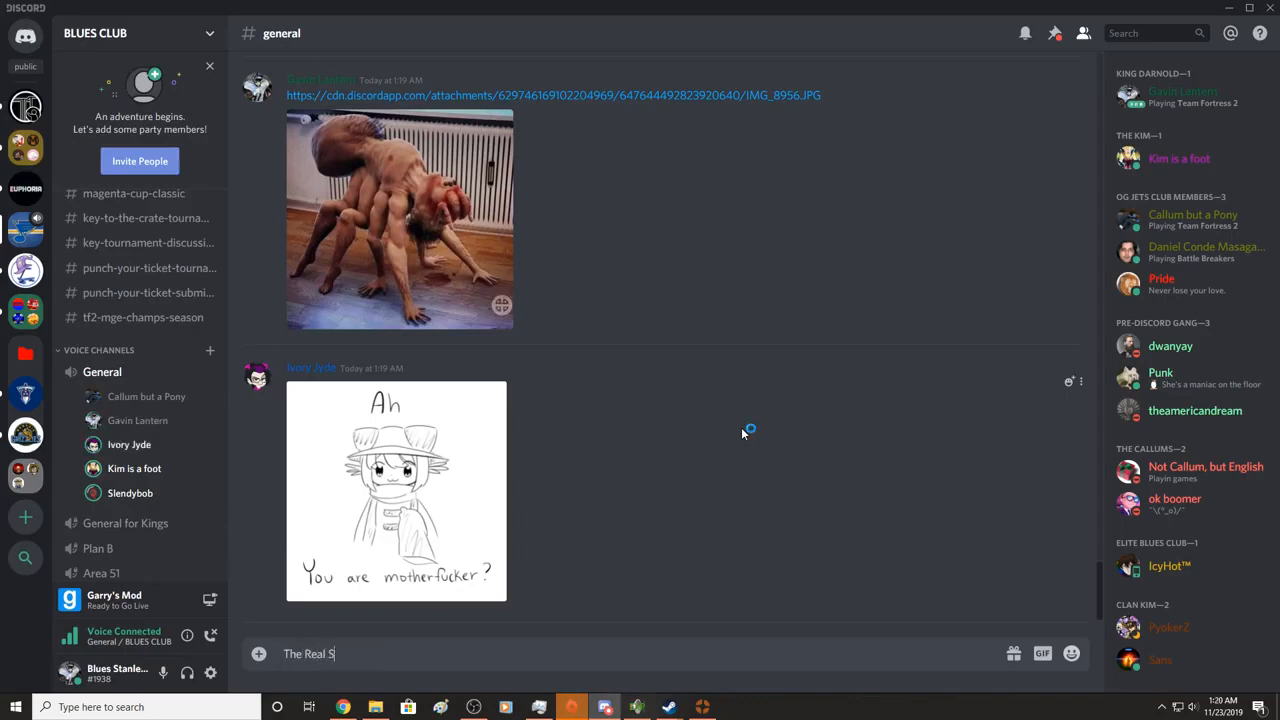
text(pider man:)
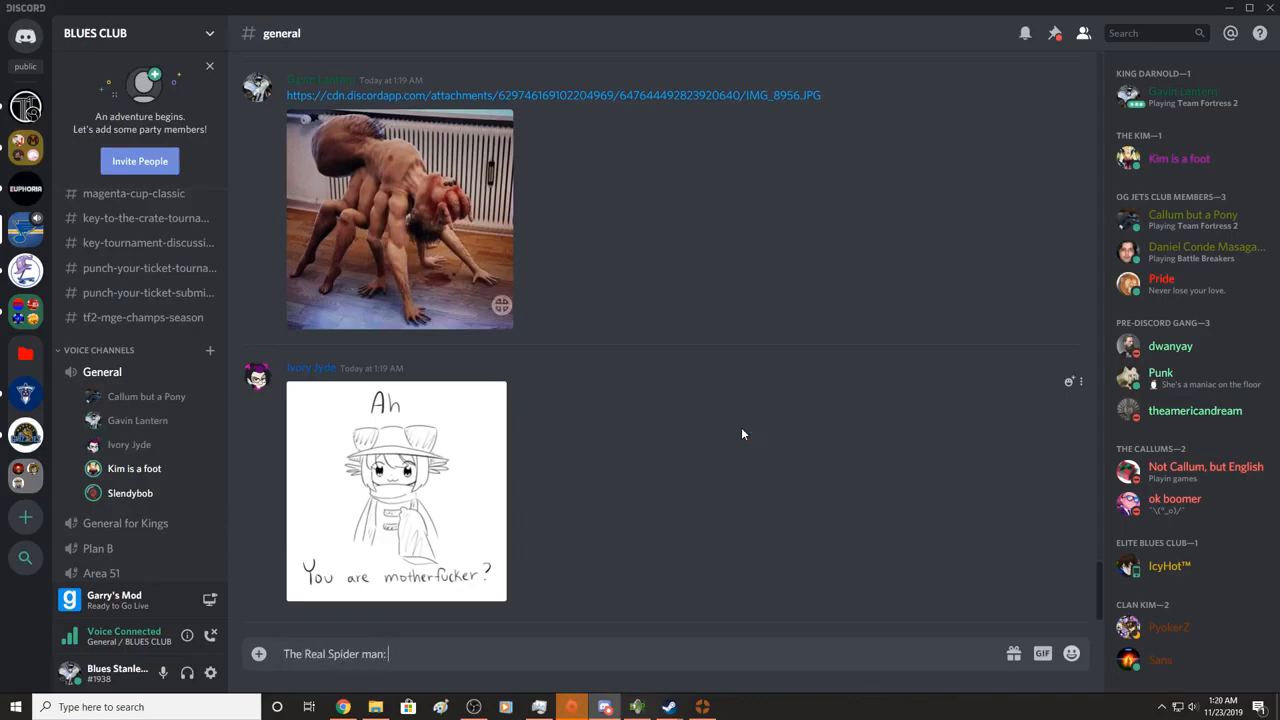
text(I will kill kim)
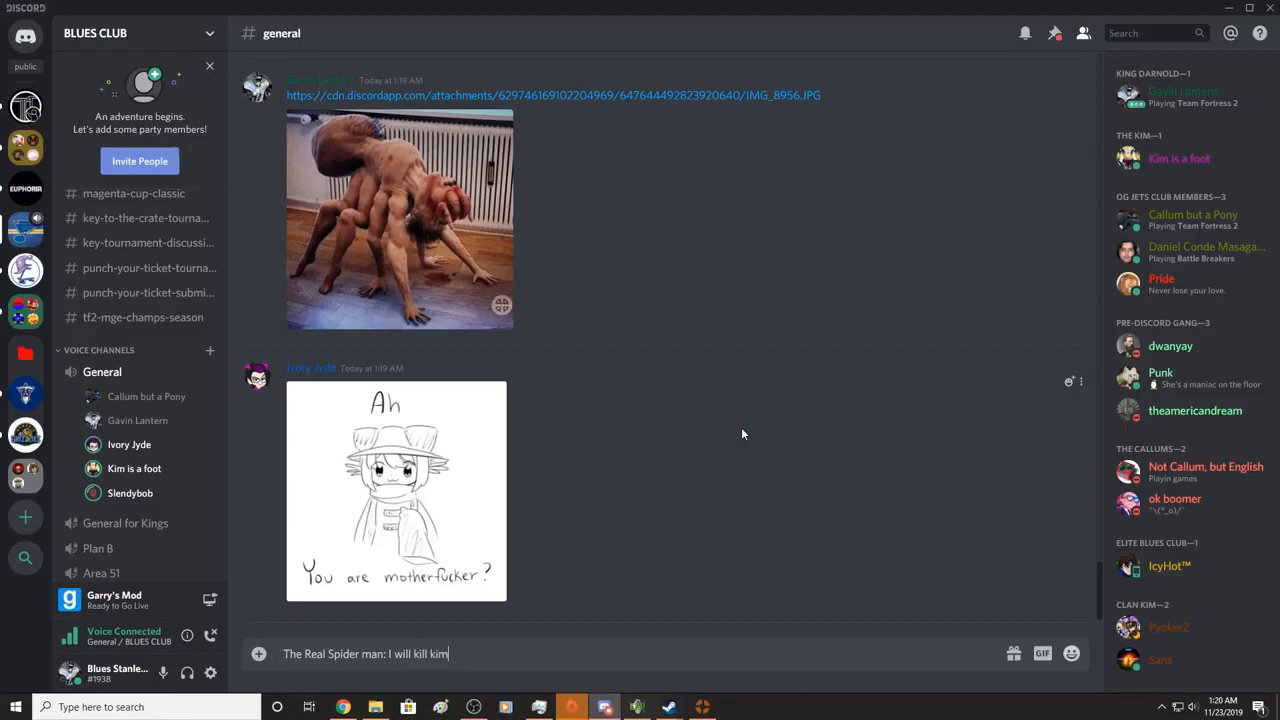
key(enter)
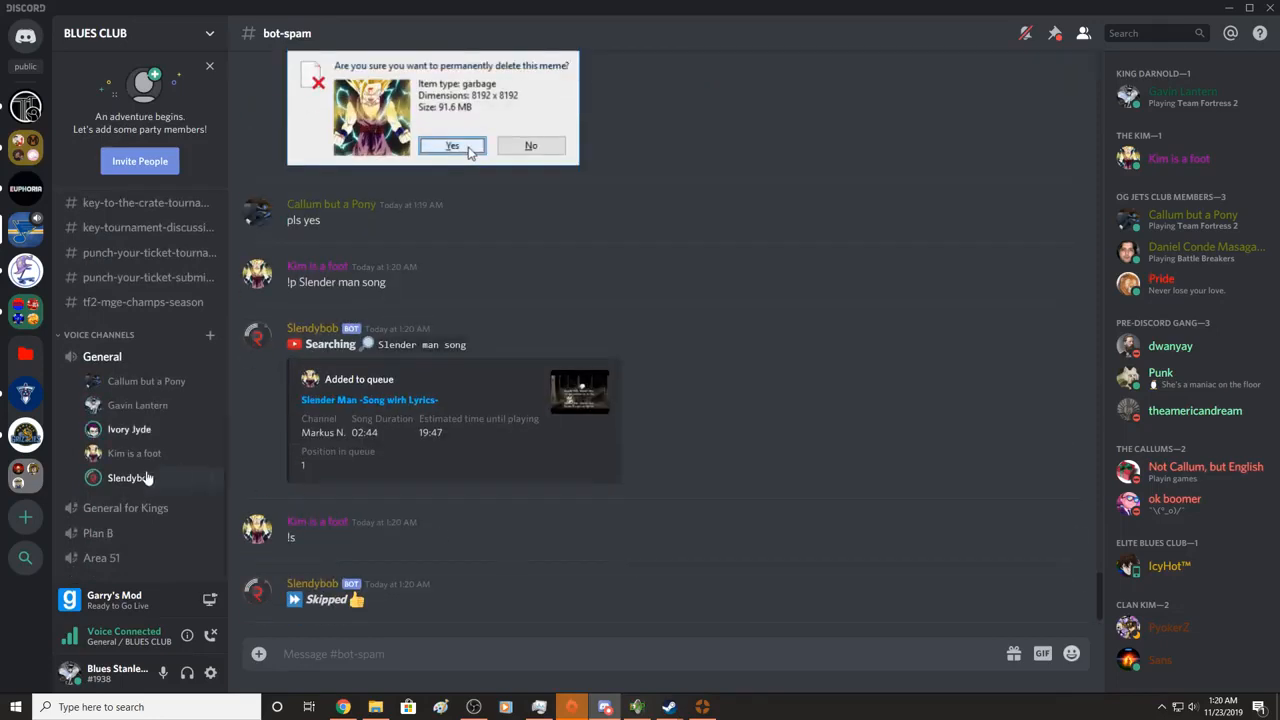
- Bring up the options menu for the Slendybob music bot in the voice channel list
right_click(130, 476)
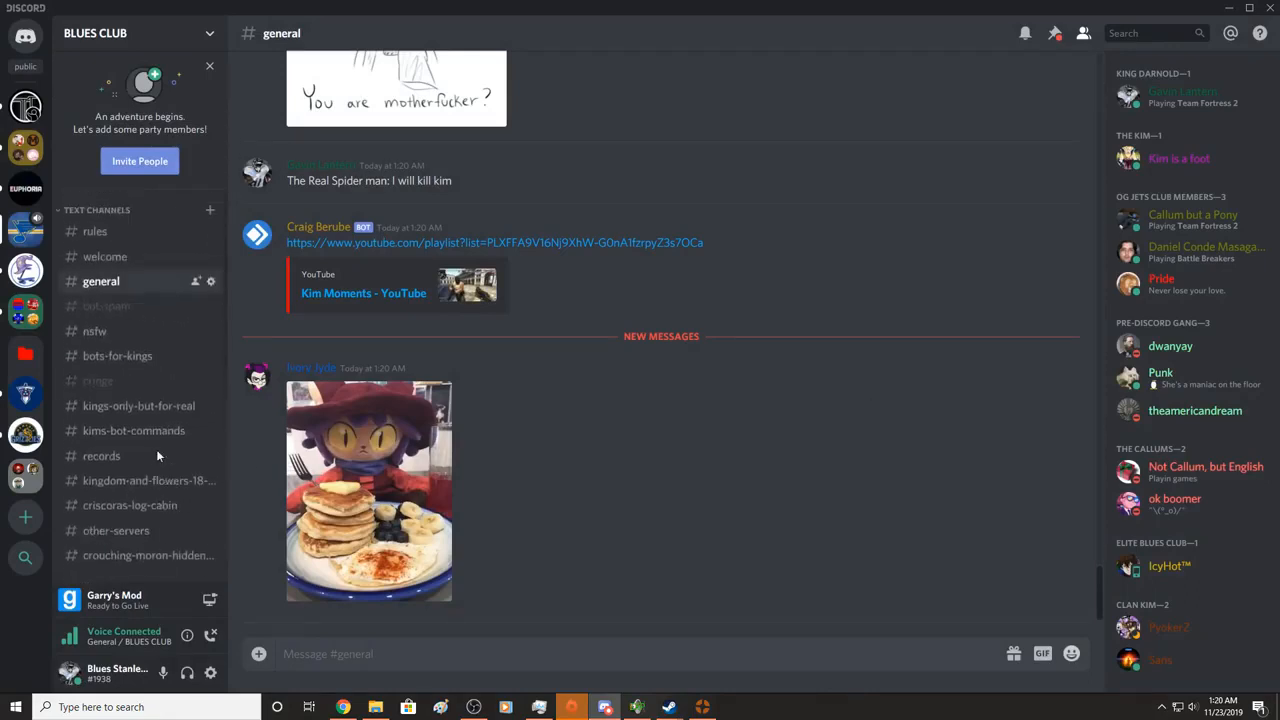
- In #bot-spam, drop a misspelled '!p slener' and request the Mario 64 Bob-Omb Battlefield track
click(106, 304)
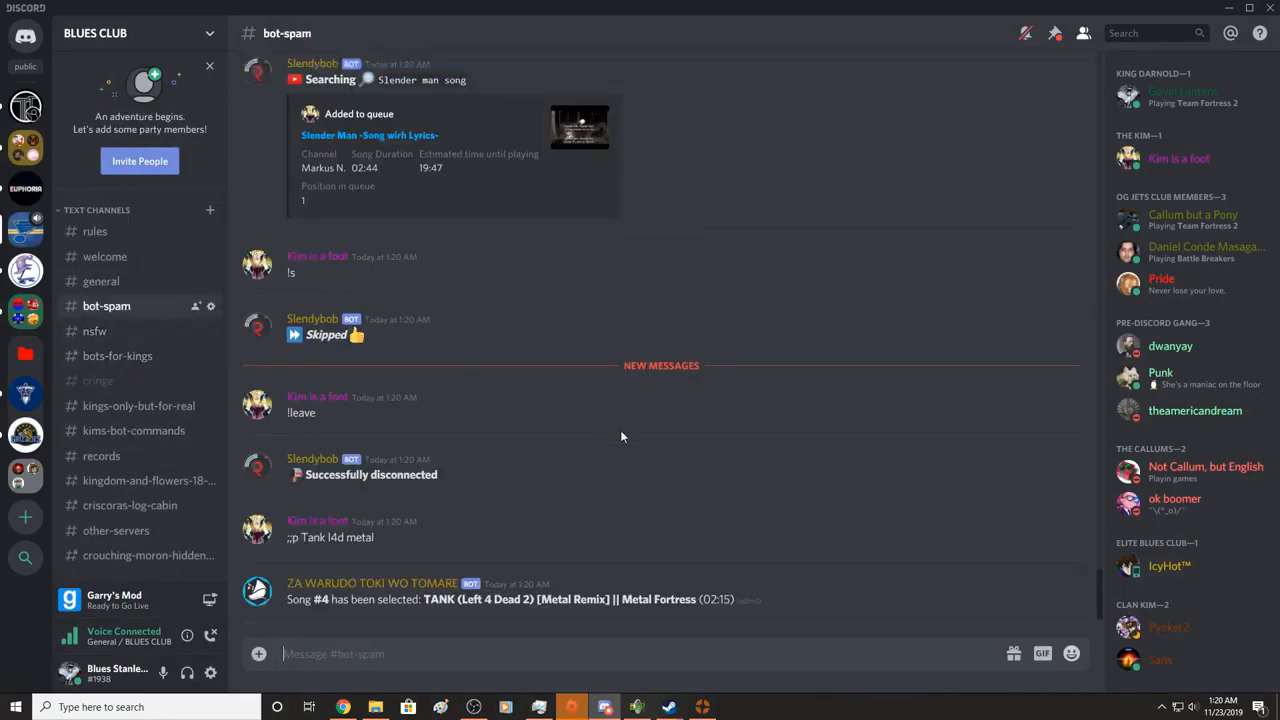
text(!p slener)
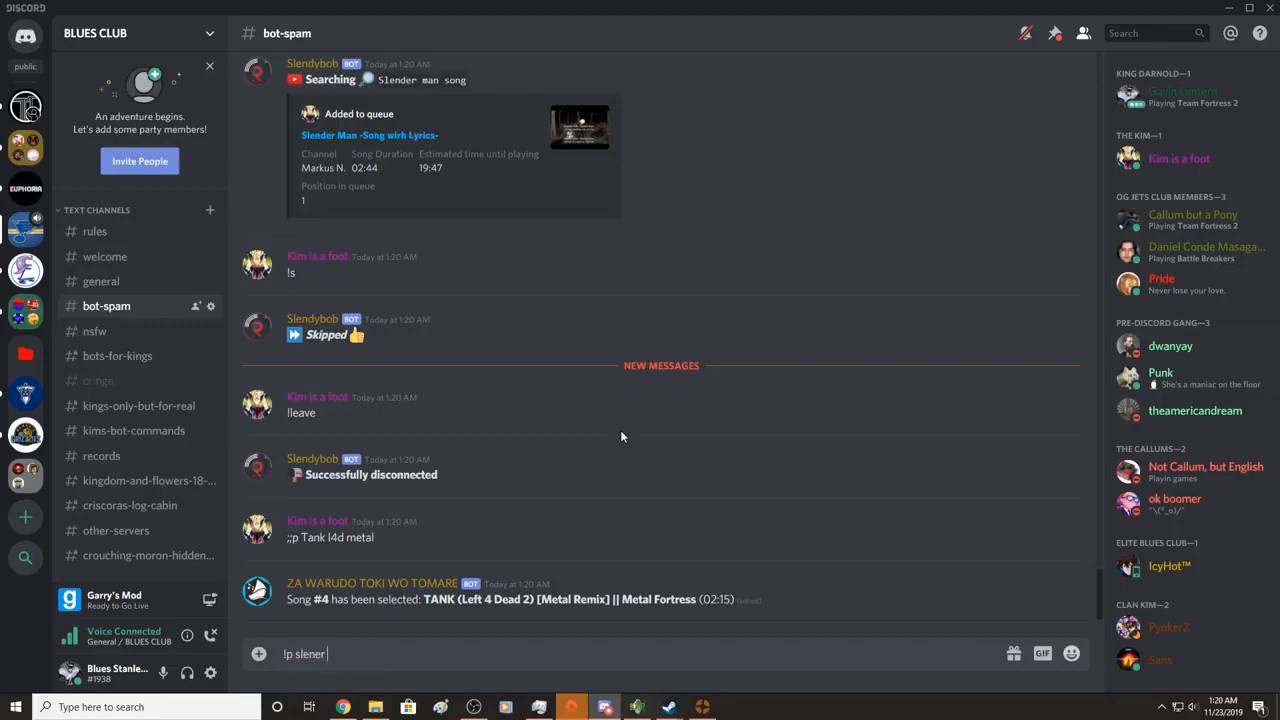
key(enter)
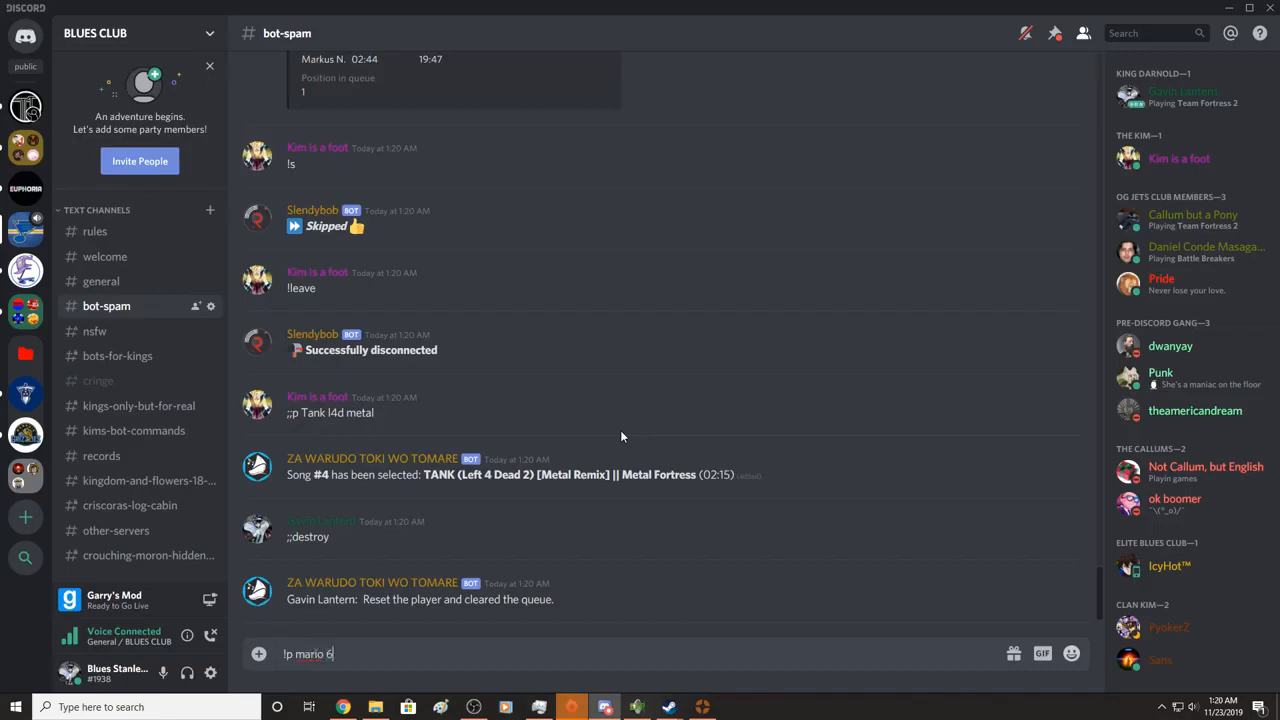
text(5 bob omb)
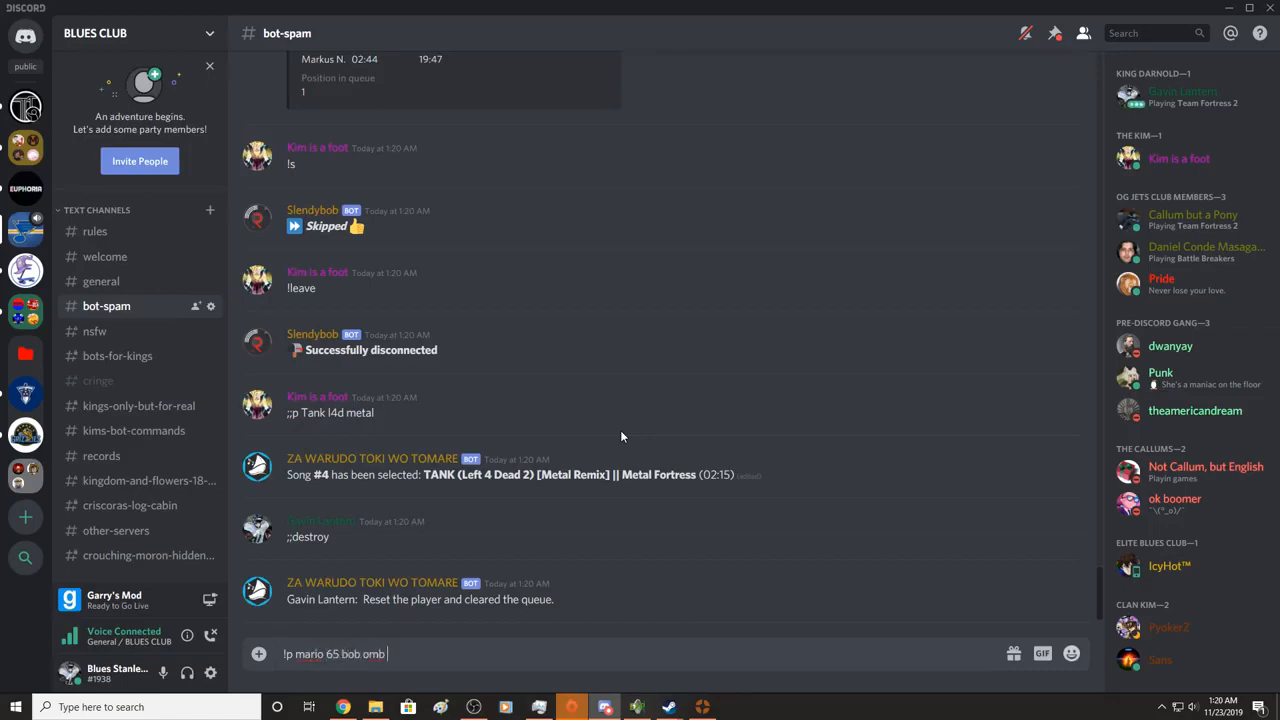
key(enter)
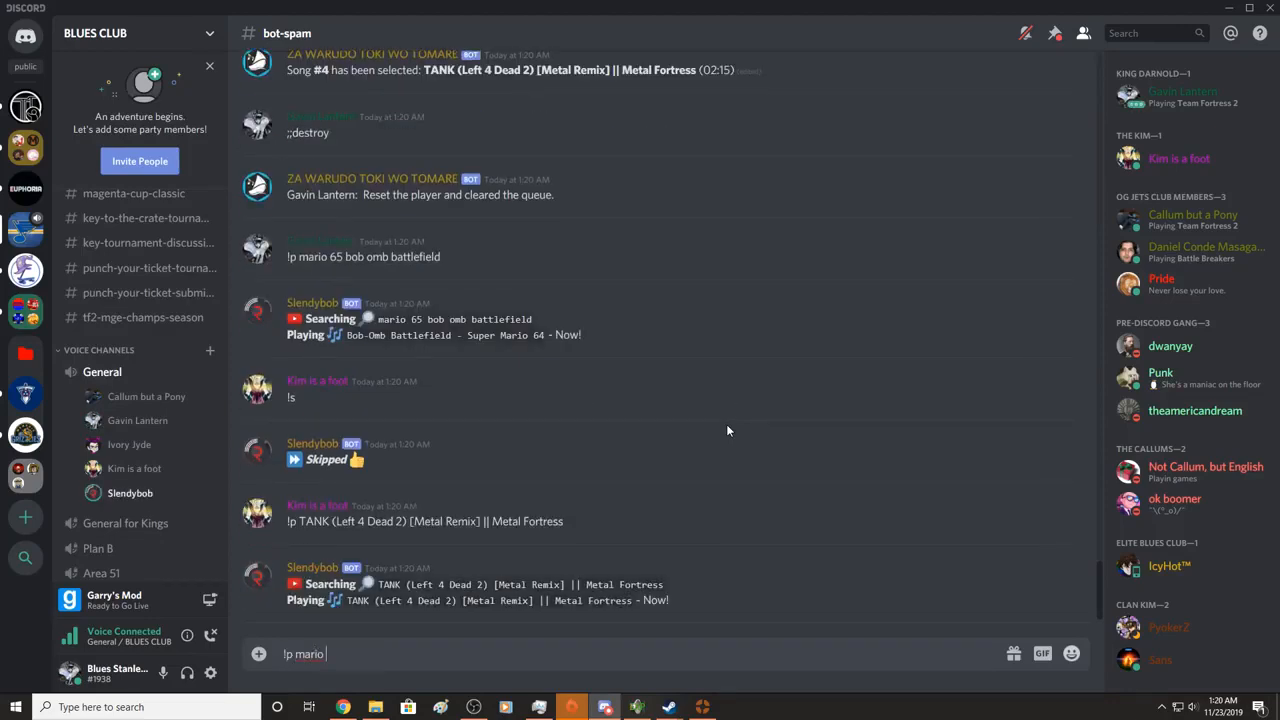
- Request the 'world 1 new super mario bros theme' from the music bot
text(world 1)
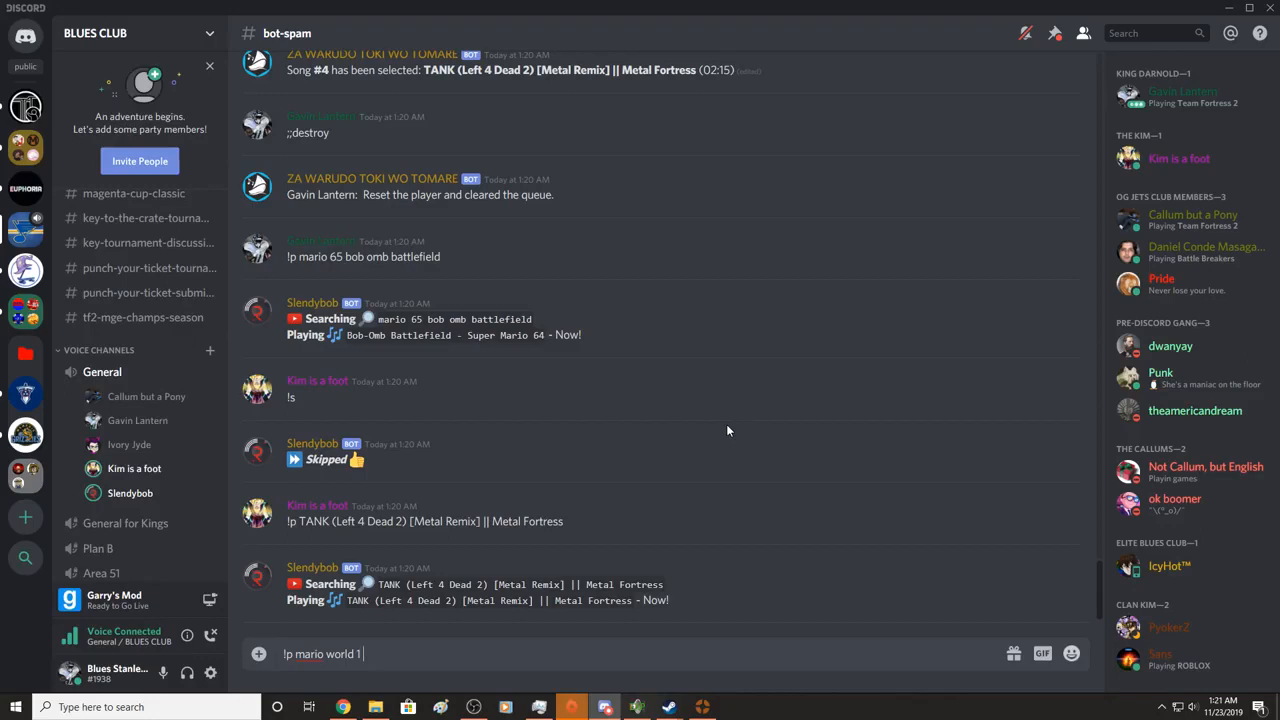
text(new super mario bros)
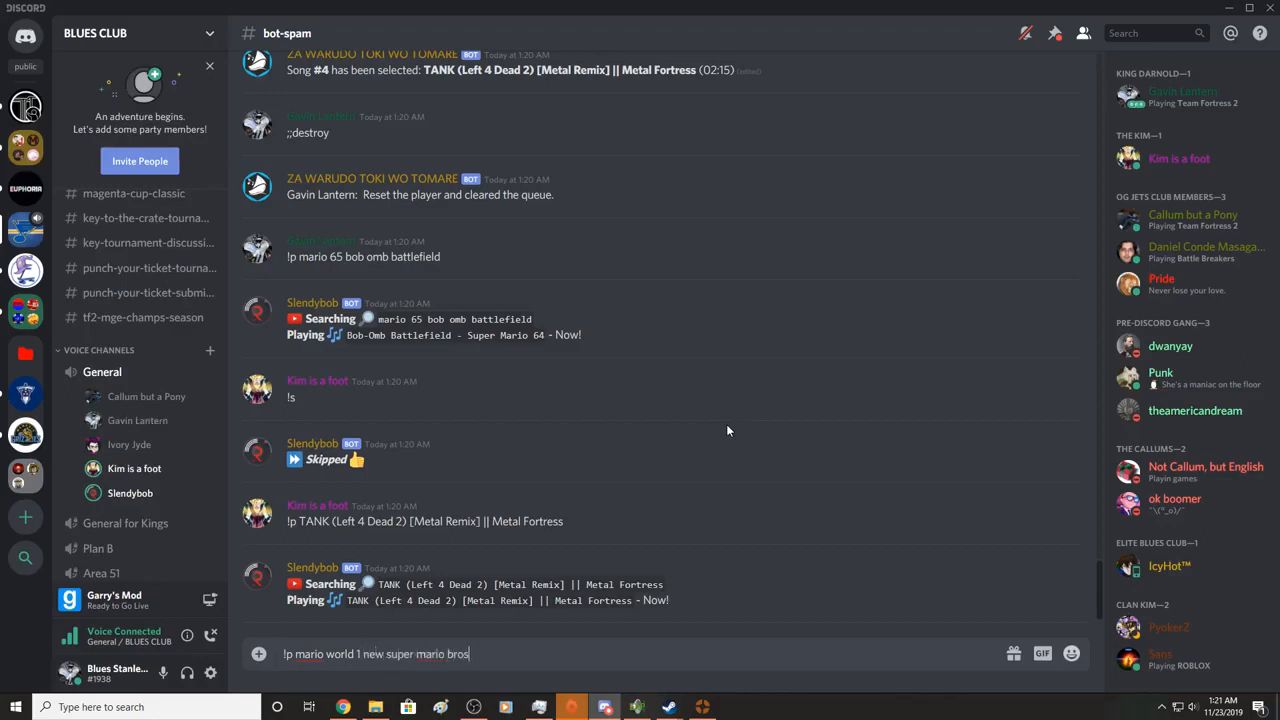
text(theme)
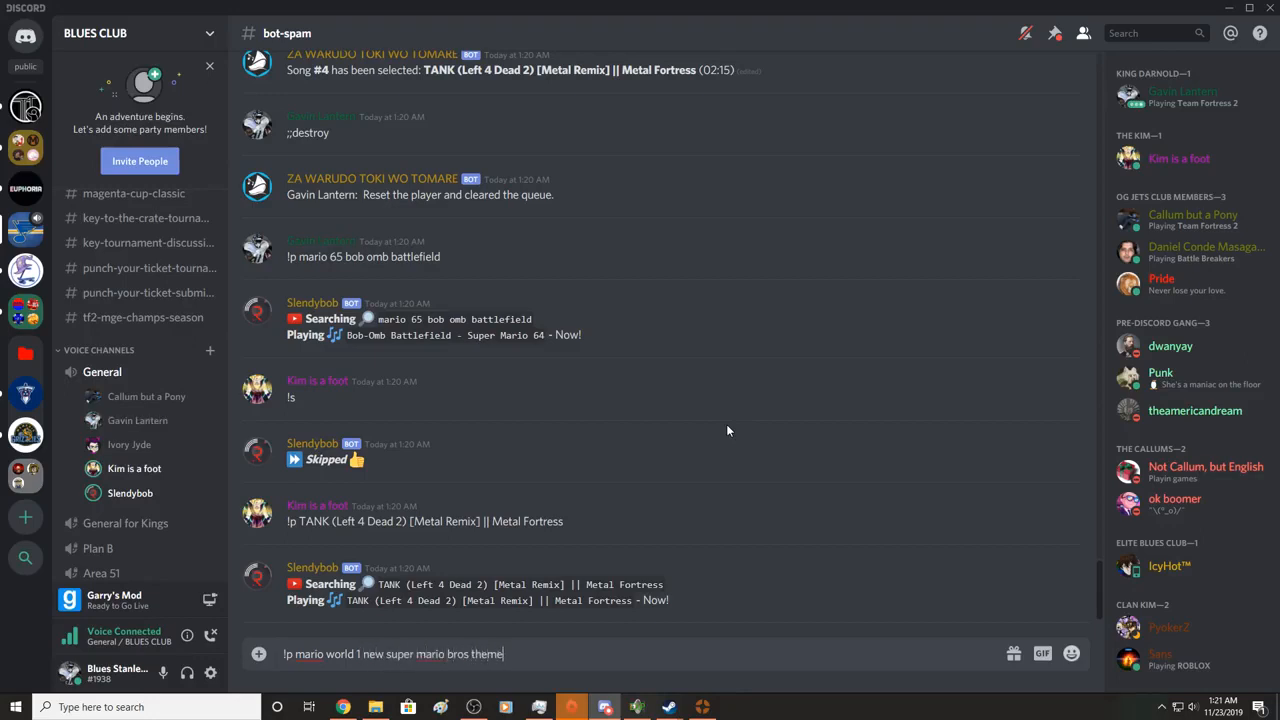
key(enter)
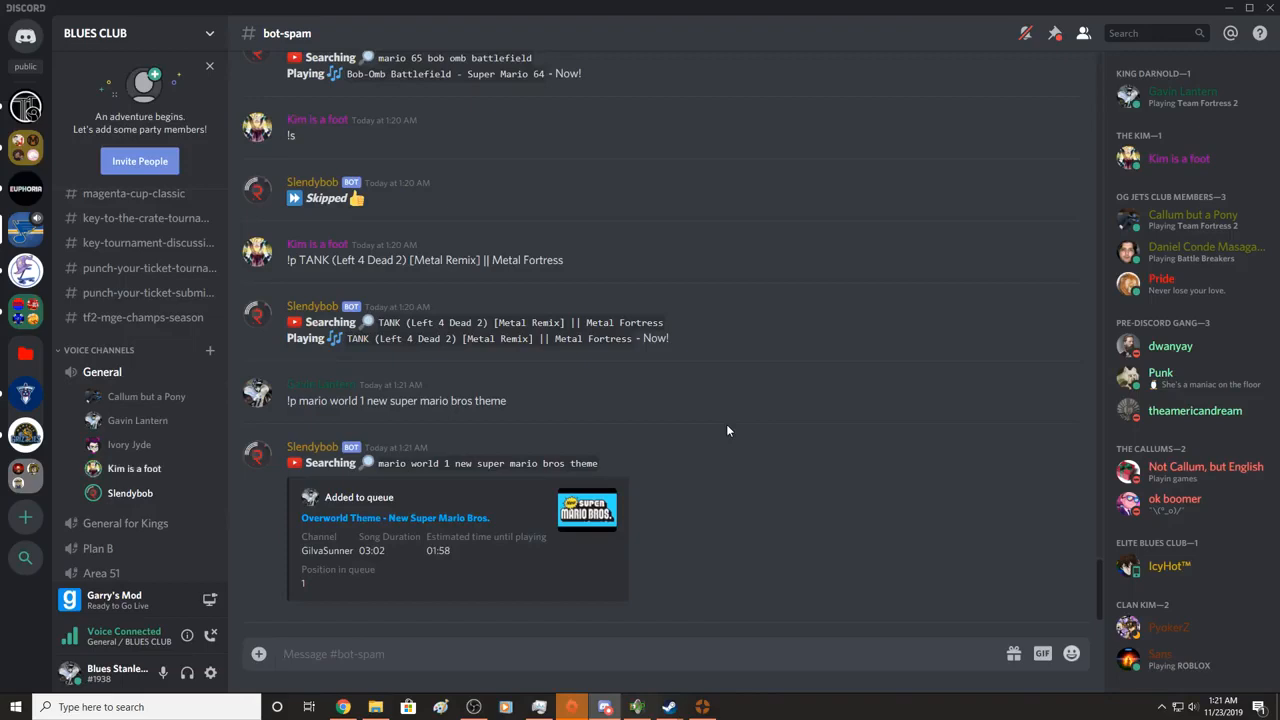
mouse_move(544, 384)
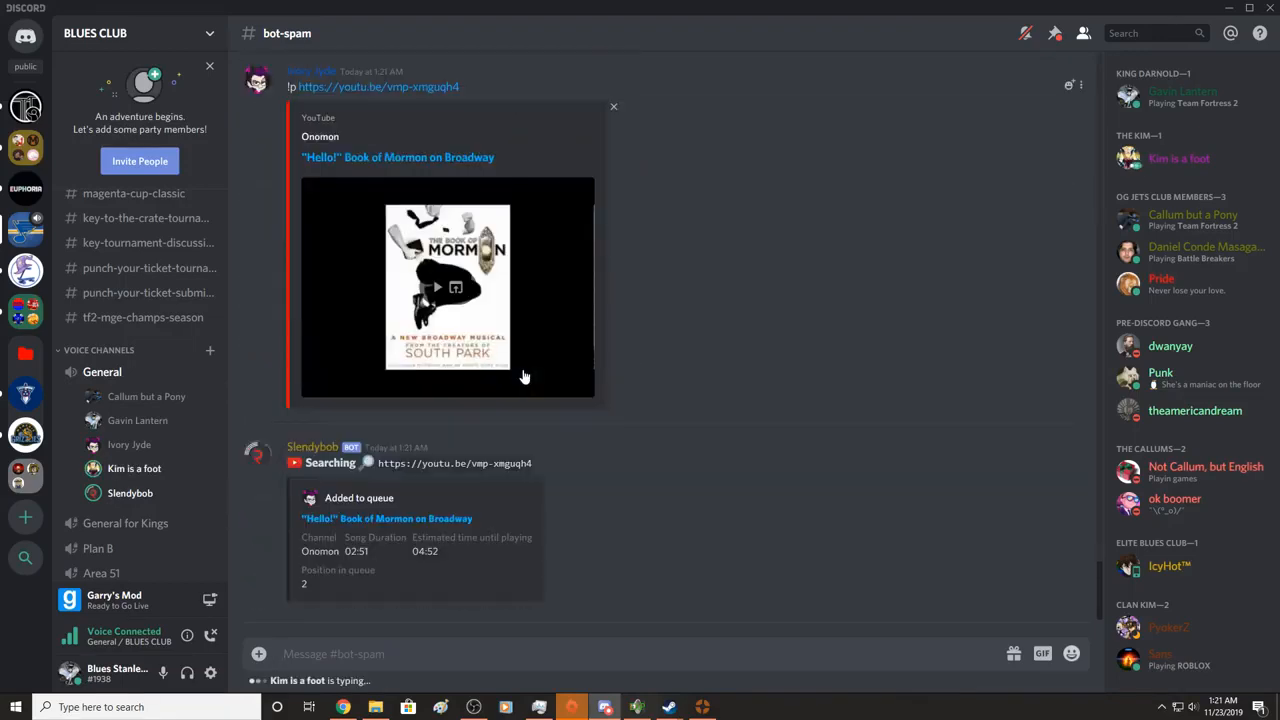
- Scroll back through the earlier #bot-spam song requests before switching to Team Fortress 2
scroll(down, 3)
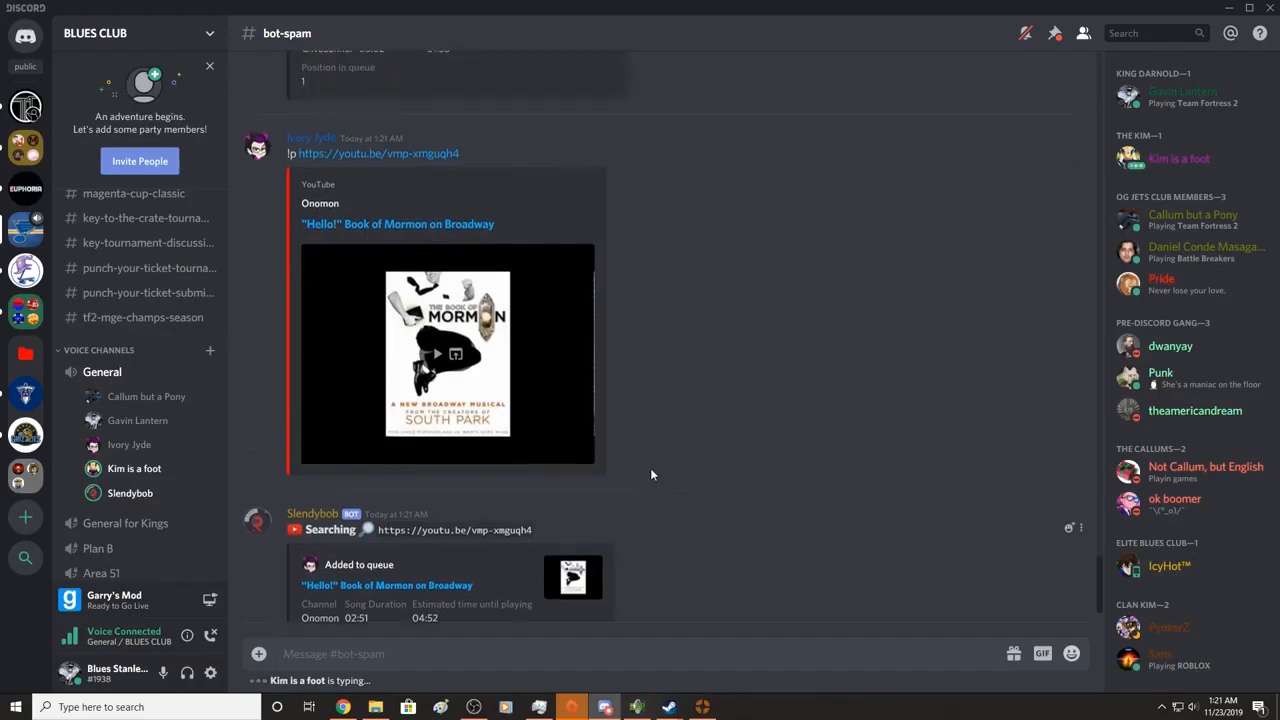
scroll(down, 3)
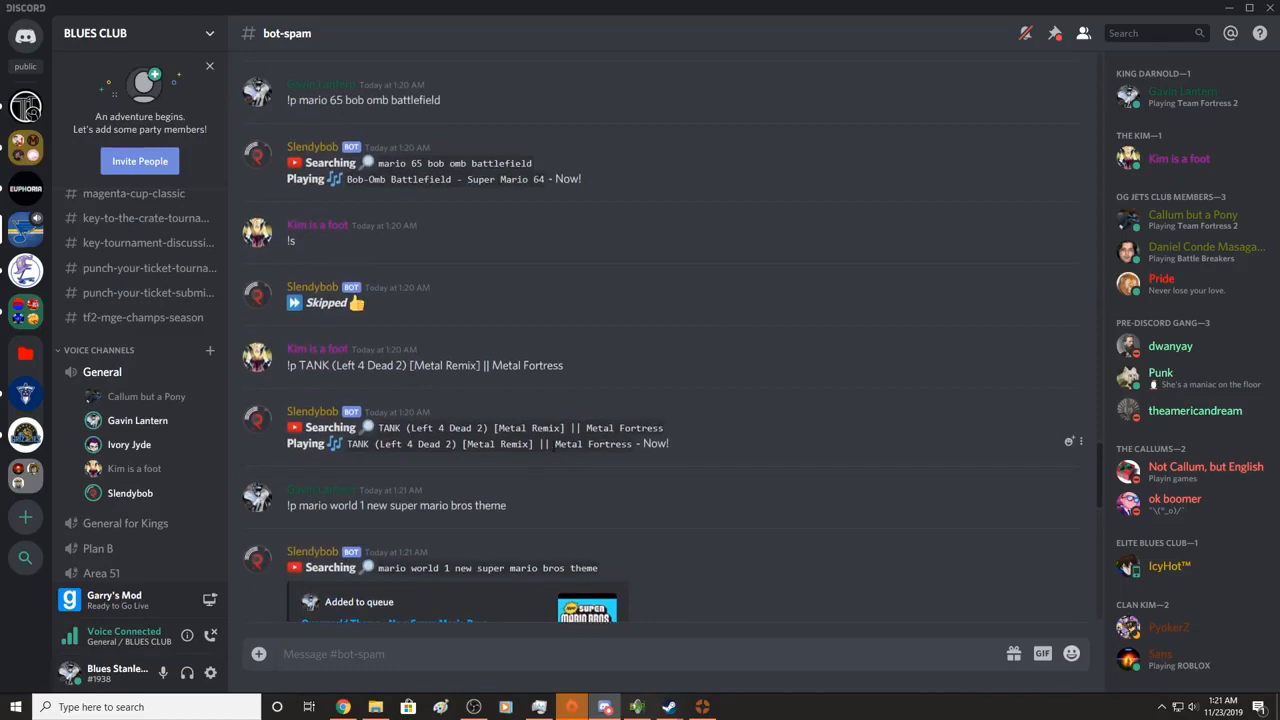
triple_click(424, 364)
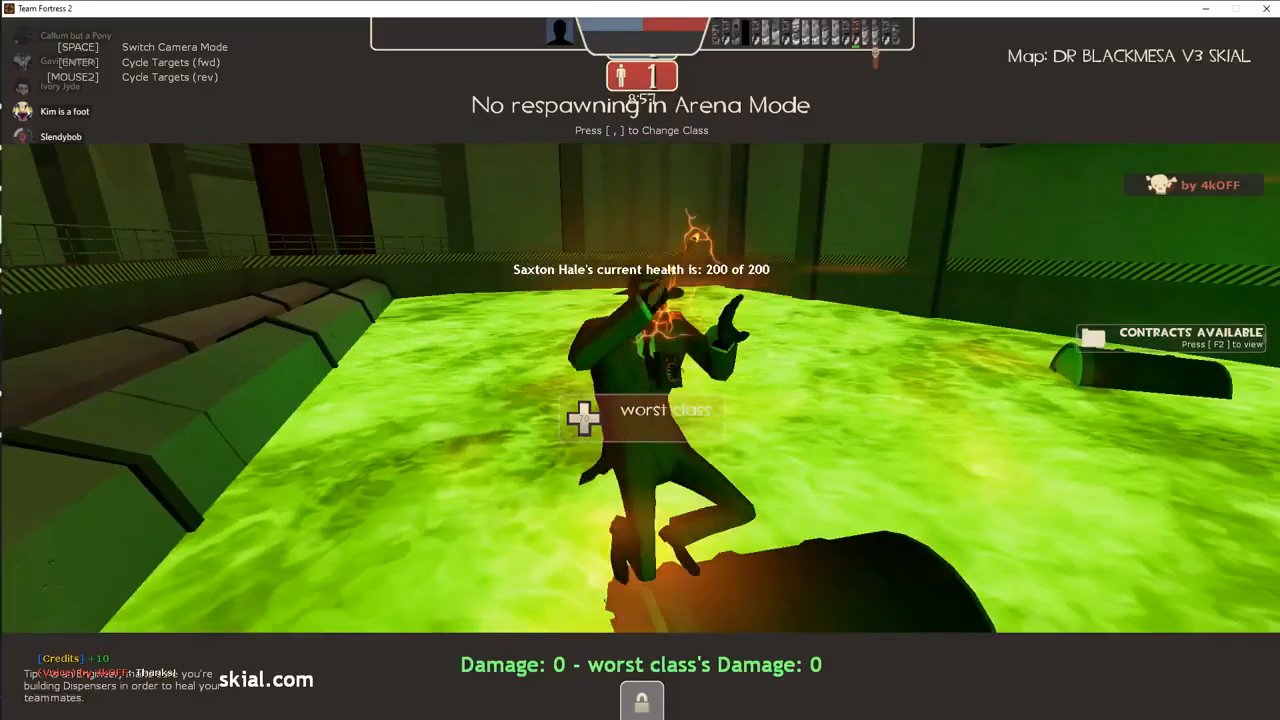
- Alt+Tab out of Team Fortress 2 back to the Discord #bot-spam chat
key(tab)
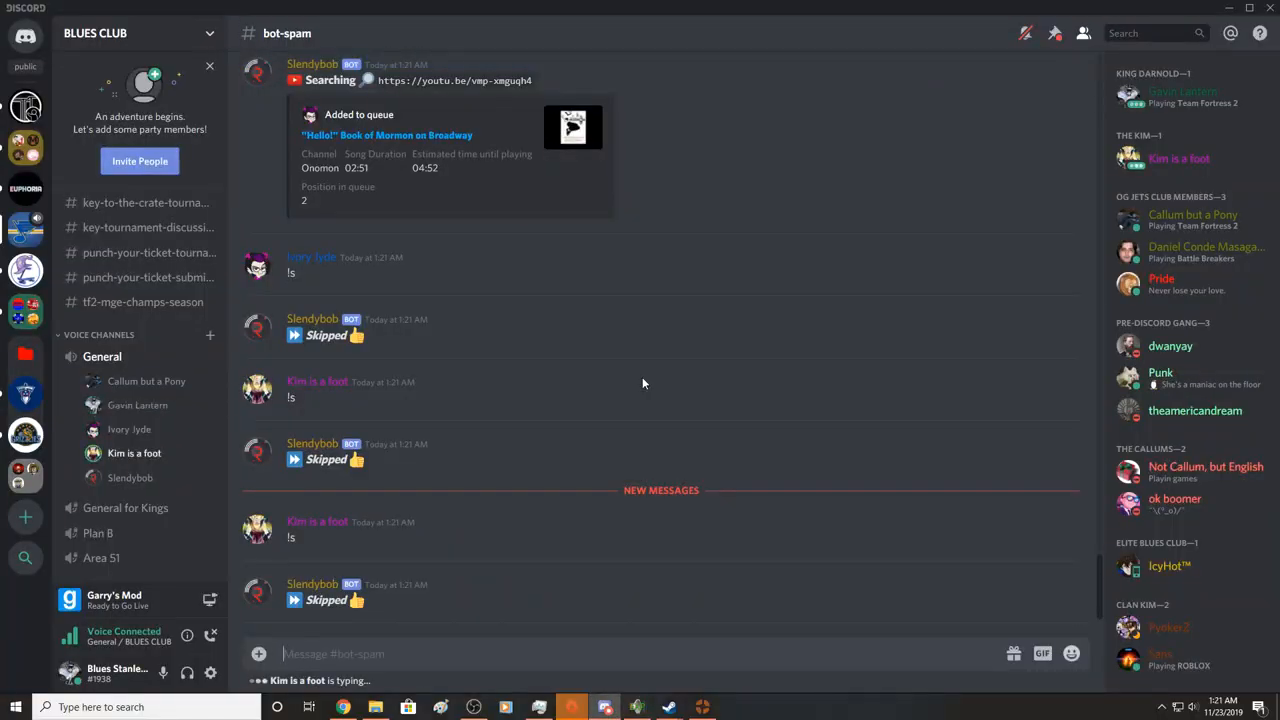
- Send the '!p goha' Gohan song request to the music bot
text(!p goha)
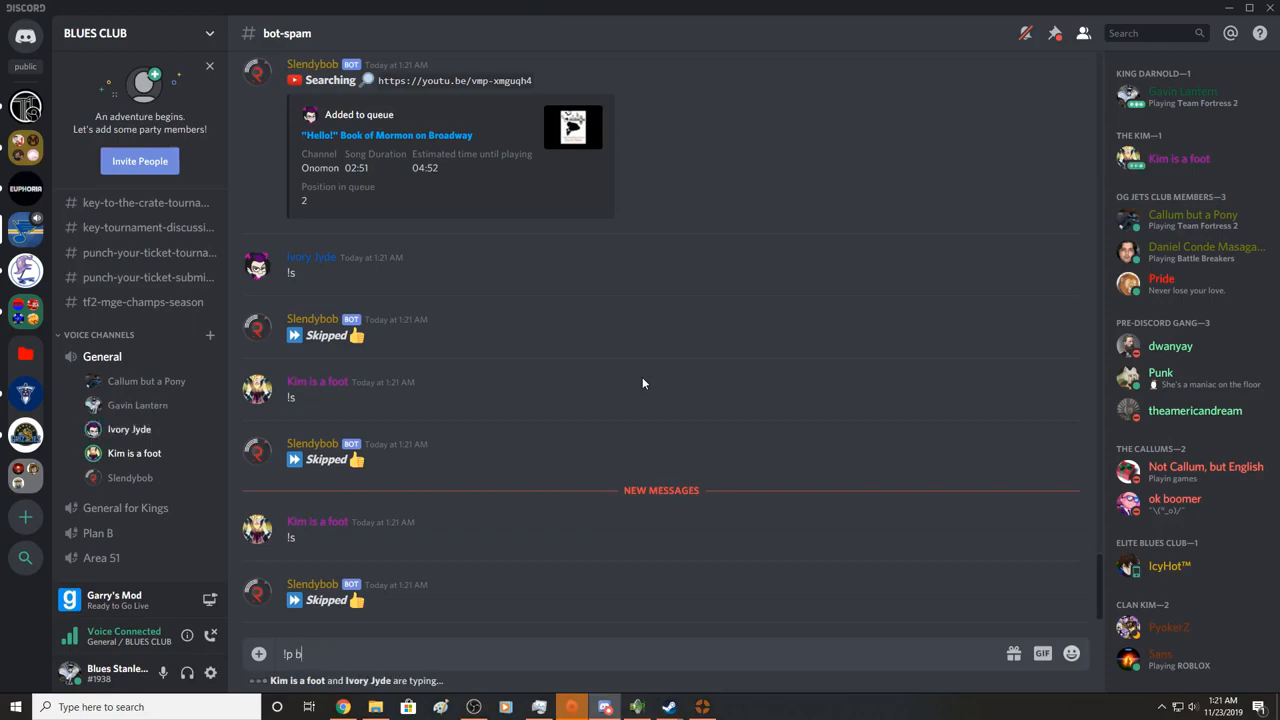
key(enter)
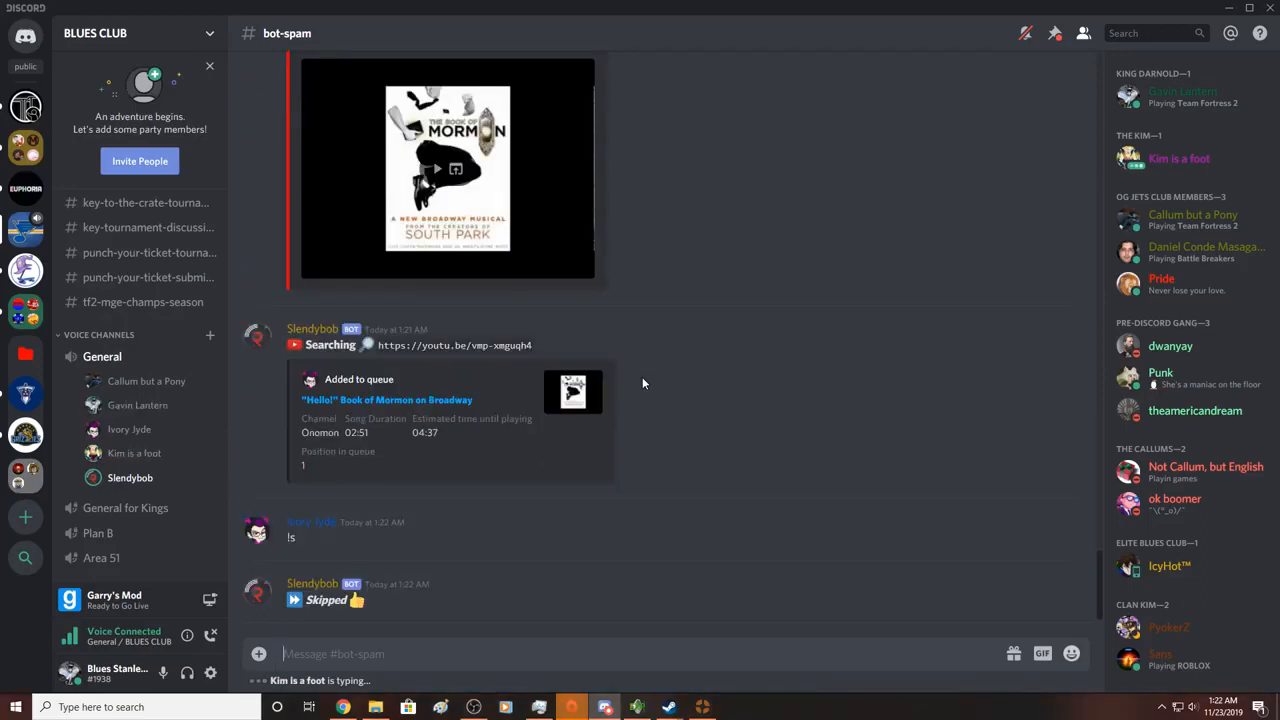
- Draft a '!p' / 'q' command and follow the Christmas death metal and skip messages in #bot-spam
scroll(down, 3)
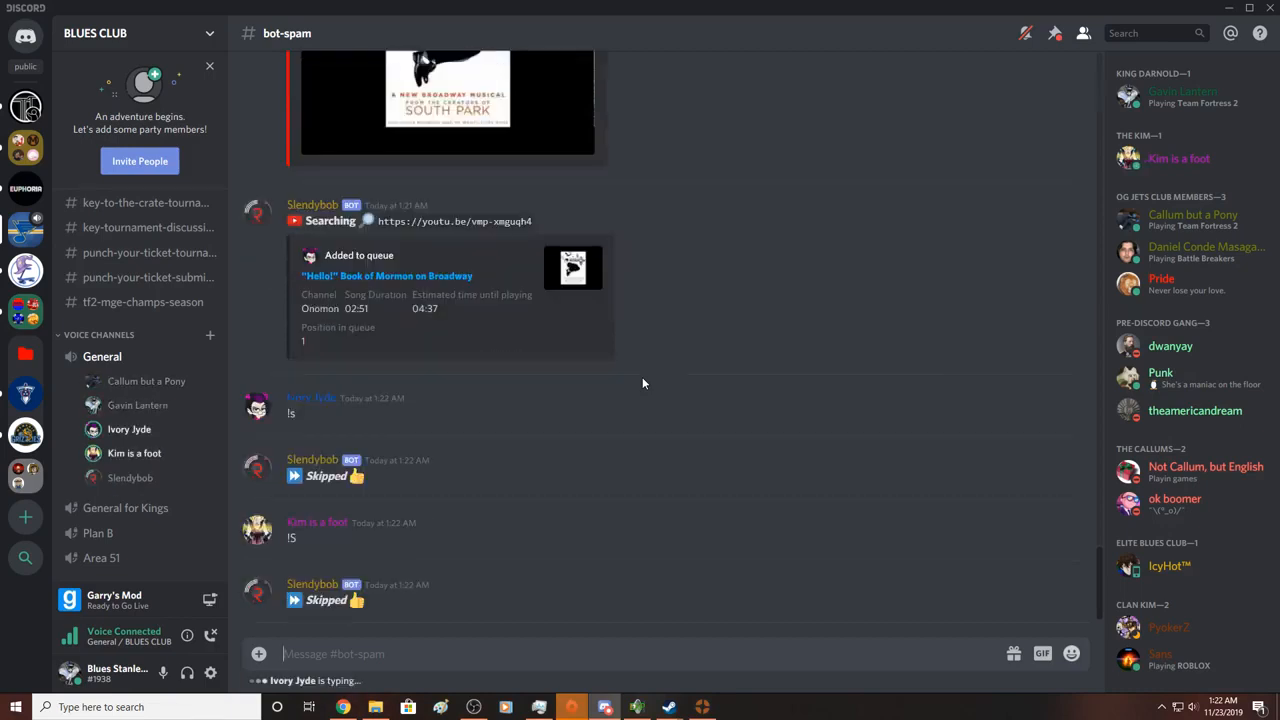
text(!p)
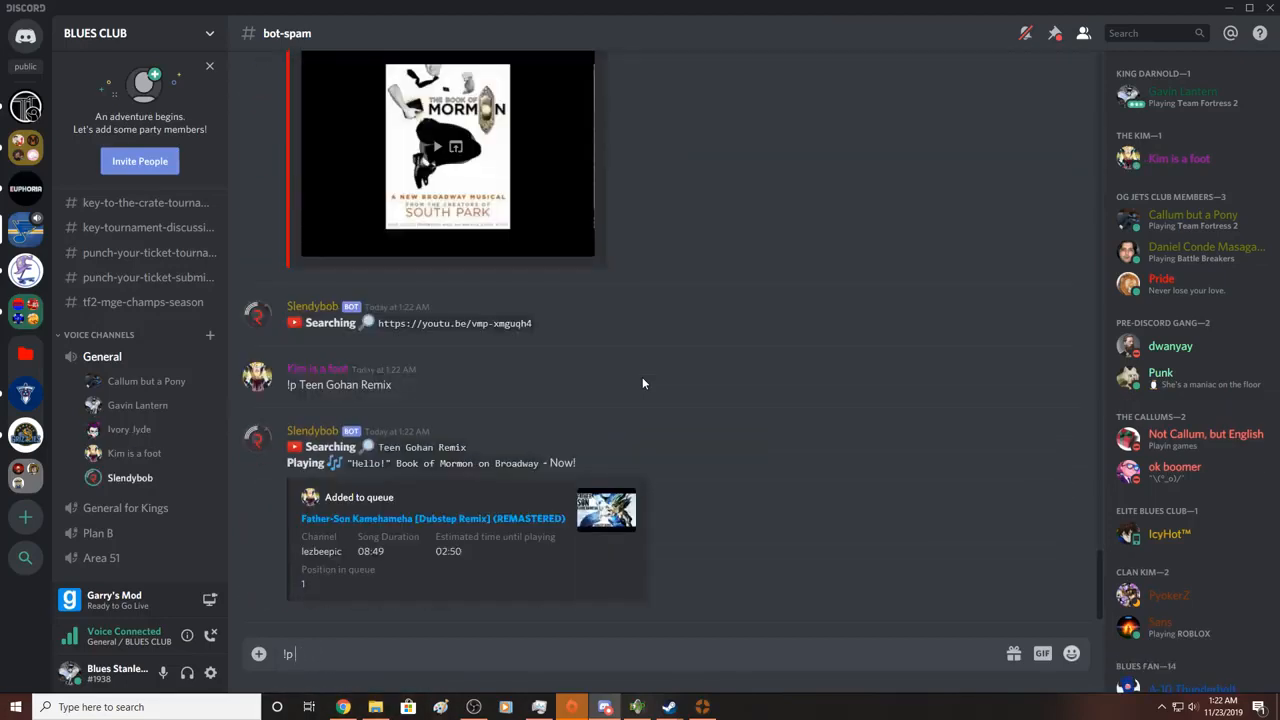
text(q)
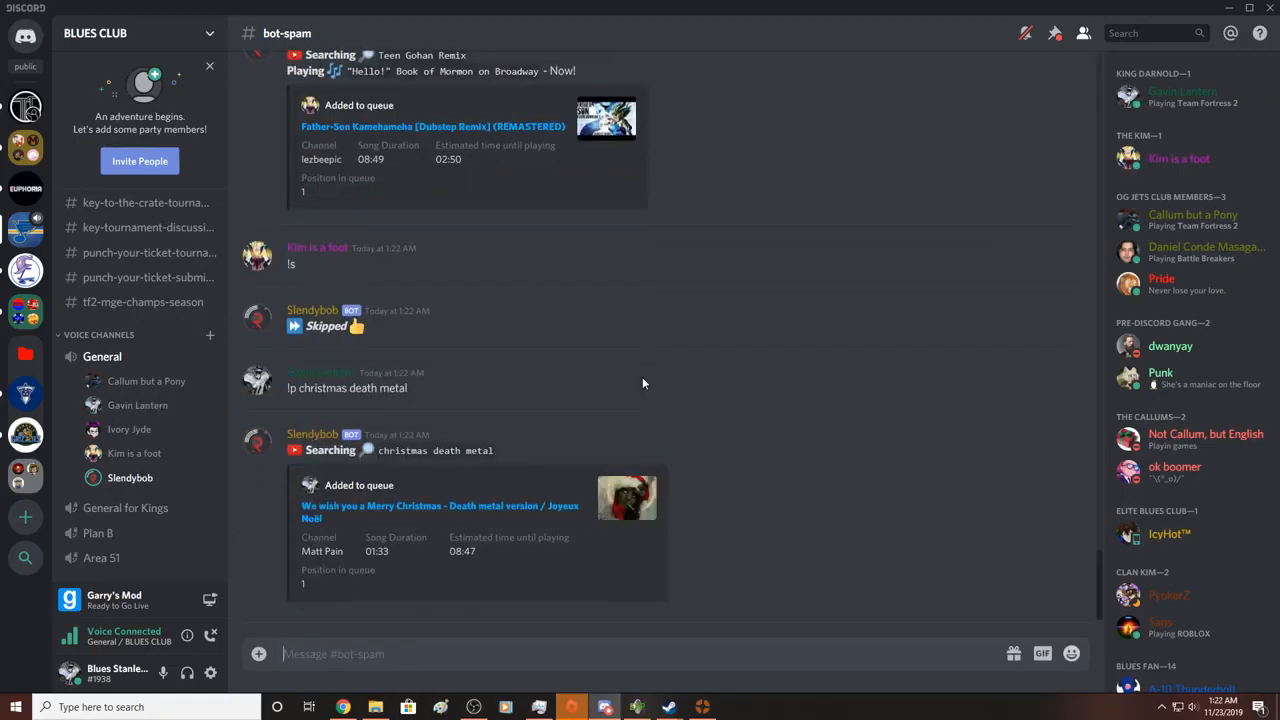
scroll(down, 3)
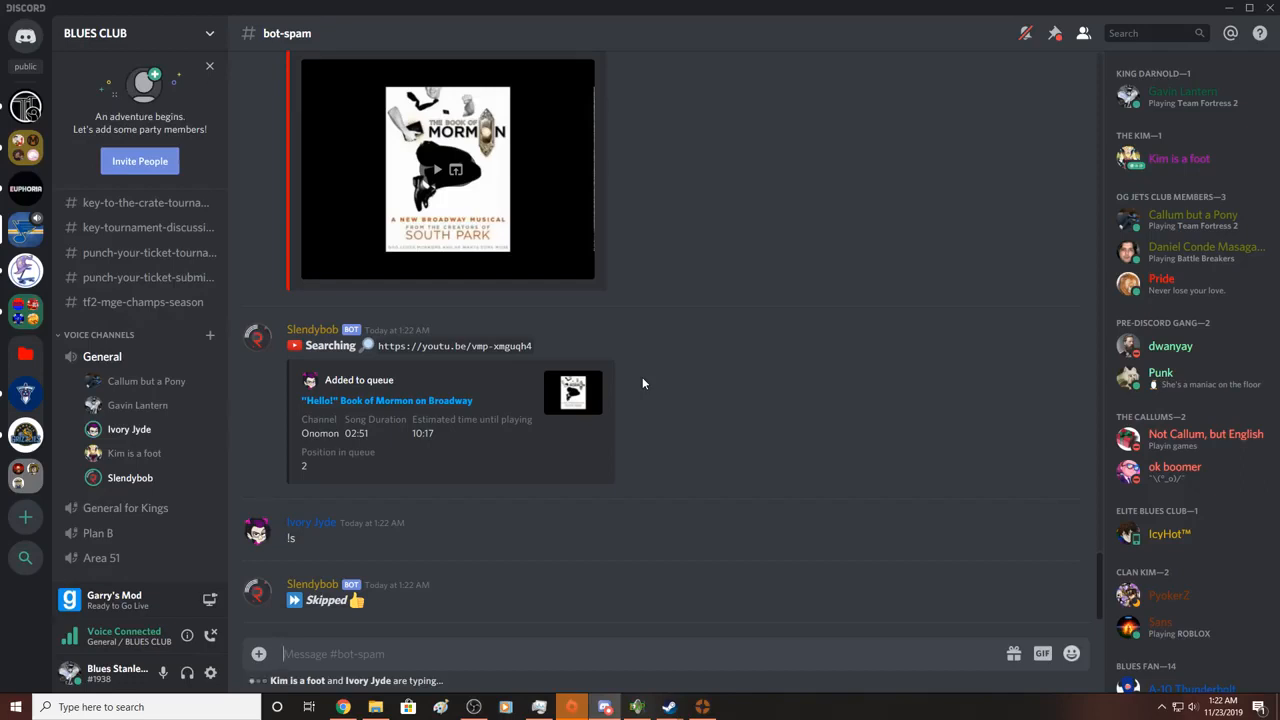
scroll(down, 3)
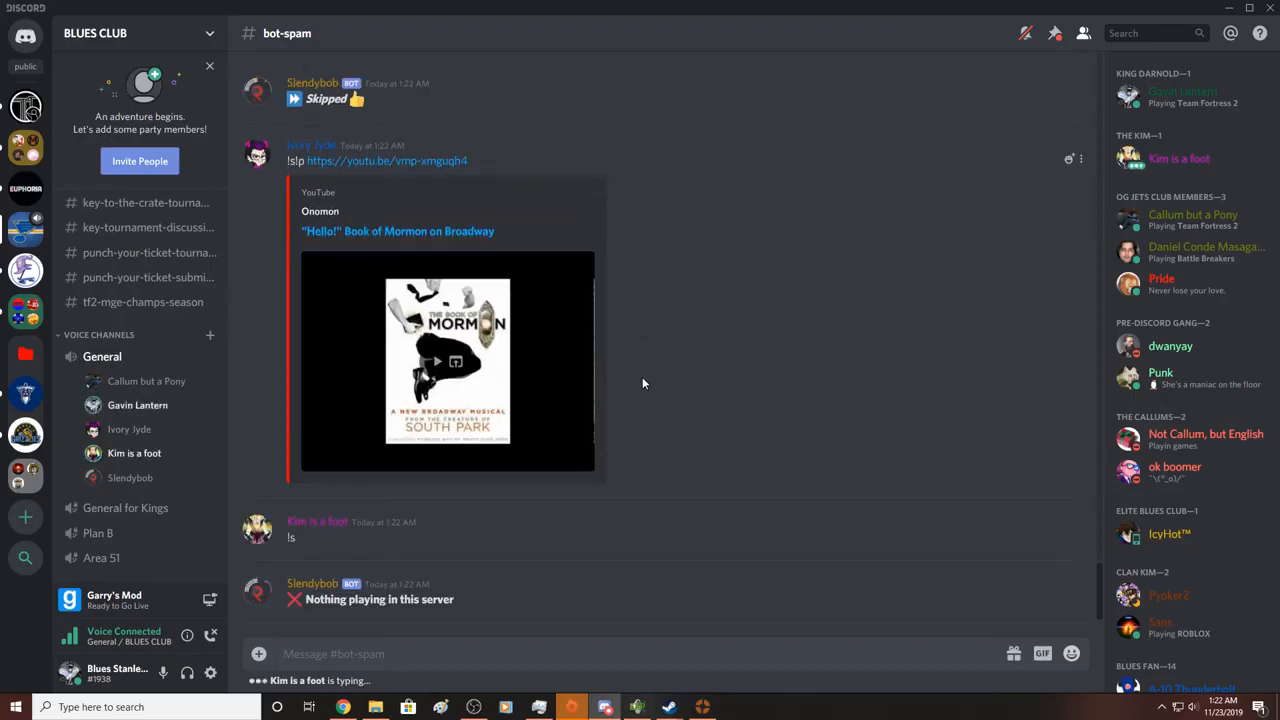
- Send the '!p christ' Christmas song request to the music bot
text(!p christ)
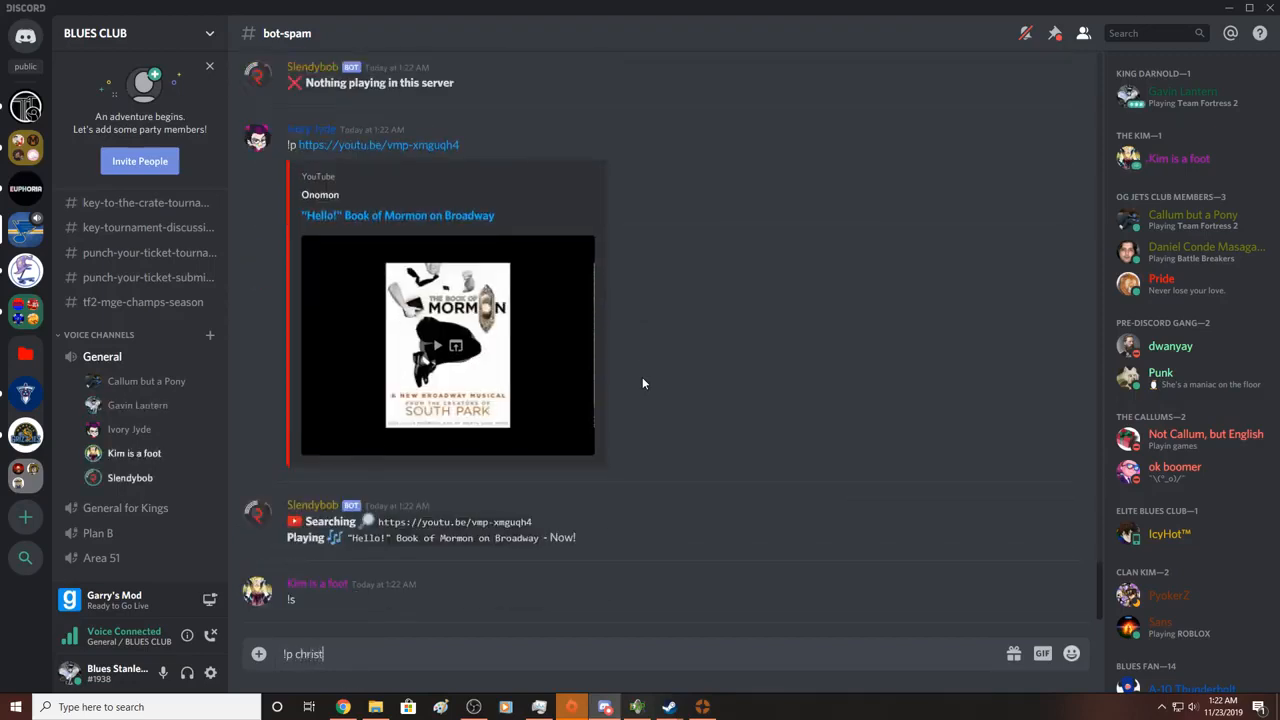
key(enter)
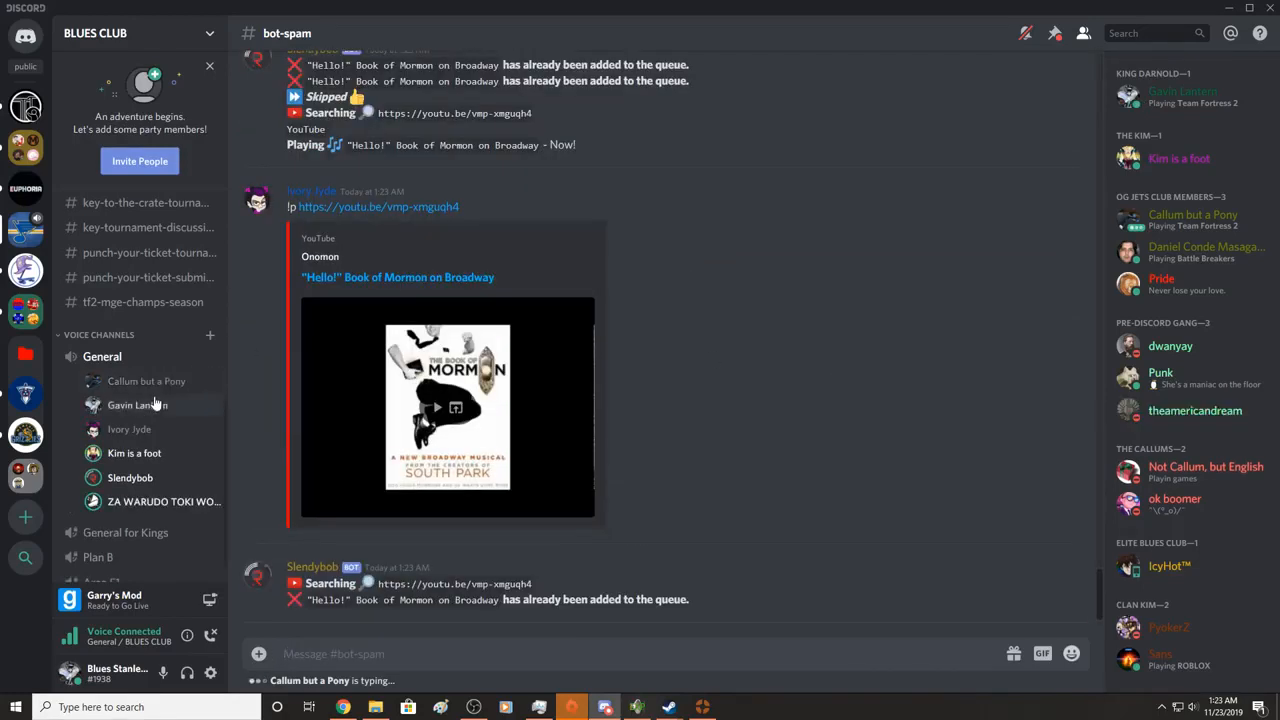
mouse_move(272, 458)
text(;;p)
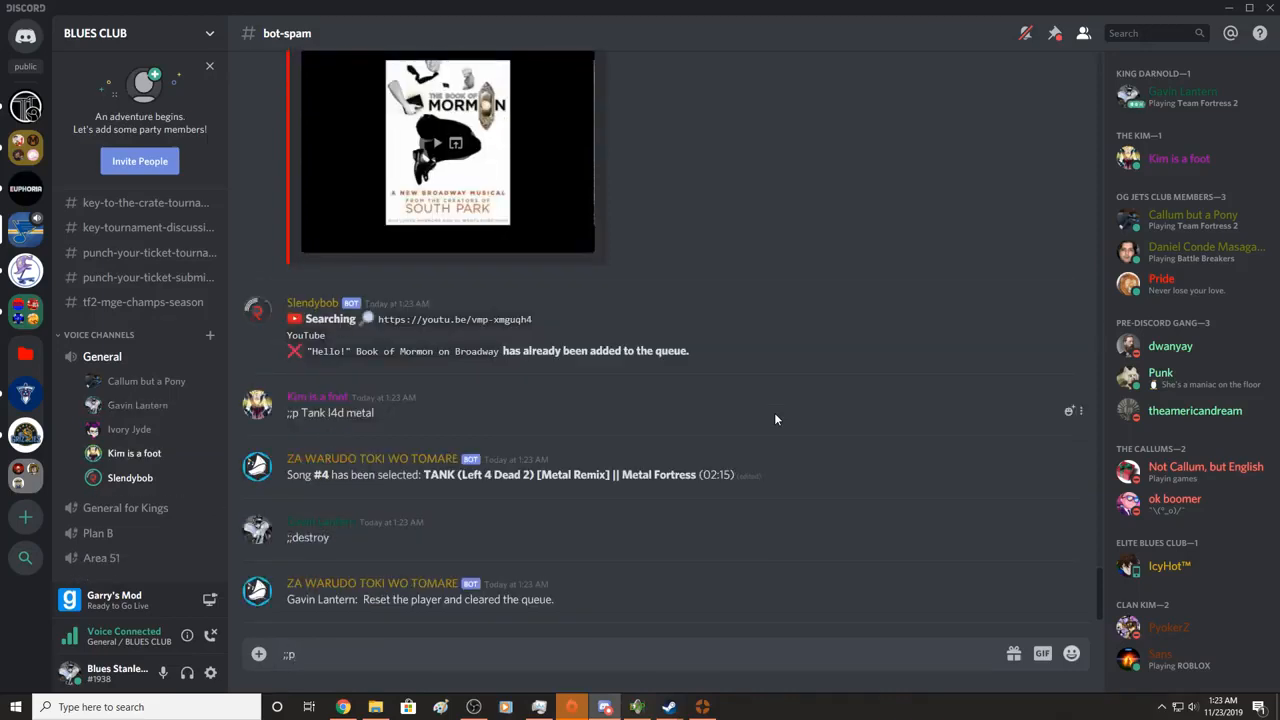
mouse_move(488, 448)
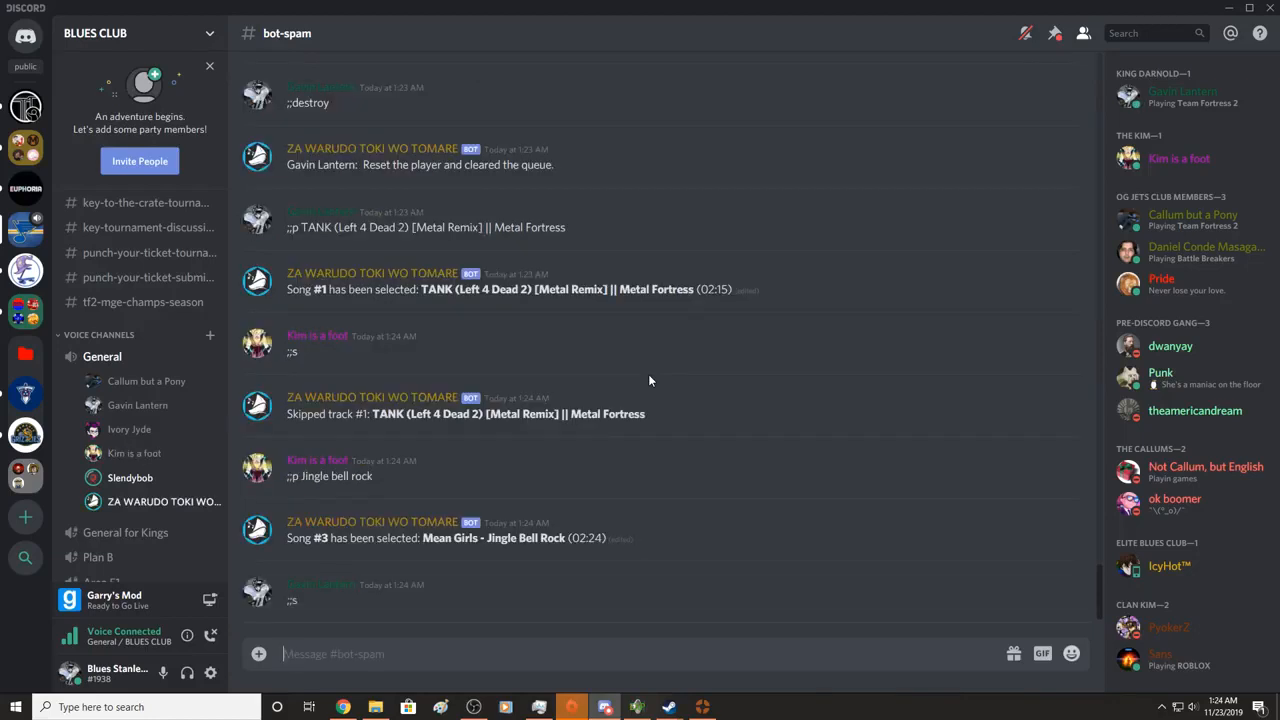
- Scroll #bot-spam to the newest skips, queue reset and FBI Open Up request
scroll(down, 3)
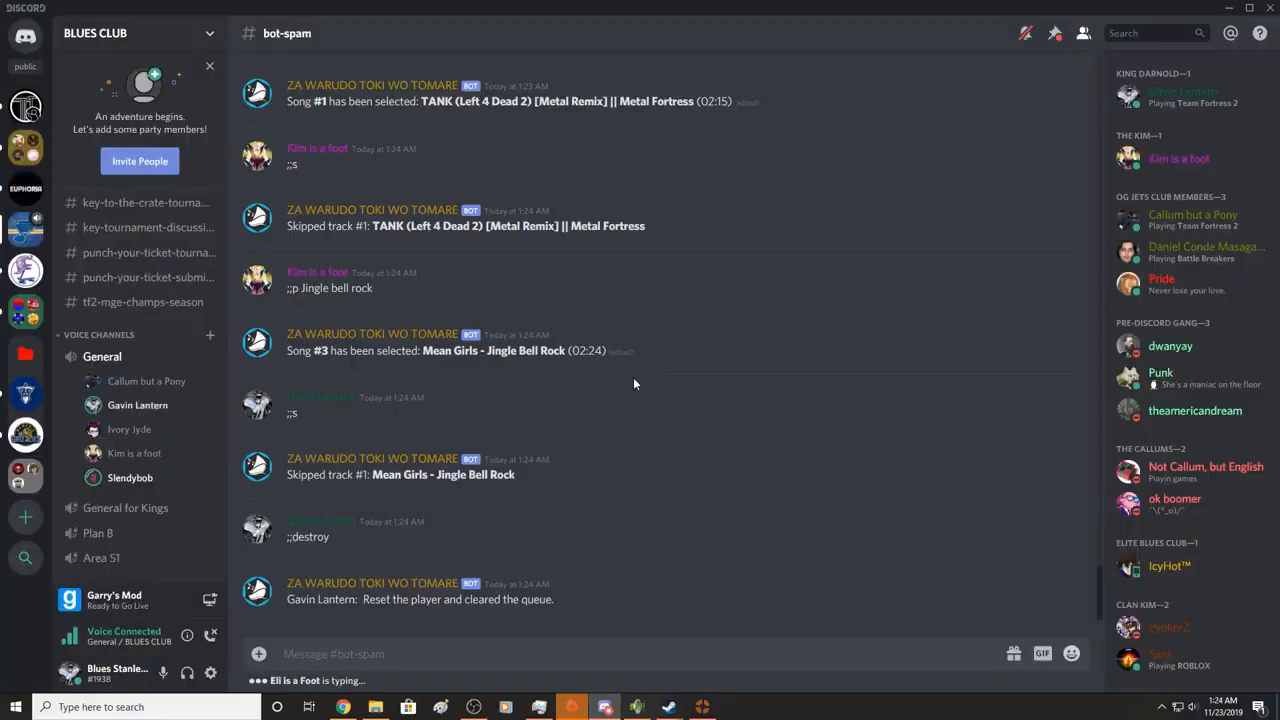
mouse_move(572, 390)
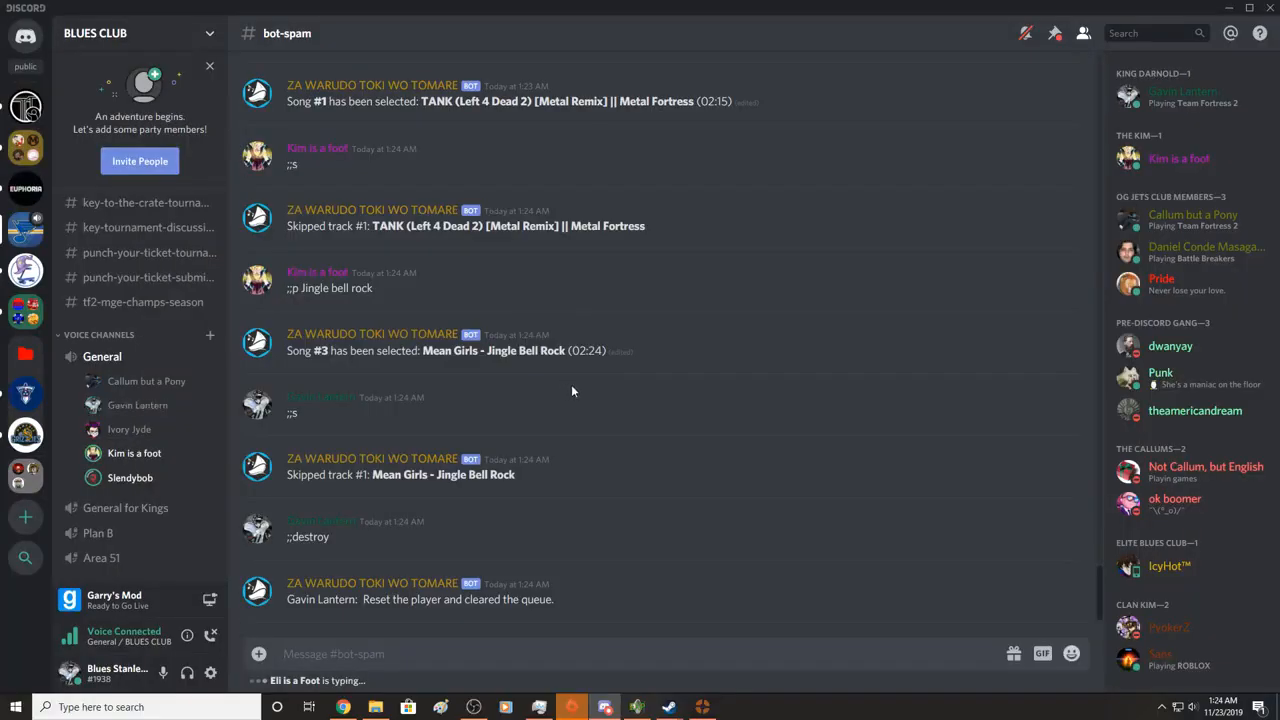
mouse_move(564, 406)
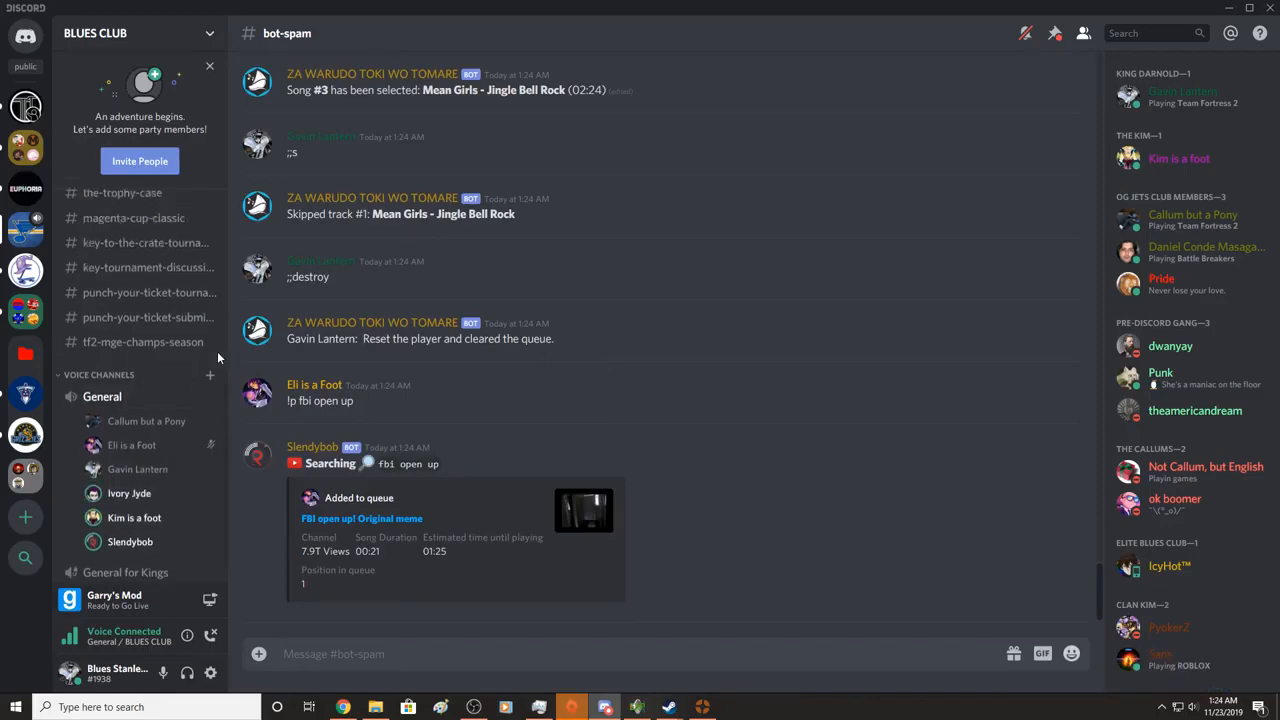
scroll(down, 3)
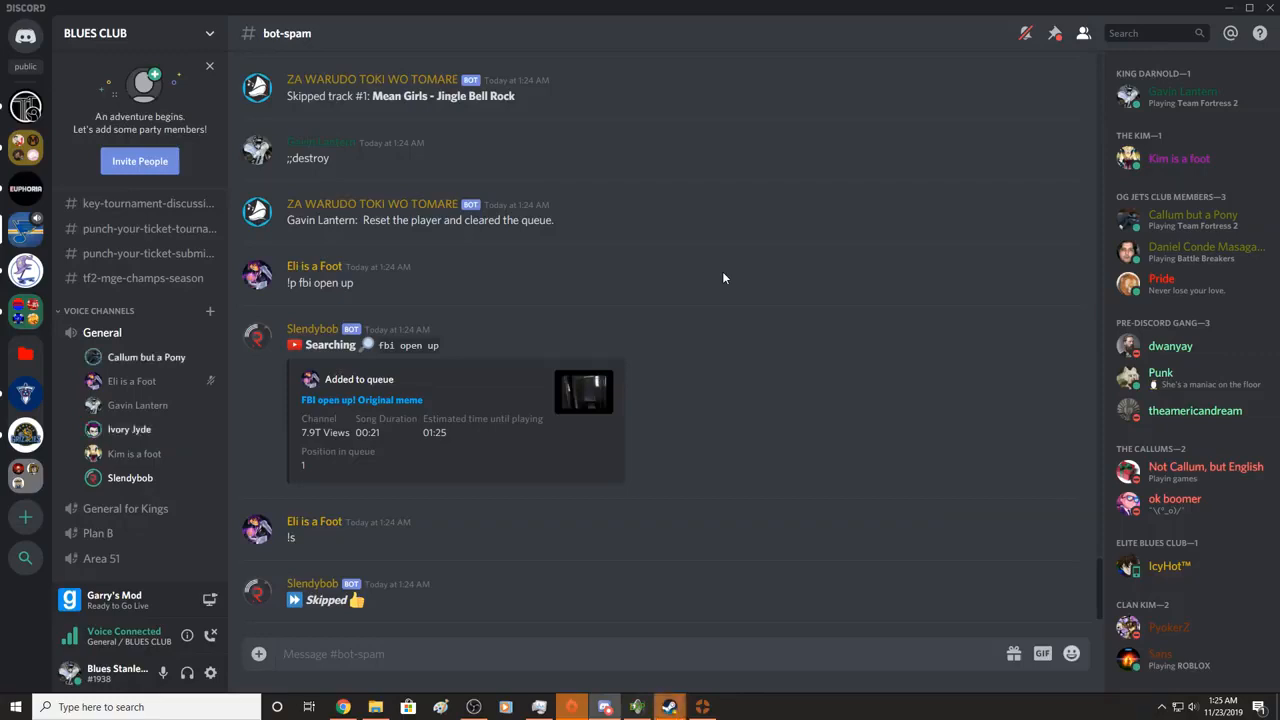
mouse_move(668, 708)
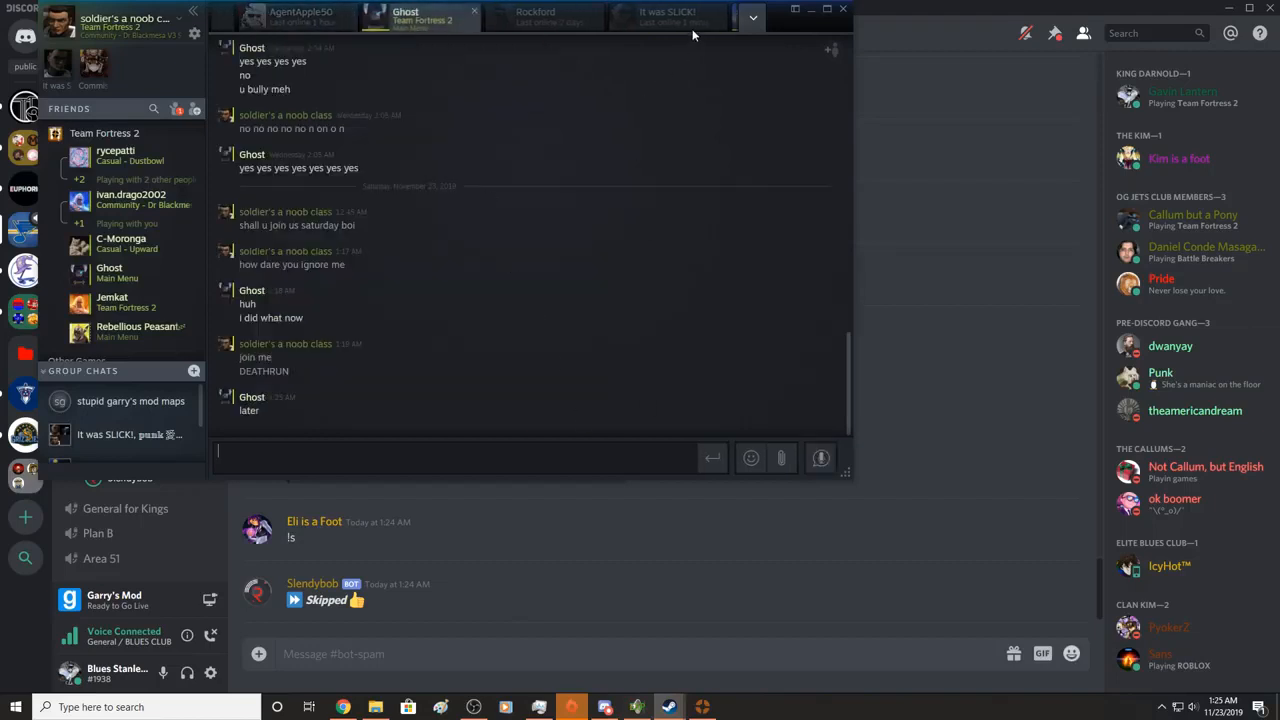
- Close the Steam chat window and start drafting '!np' to the music bot
click(676, 16)
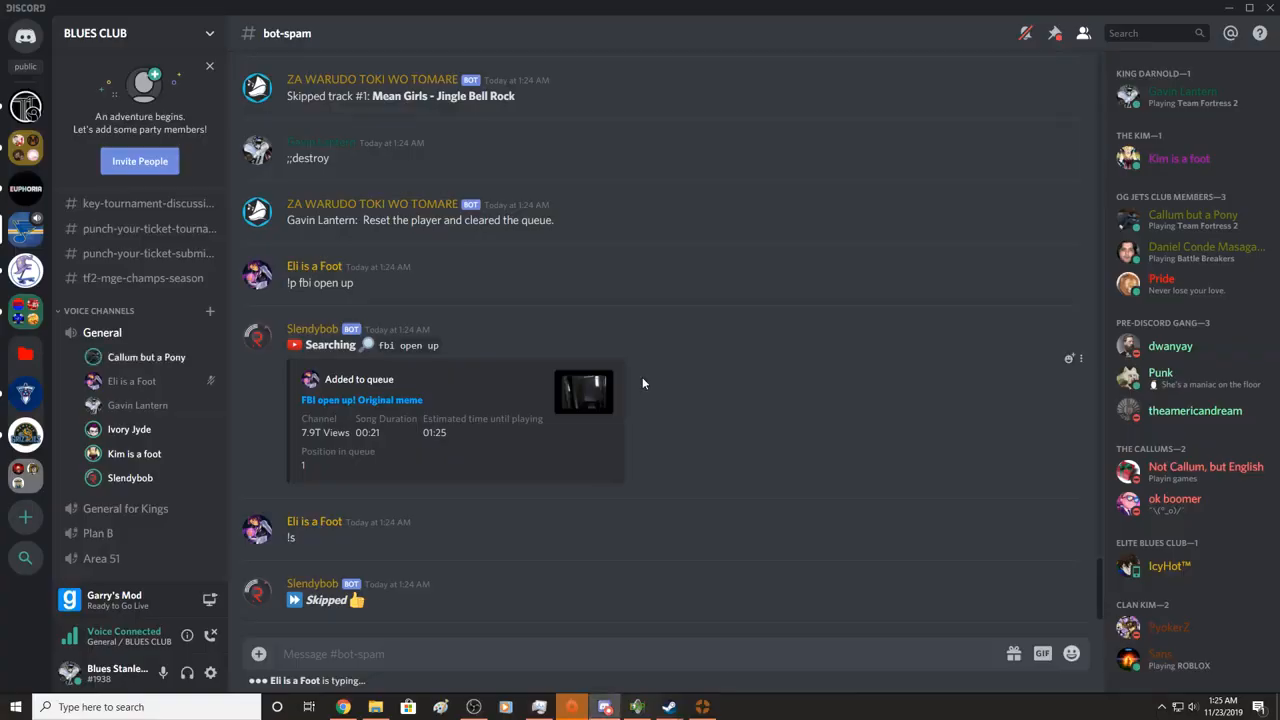
mouse_move(448, 382)
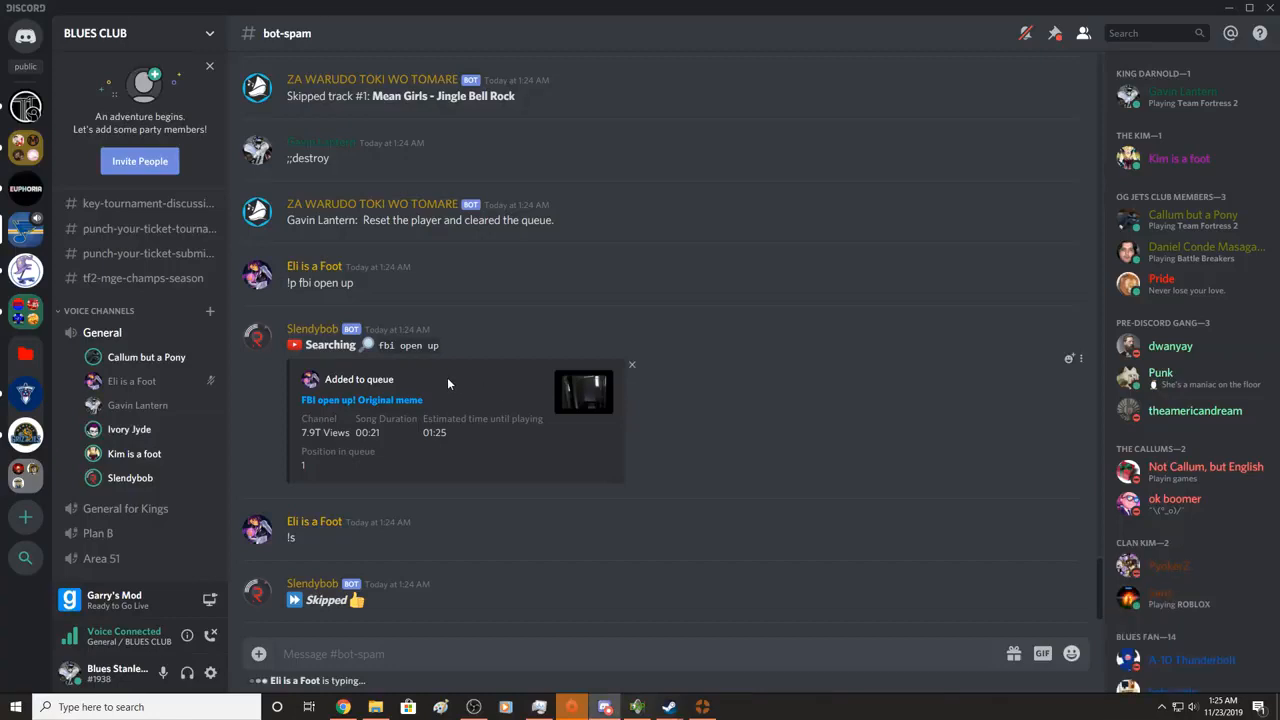
text(!np)
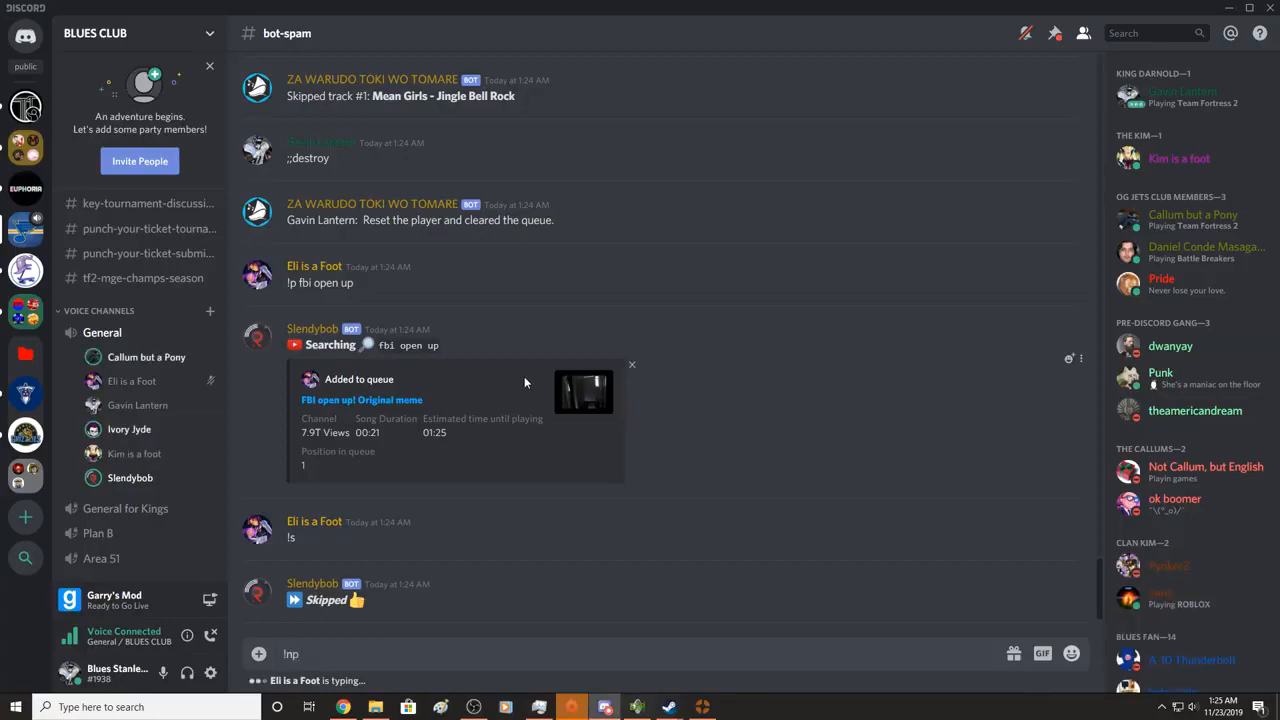